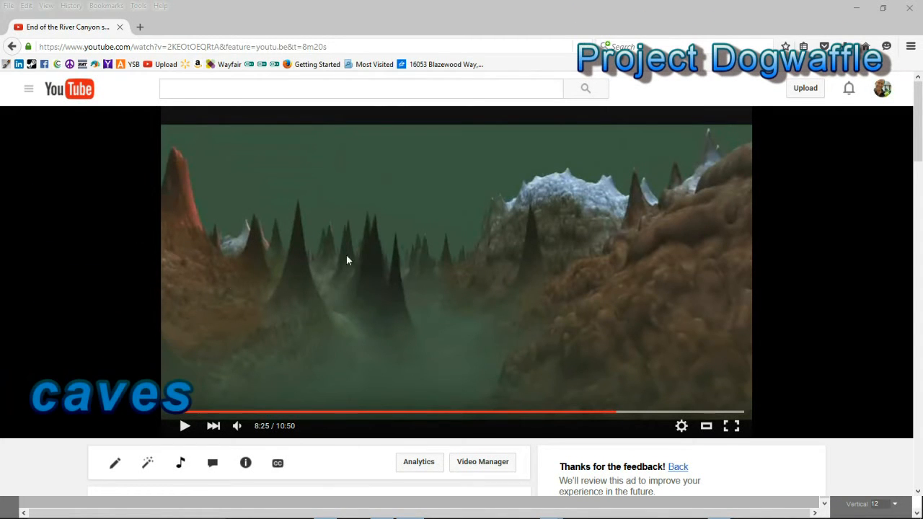
mouse_move(192, 281)
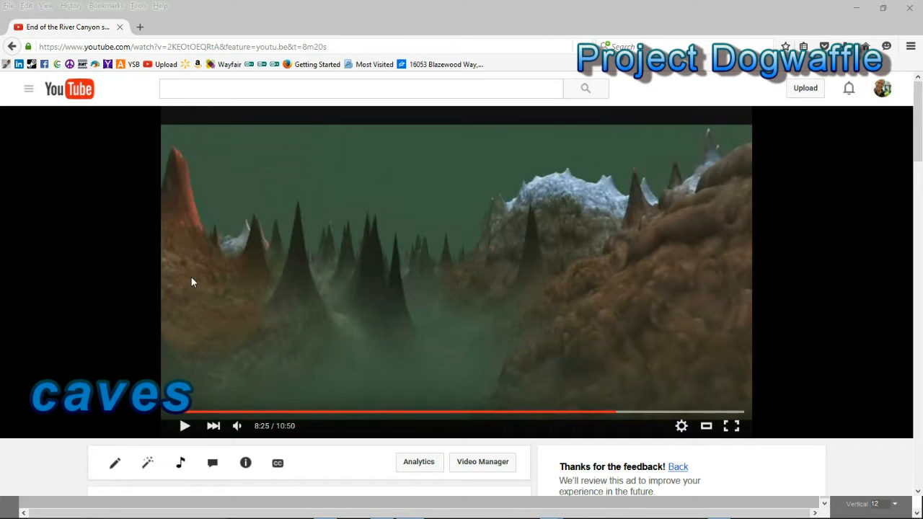
mouse_move(203, 267)
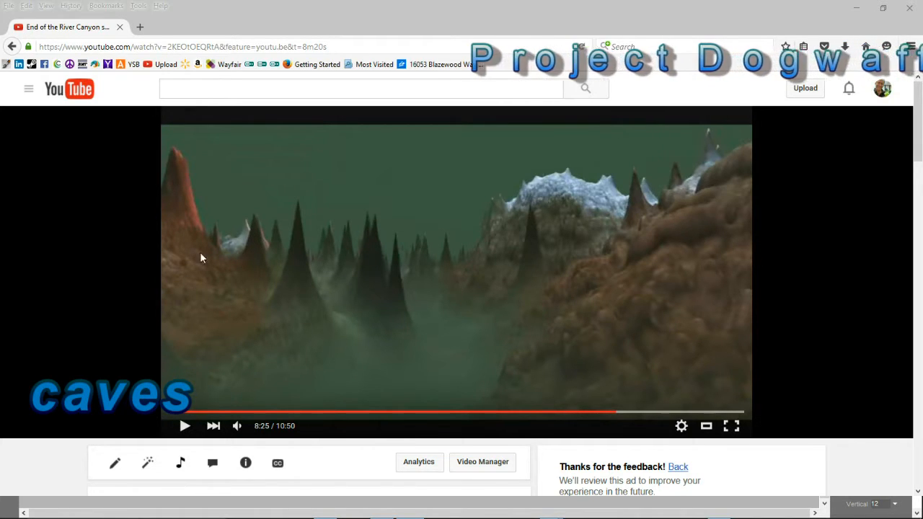
mouse_move(523, 268)
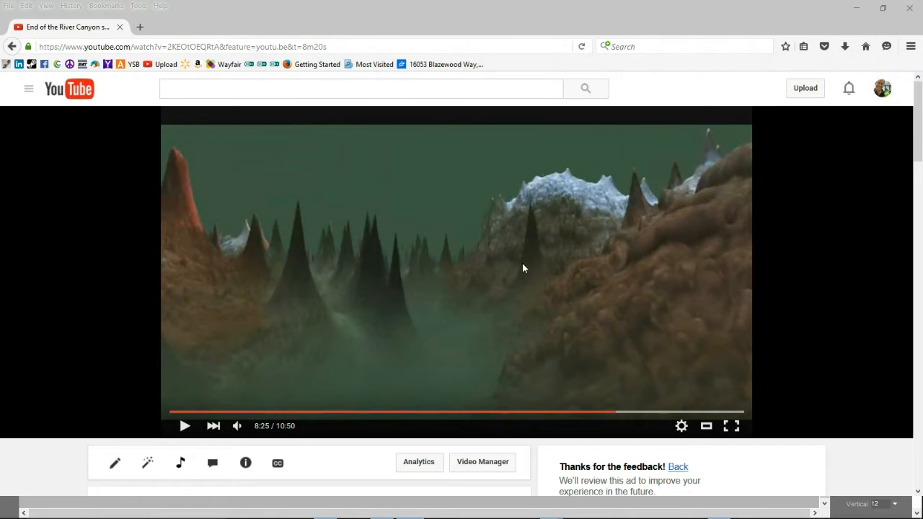
mouse_move(462, 213)
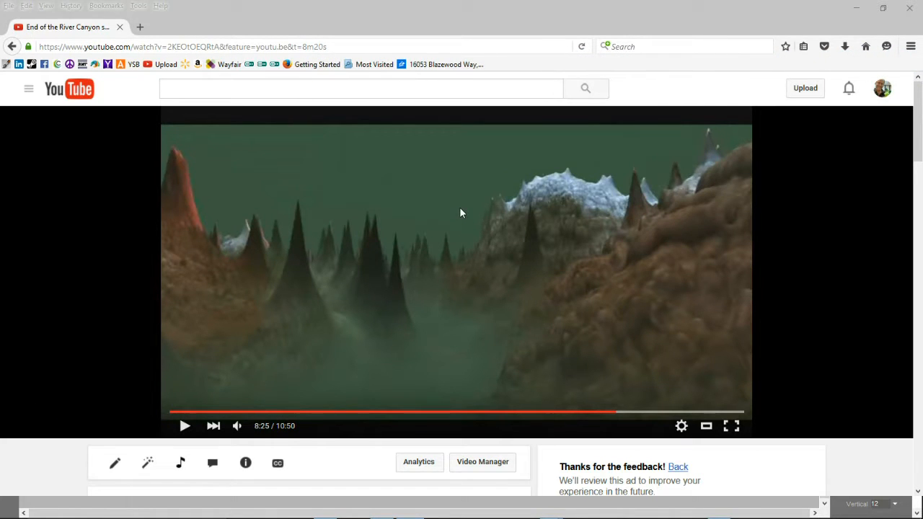
mouse_move(532, 414)
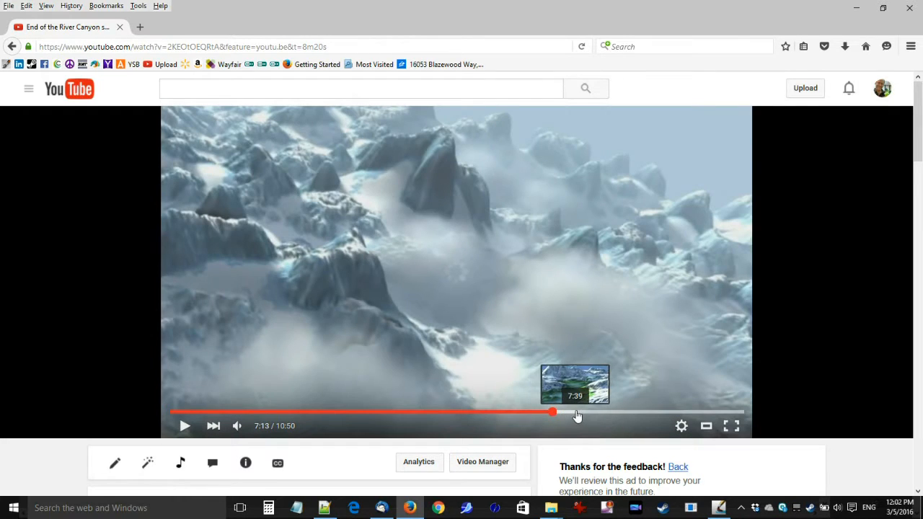
- Scrub the video to the vertically mirrored cave render section and start playback
left_click(552, 412)
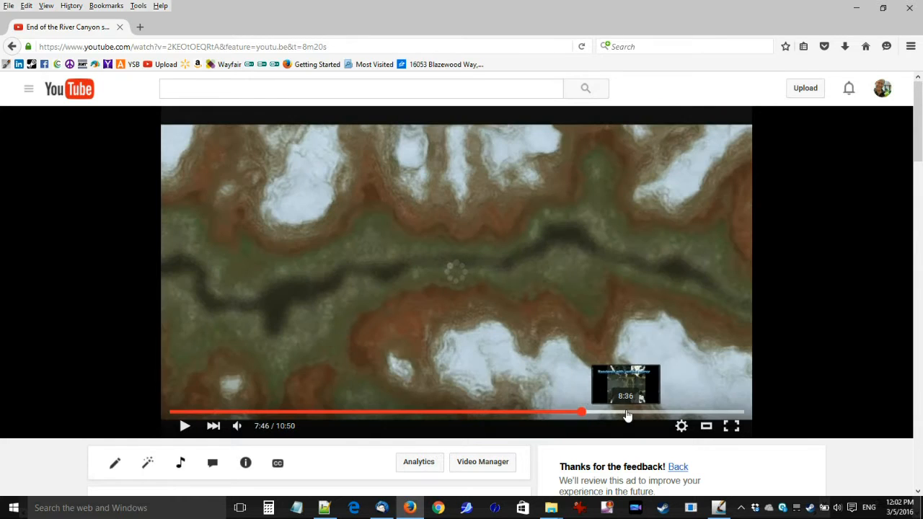
left_click(627, 412)
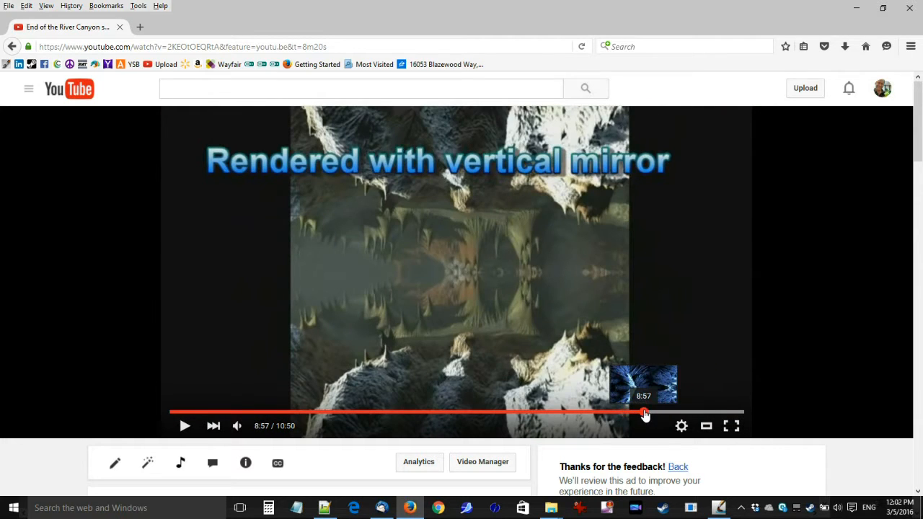
left_click(185, 426)
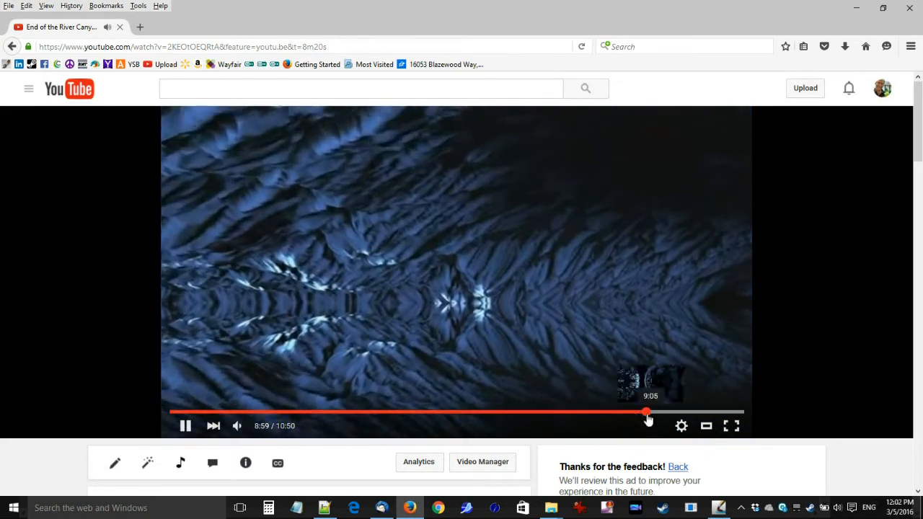
- Skip ahead, then return to about 9:00 and pause and resume the mirrored footage
left_click_drag(646, 413, 614, 414)
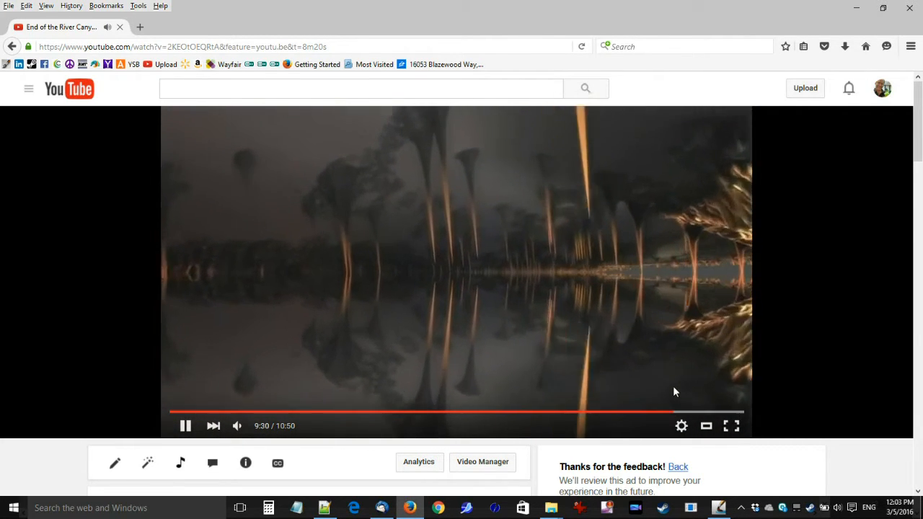
left_click(696, 412)
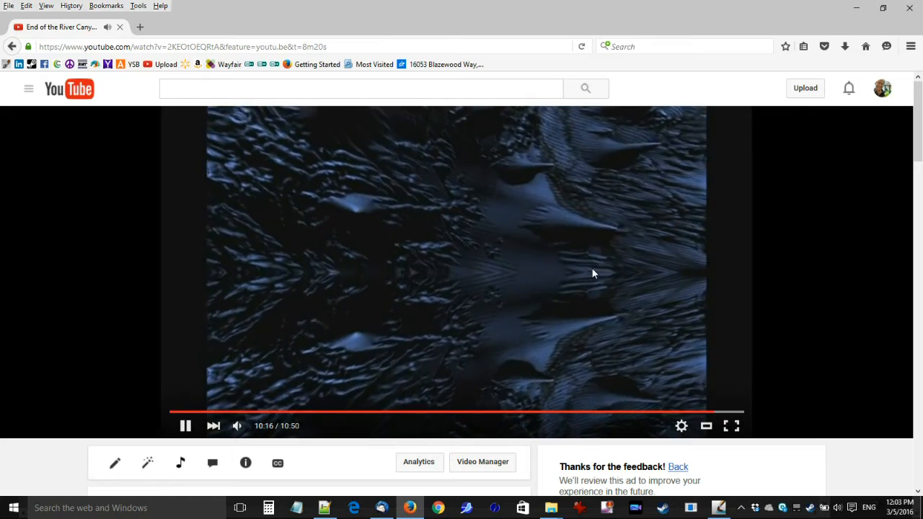
mouse_move(535, 312)
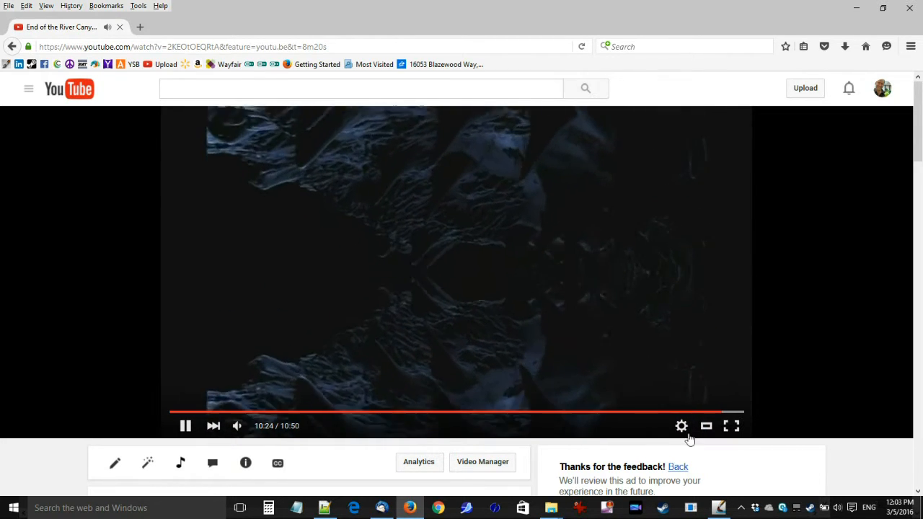
left_click(647, 413)
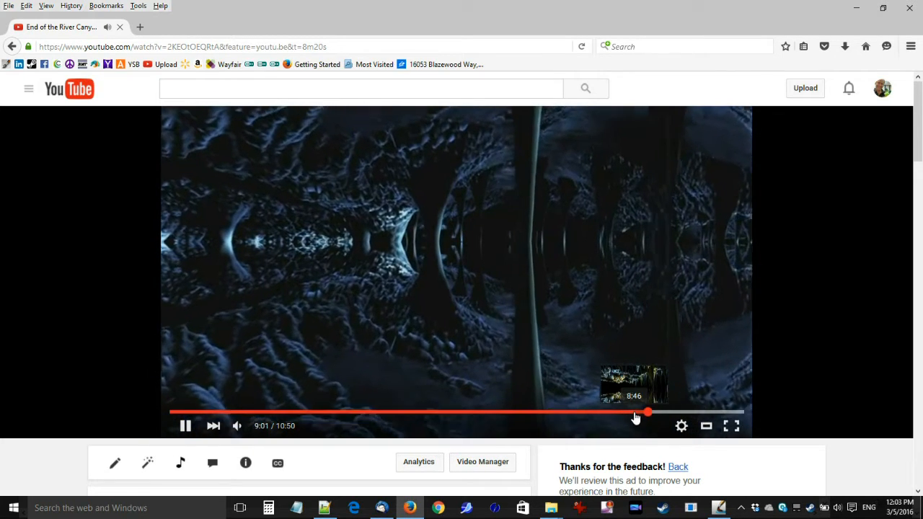
left_click(185, 425)
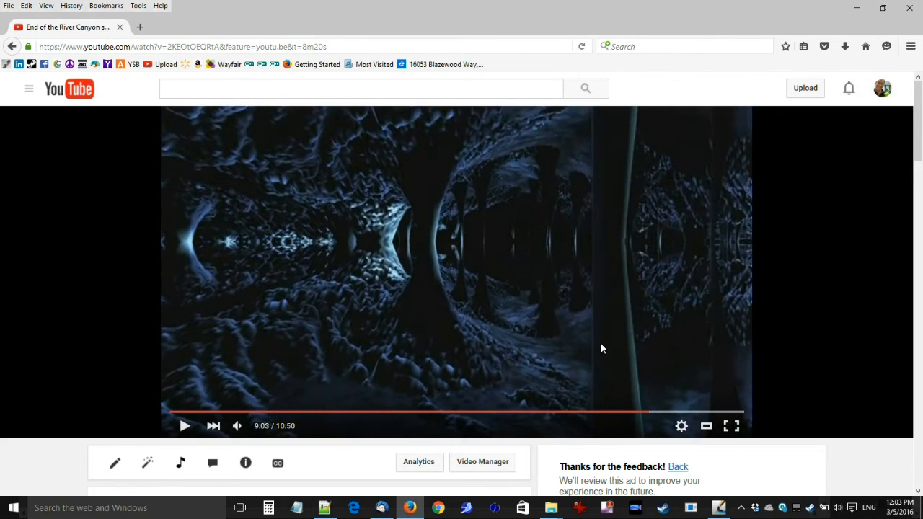
left_click(184, 425)
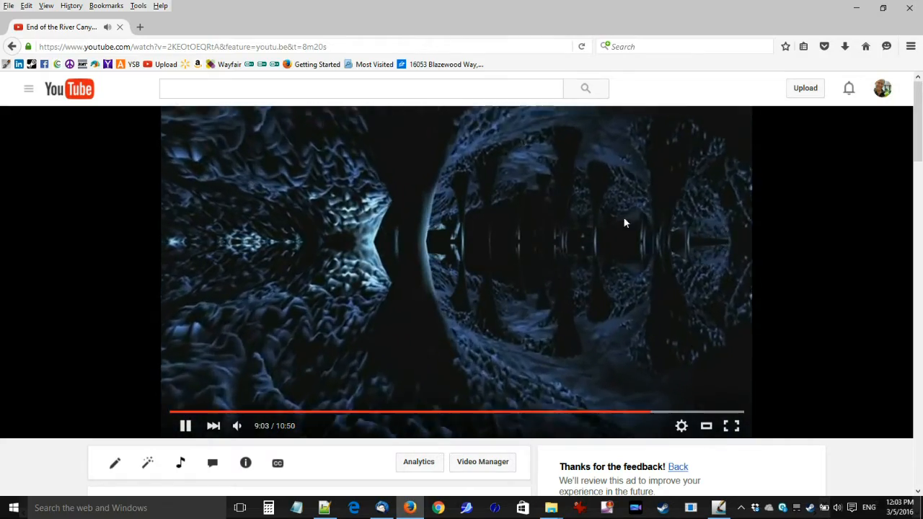
mouse_move(529, 271)
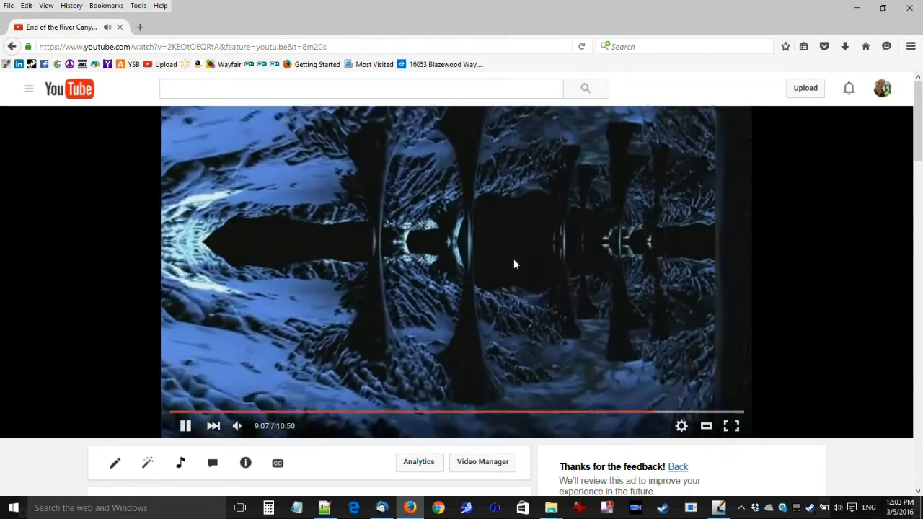
left_click(185, 425)
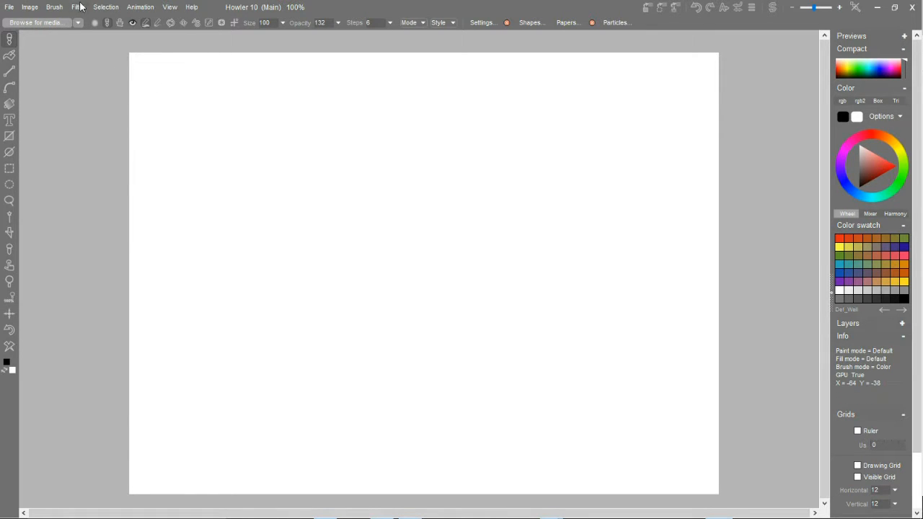
left_click(76, 7)
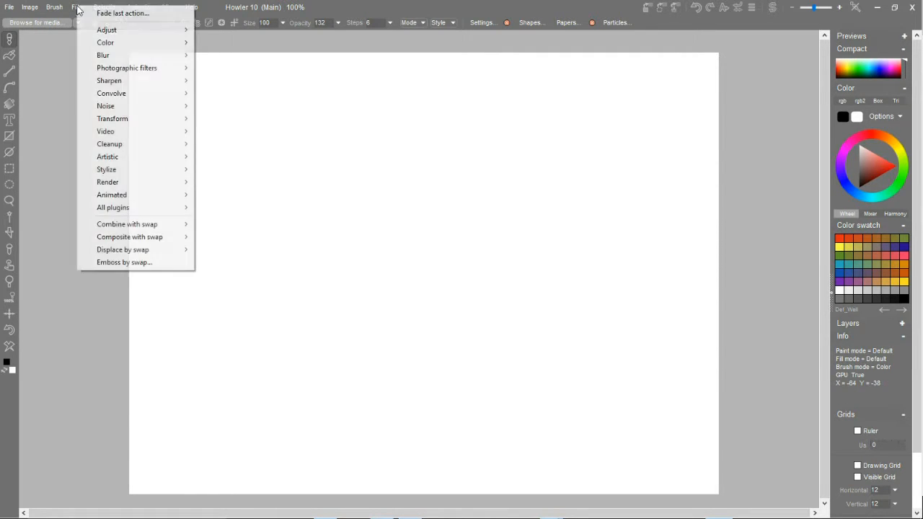
mouse_move(108, 182)
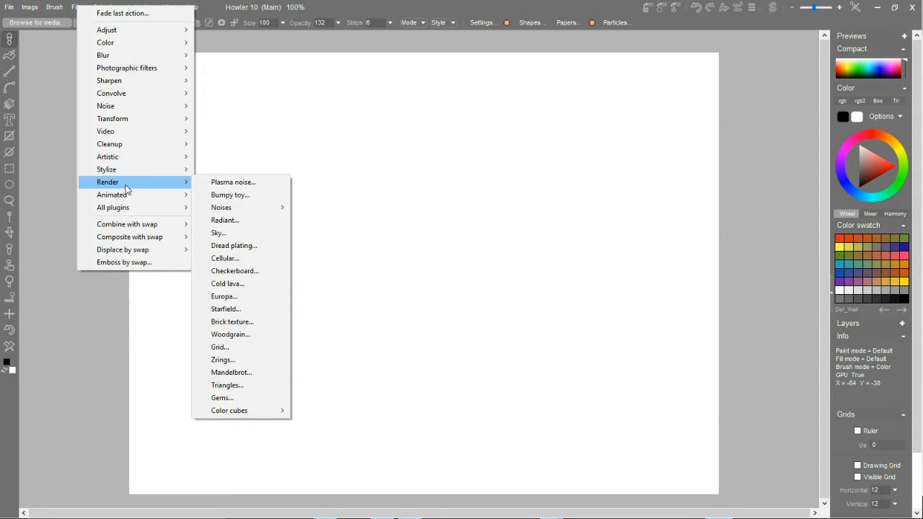
mouse_move(218, 233)
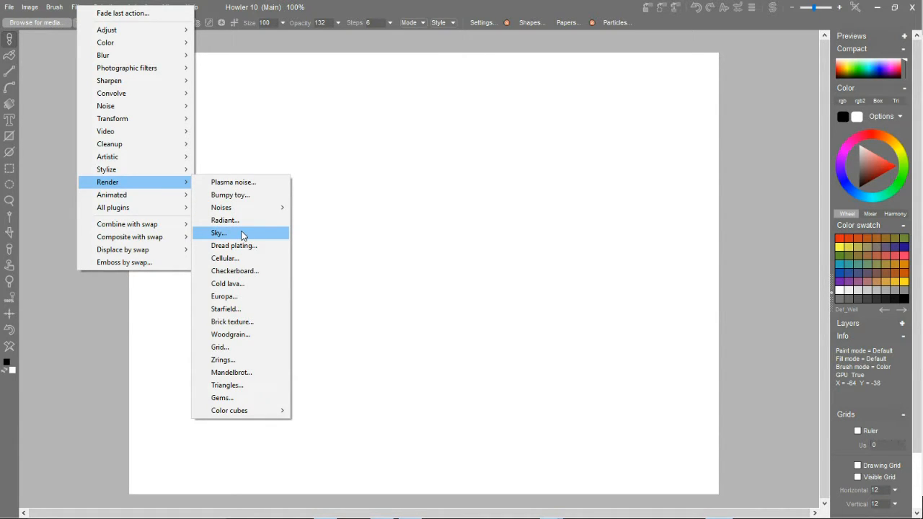
mouse_move(112, 195)
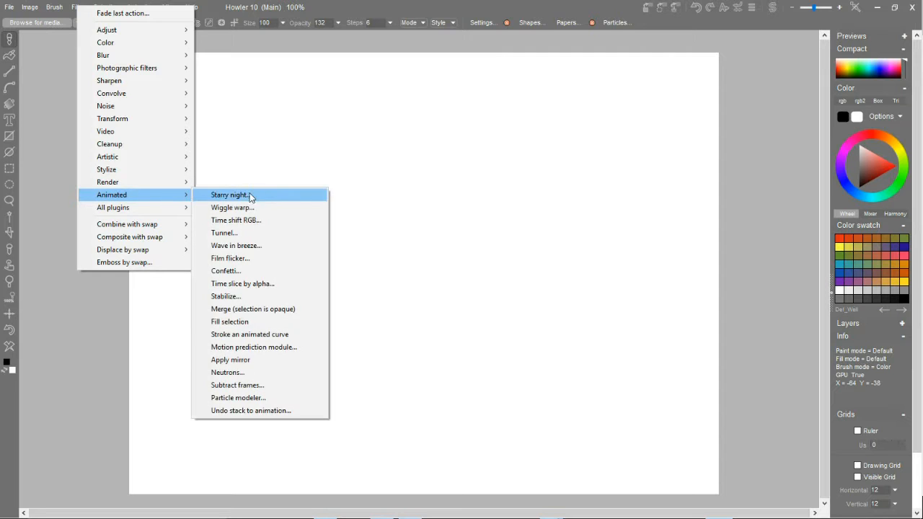
left_click(229, 195)
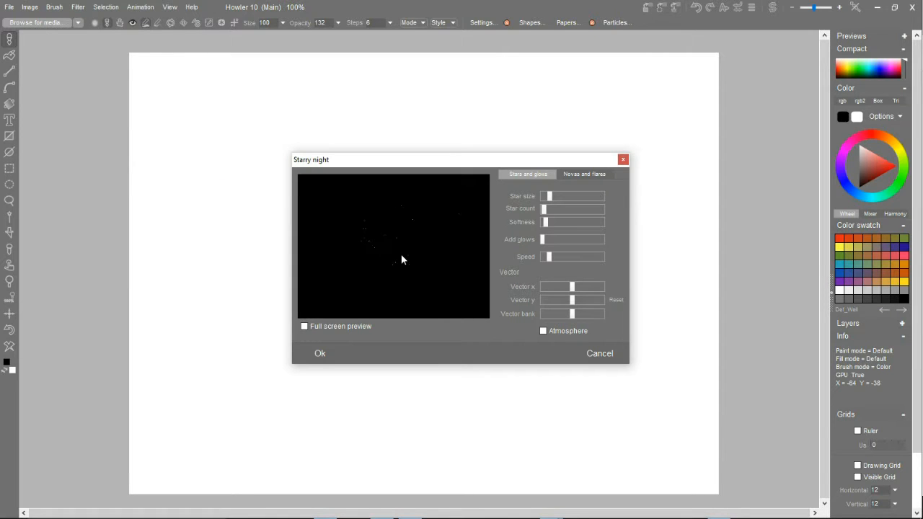
mouse_move(614, 343)
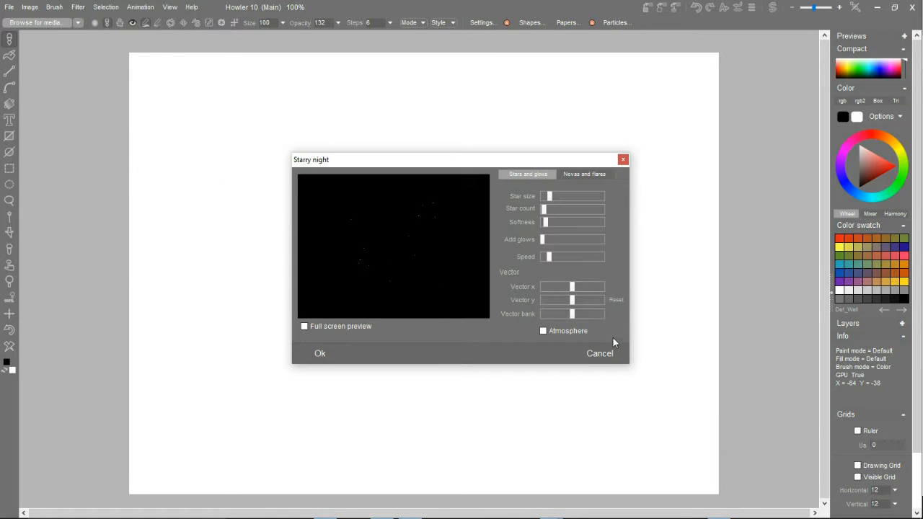
left_click(599, 353)
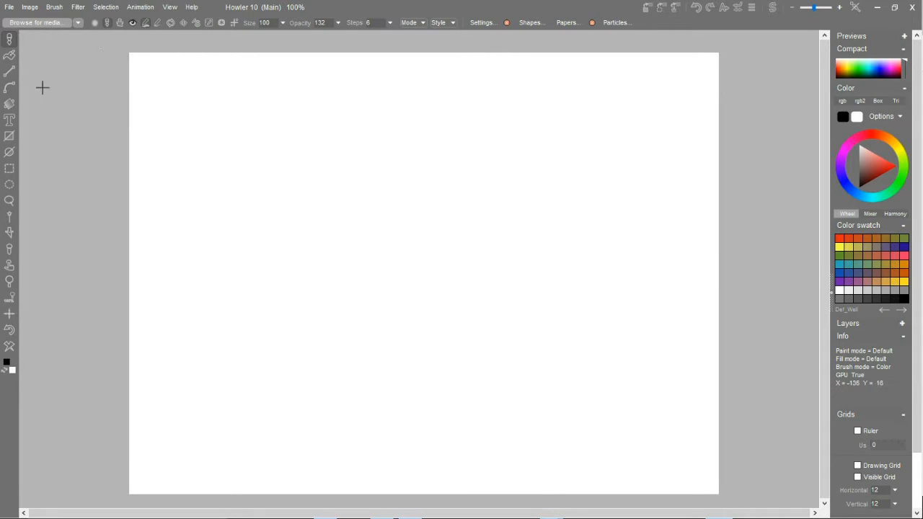
mouse_move(78, 8)
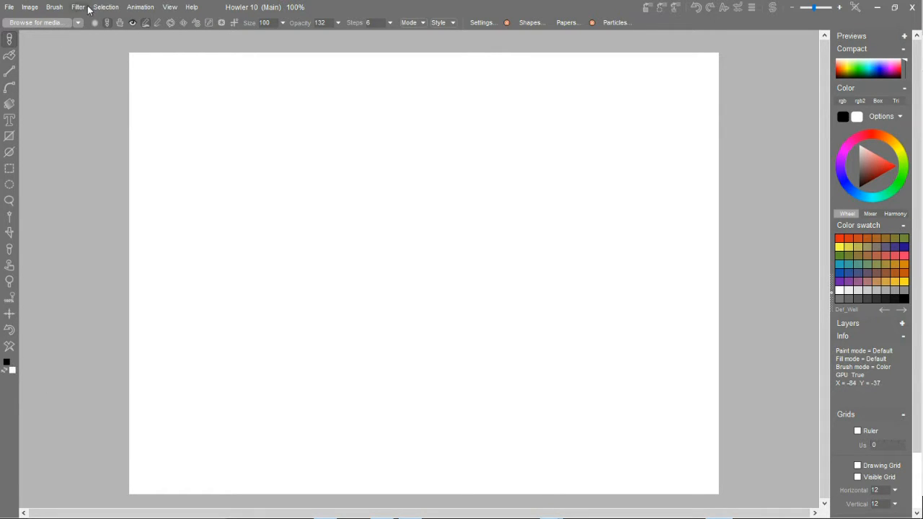
left_click(78, 7)
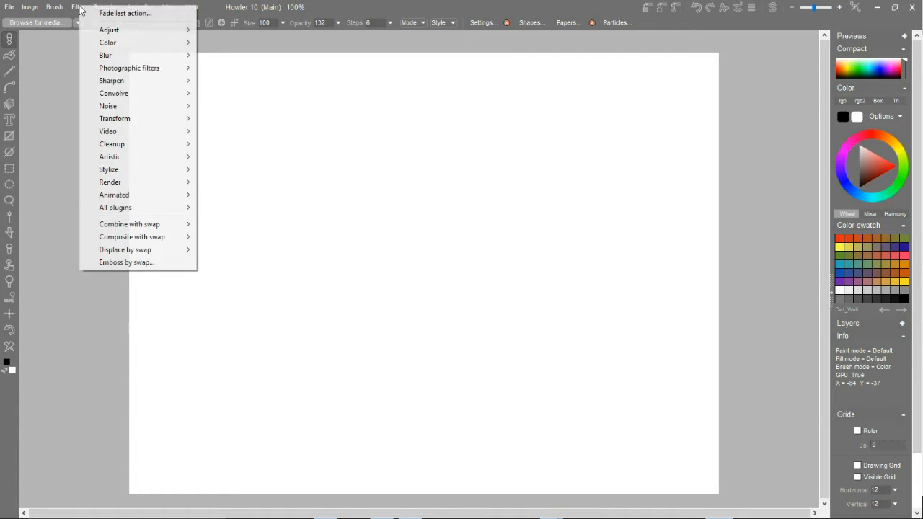
mouse_move(137, 195)
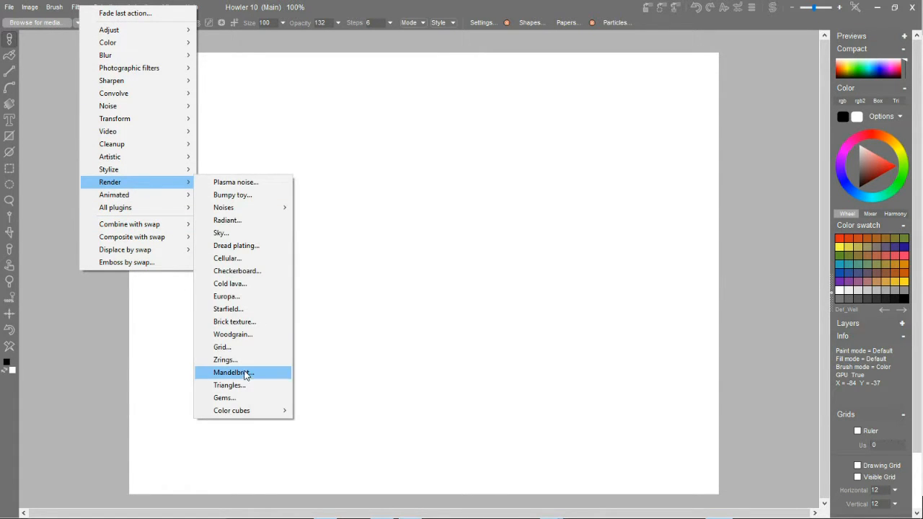
mouse_move(230, 322)
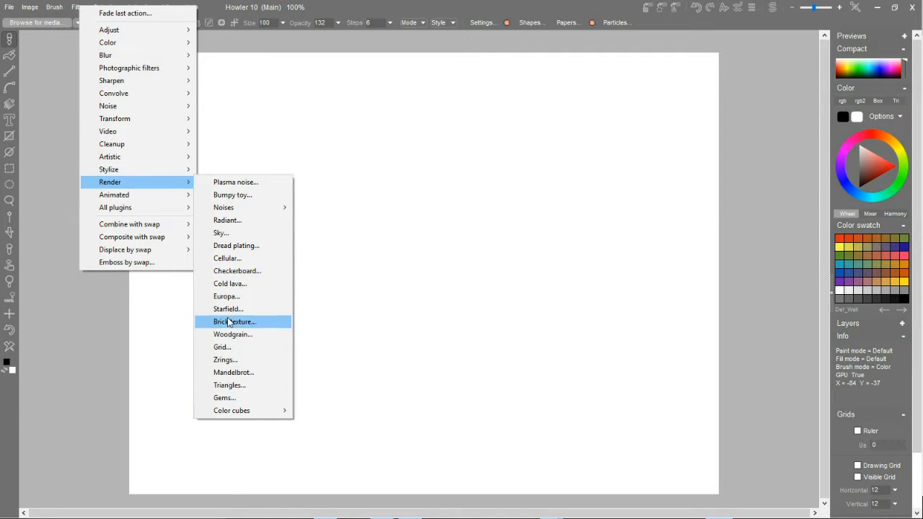
mouse_move(235, 182)
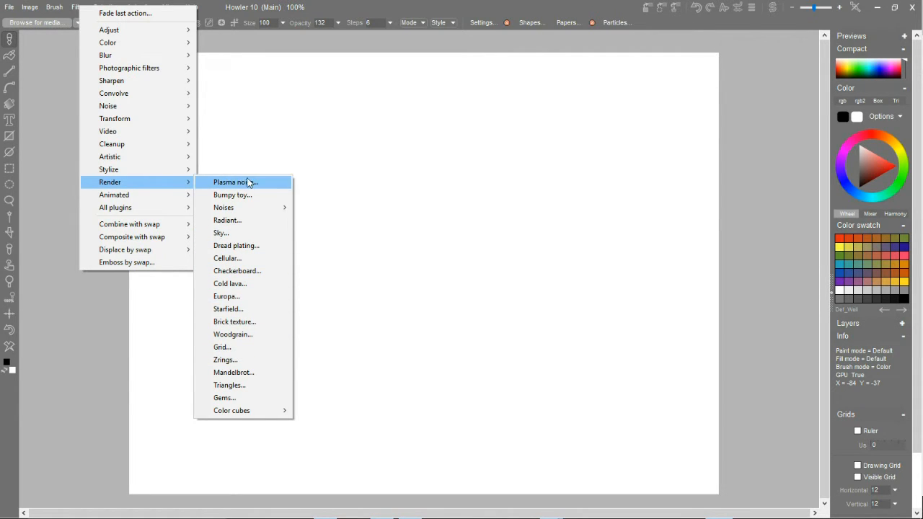
mouse_move(238, 220)
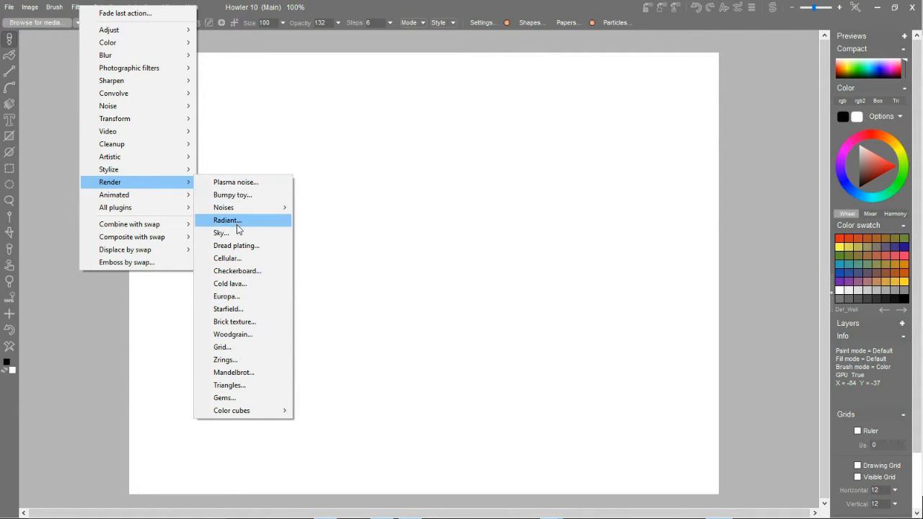
mouse_move(229, 283)
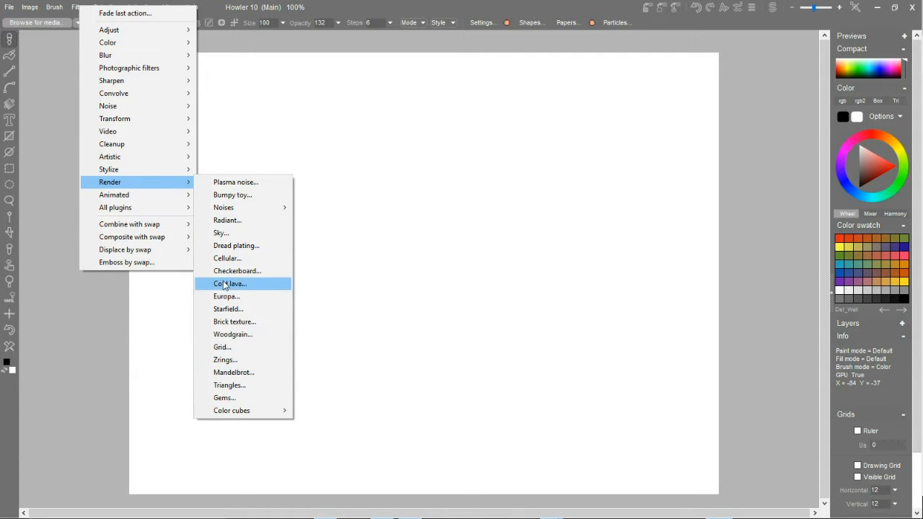
mouse_move(113, 195)
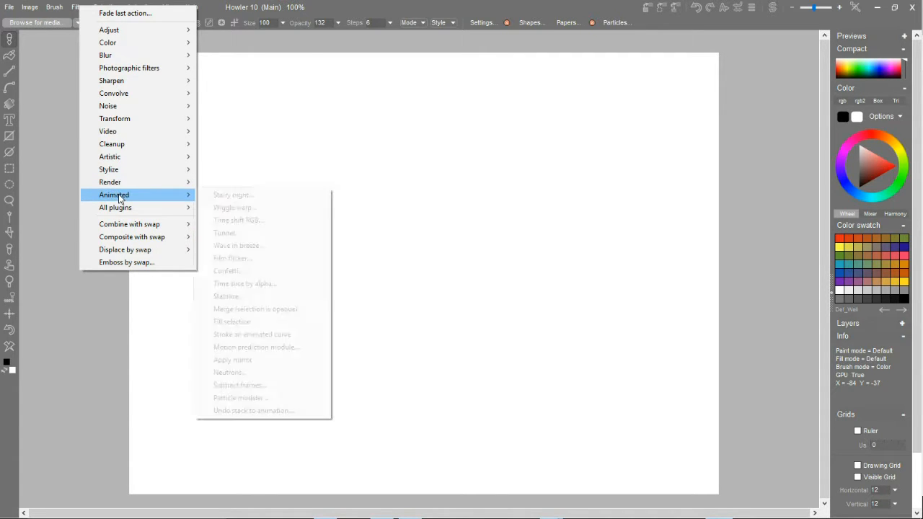
mouse_move(256, 208)
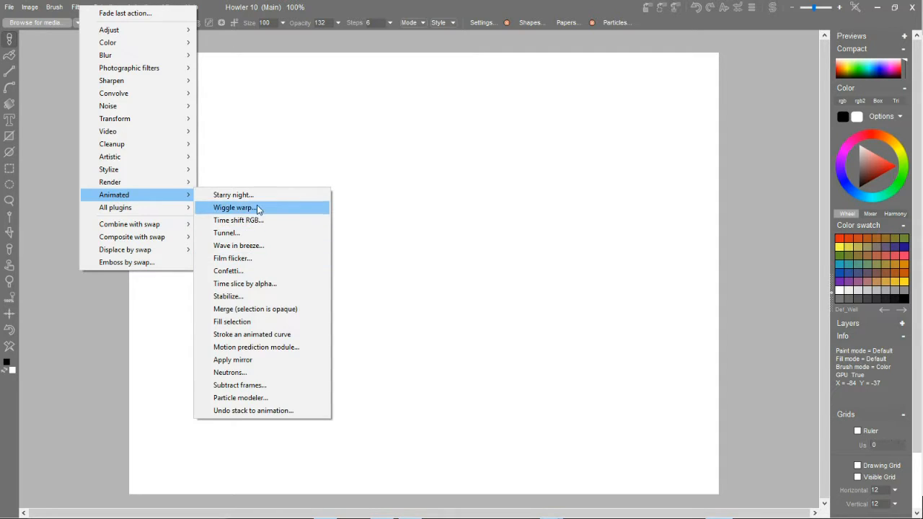
mouse_move(254, 297)
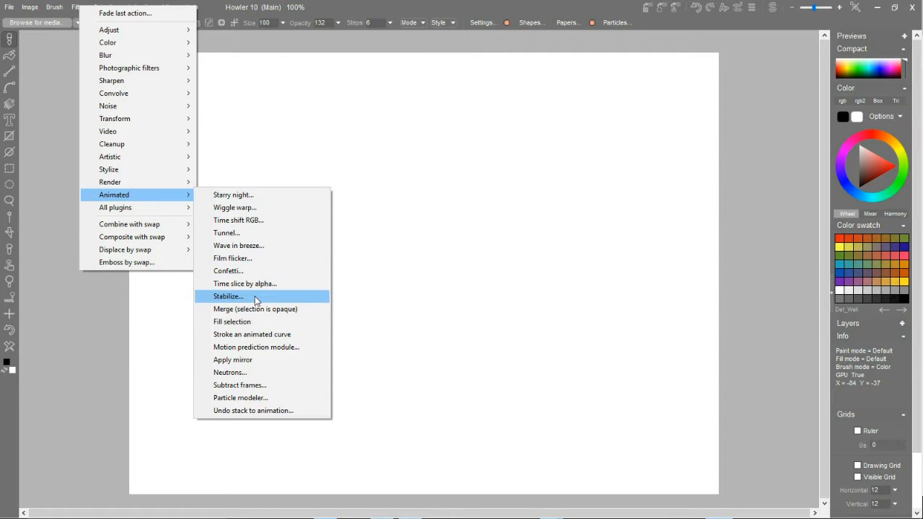
mouse_move(246, 353)
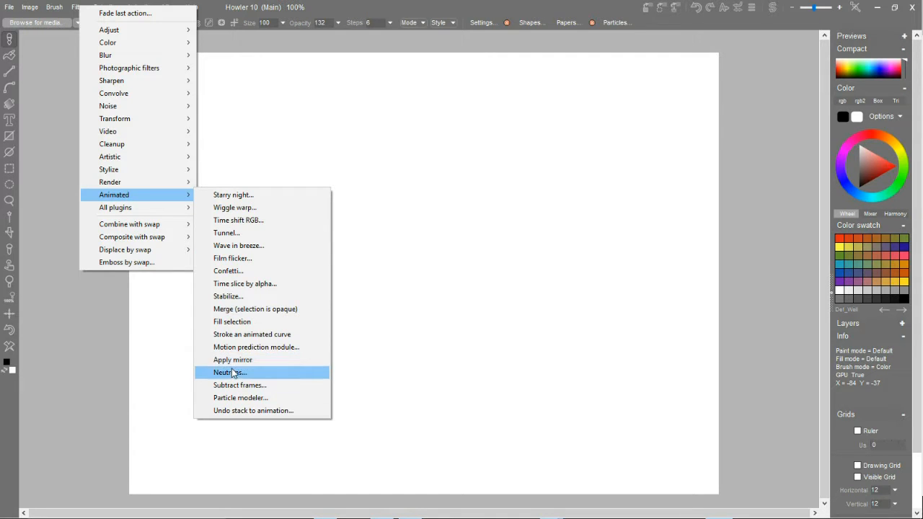
mouse_move(112, 144)
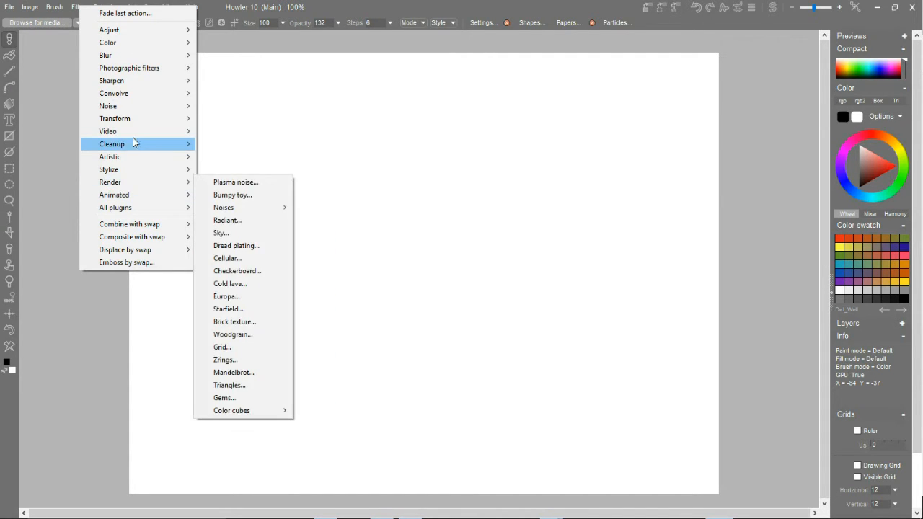
mouse_move(114, 118)
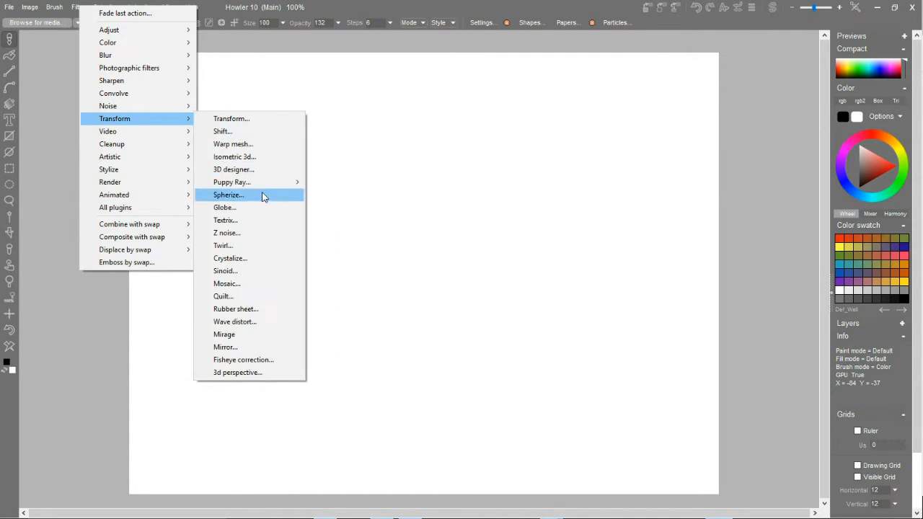
mouse_move(248, 246)
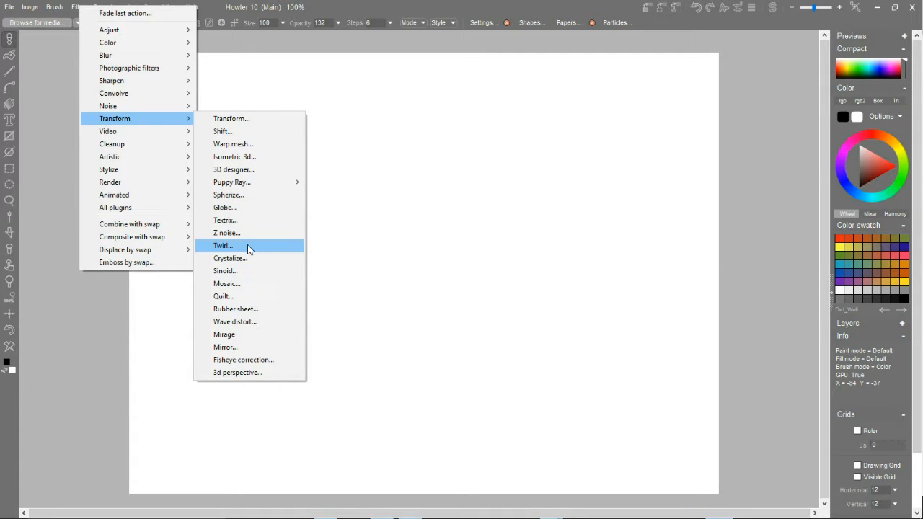
mouse_move(258, 334)
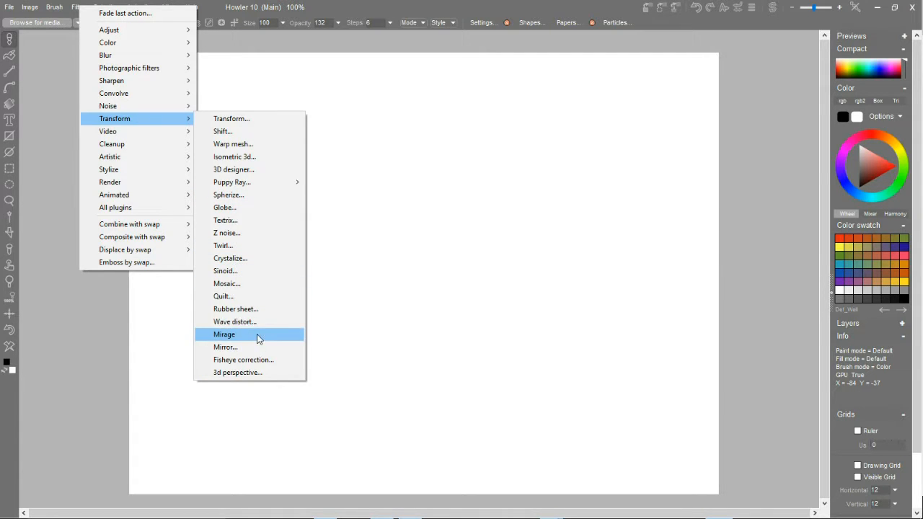
mouse_move(54, 77)
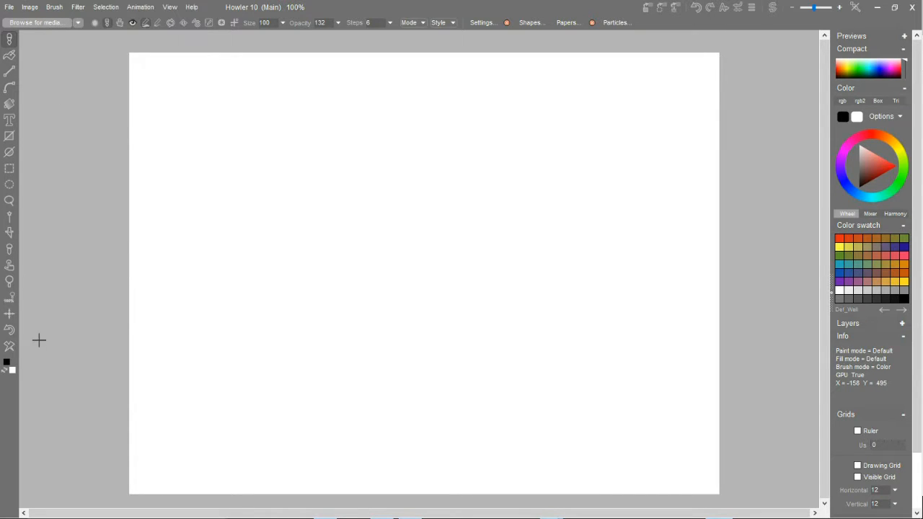
mouse_move(10, 346)
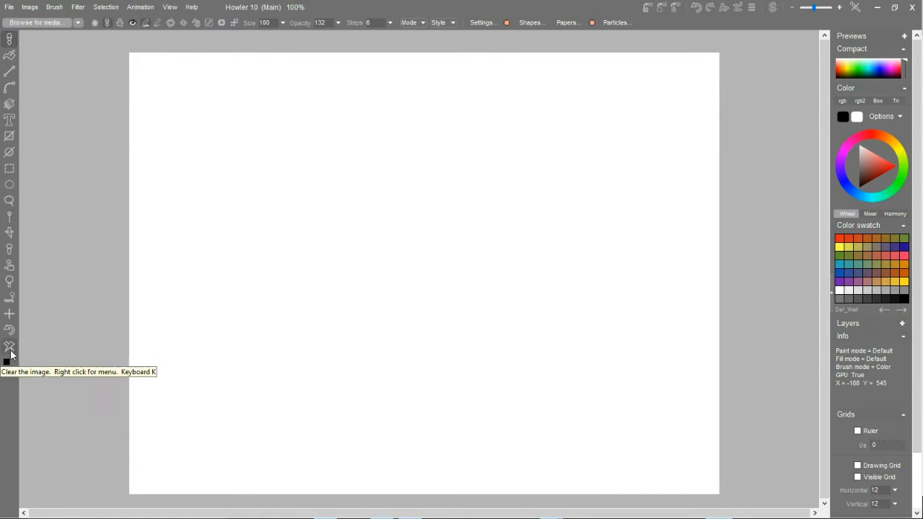
- Clear the canvas to black and paint white Organic effects star sparkles across it
right_click(10, 346)
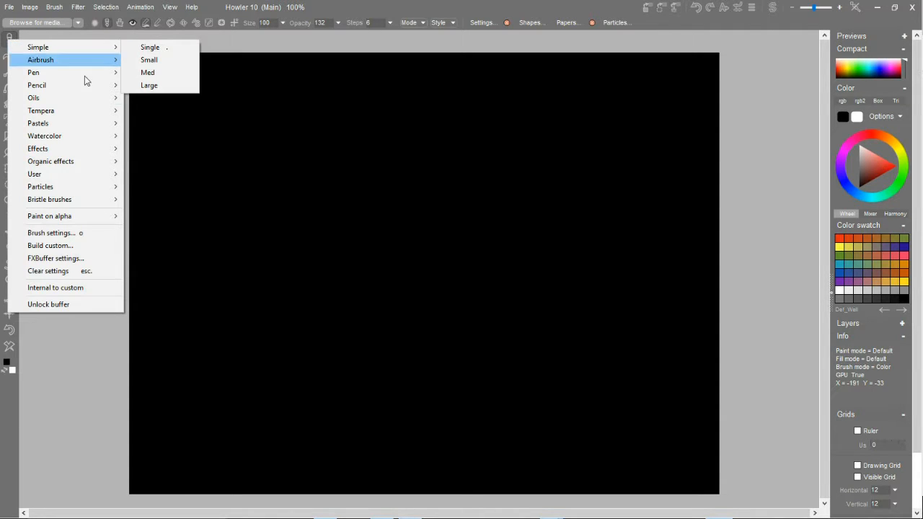
mouse_move(70, 62)
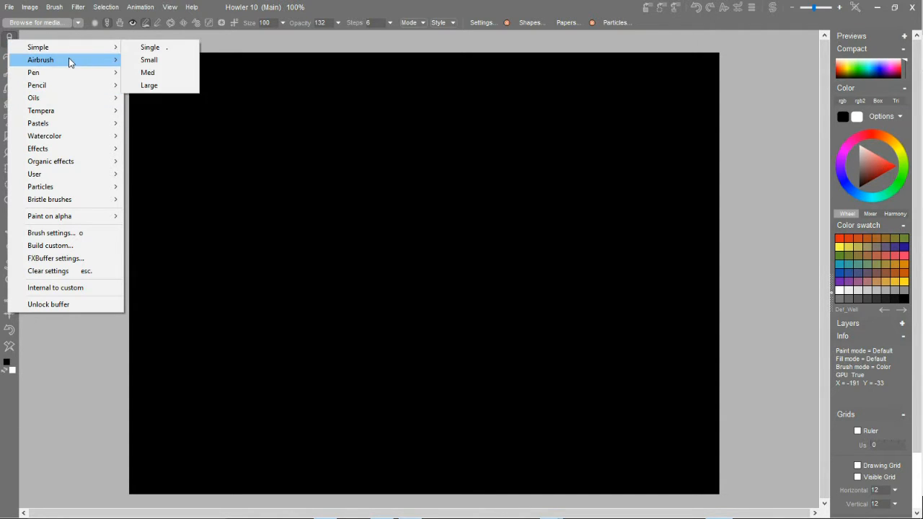
mouse_move(49, 199)
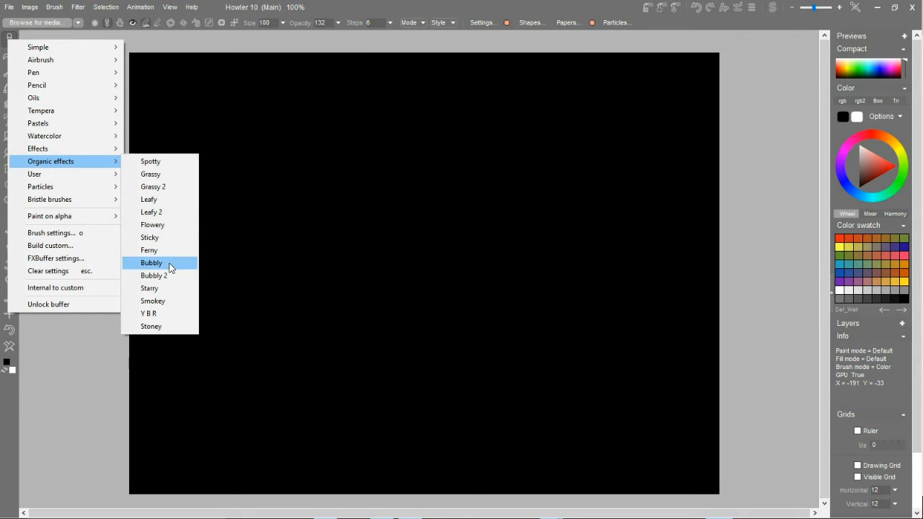
left_click(150, 288)
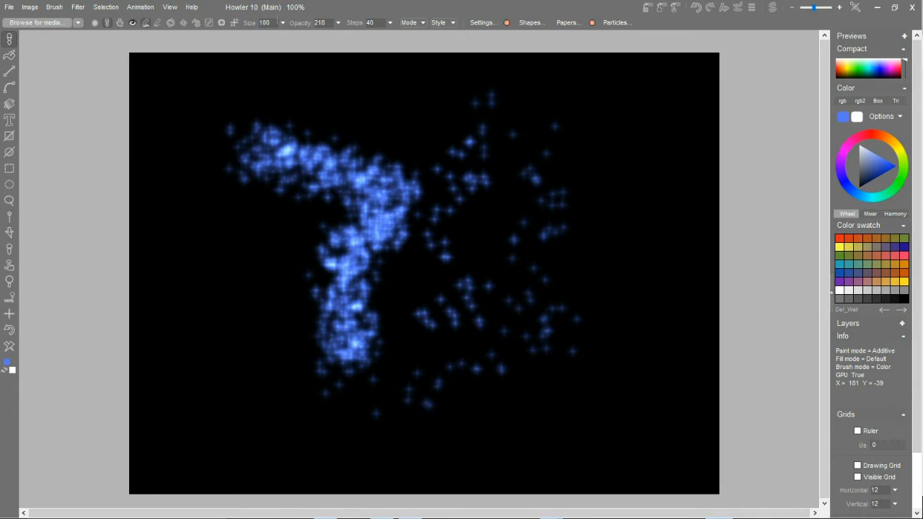
left_click(411, 23)
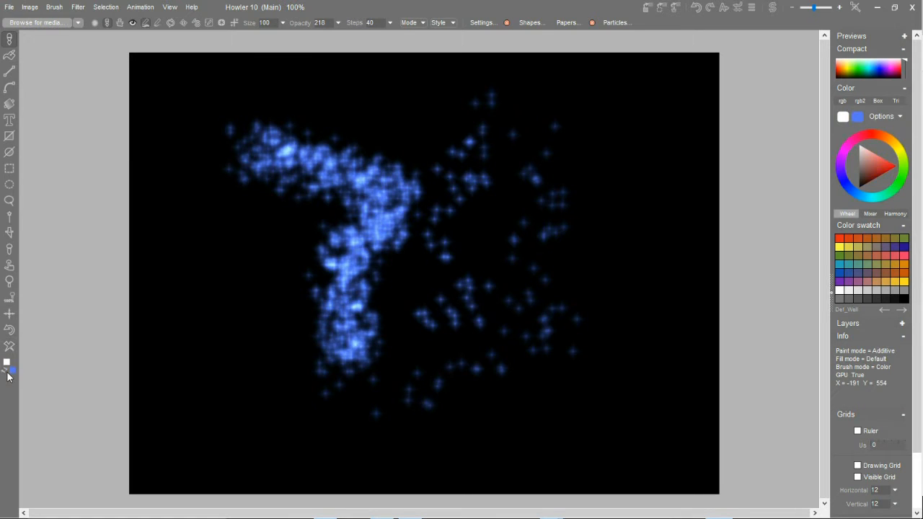
right_click(7, 369)
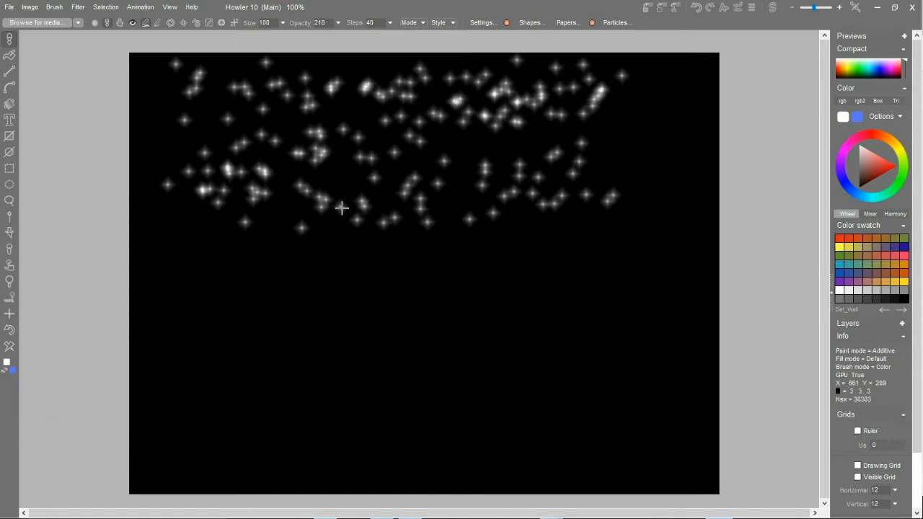
left_click_drag(341, 209, 486, 160)
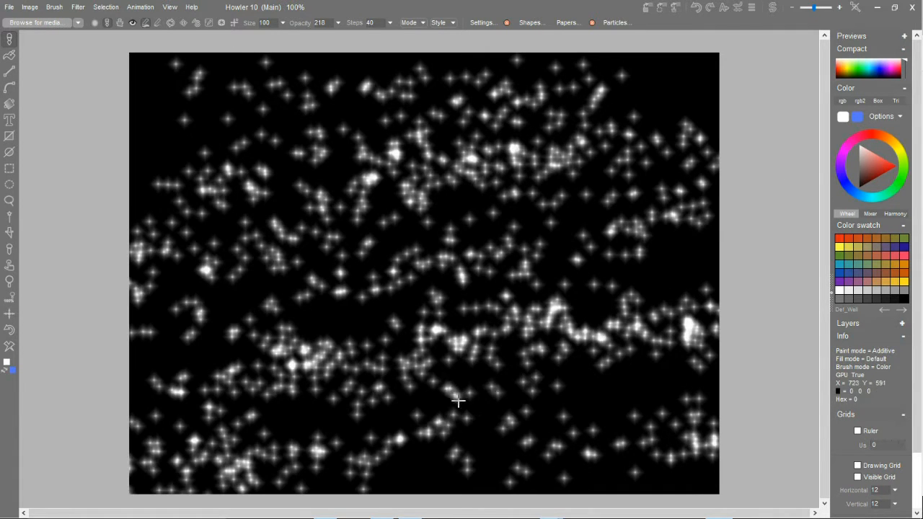
mouse_move(458, 139)
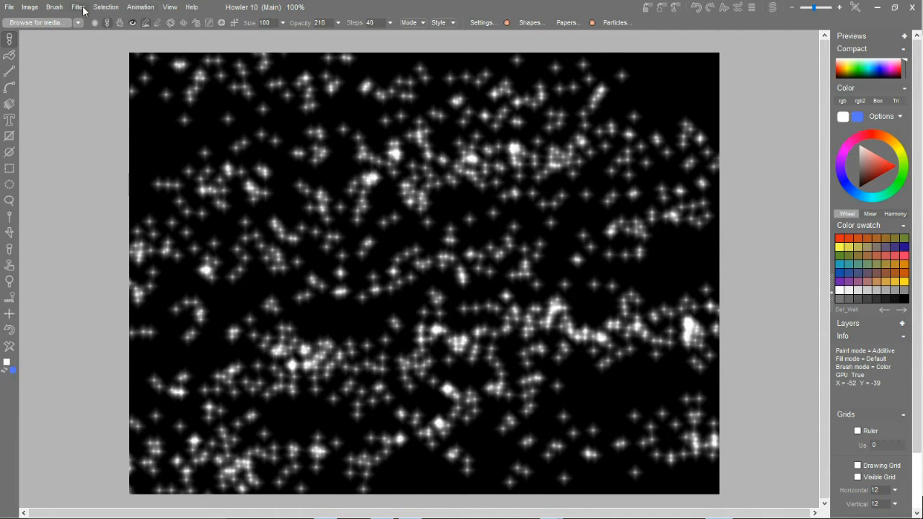
- Apply Plasma noise in Add blending mode, then fade it partway with Interactive undo
left_click(77, 7)
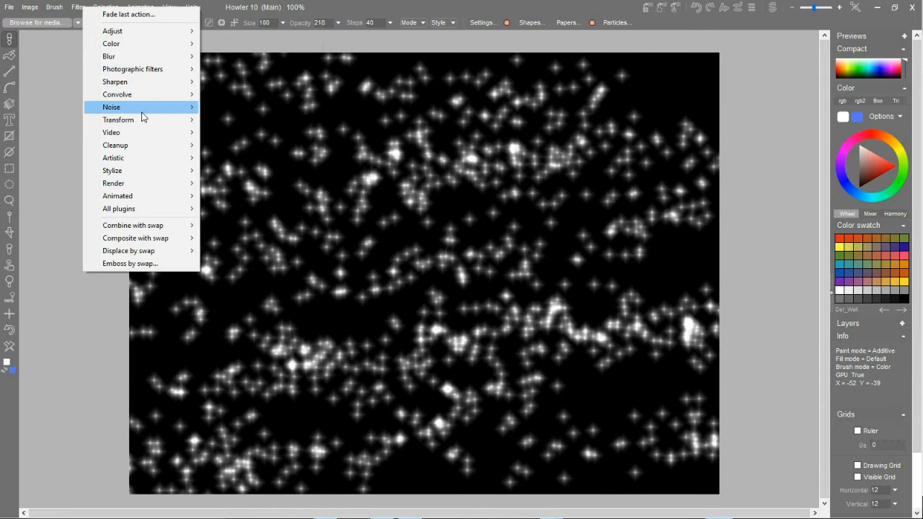
mouse_move(117, 195)
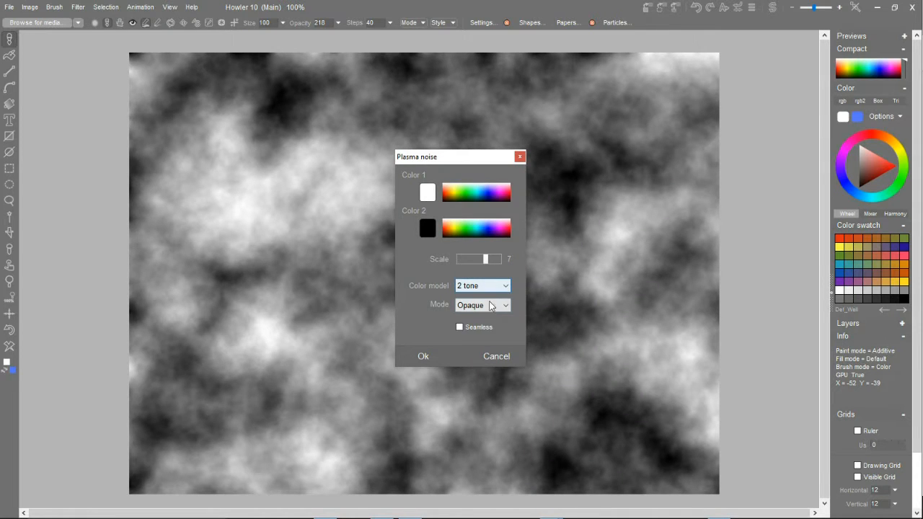
left_click(482, 305)
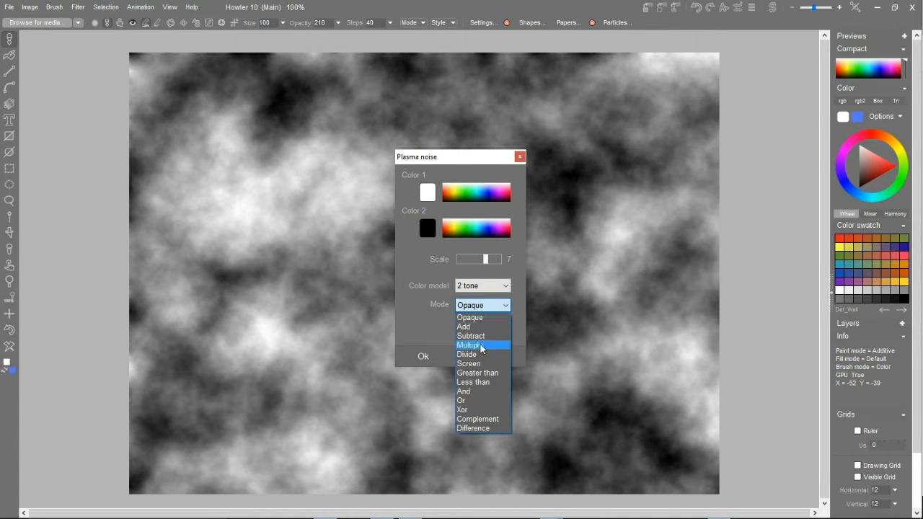
left_click(469, 345)
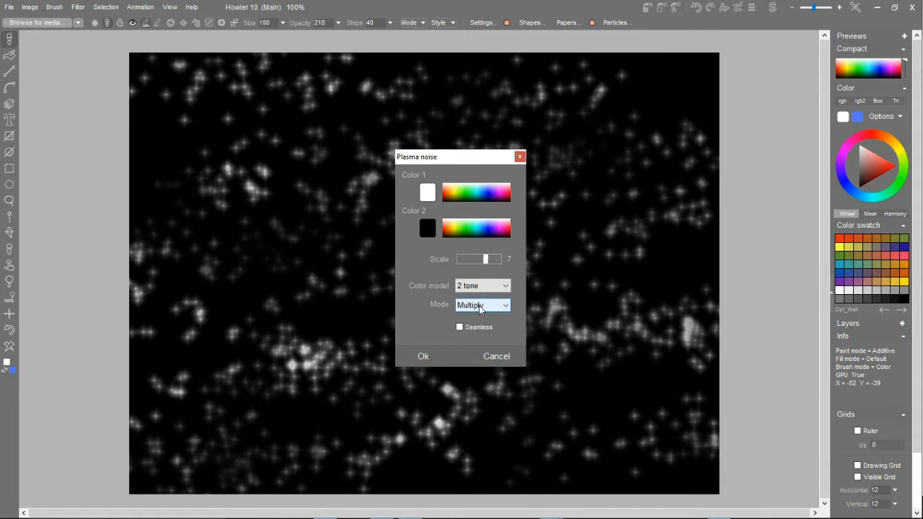
left_click(482, 304)
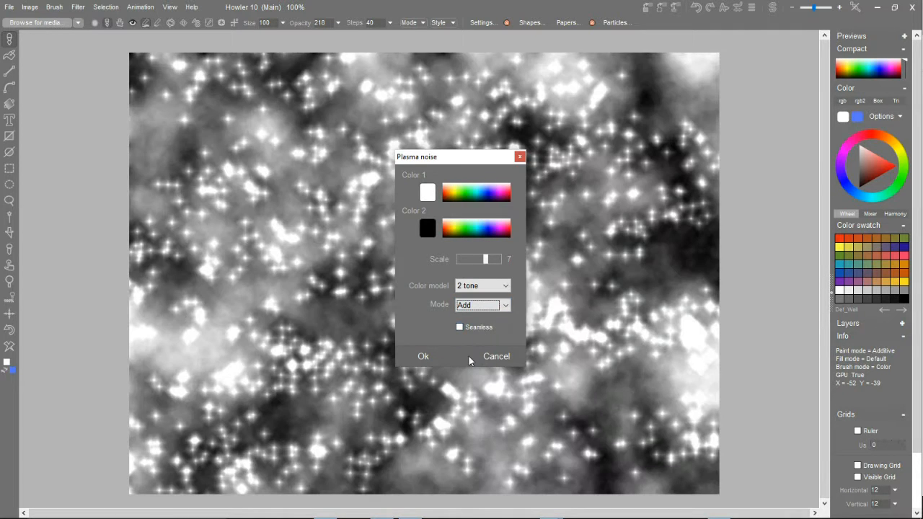
left_click(423, 355)
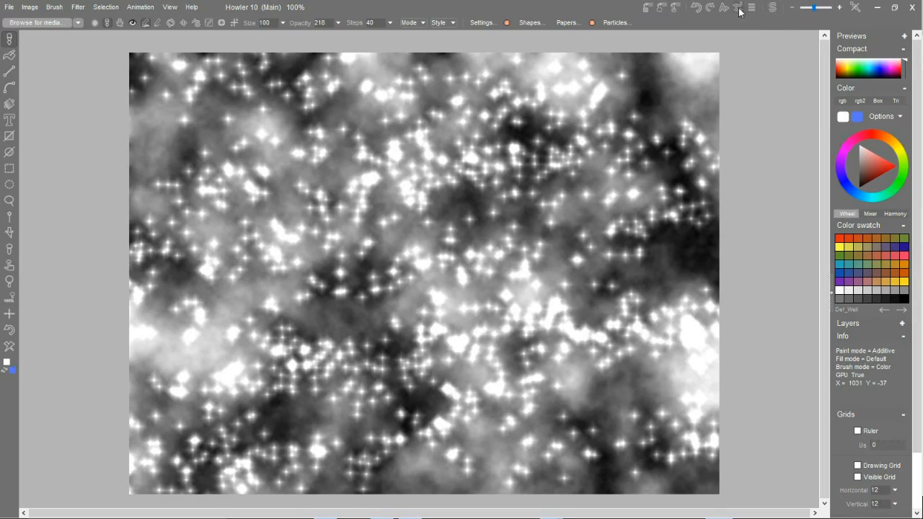
left_click(738, 7)
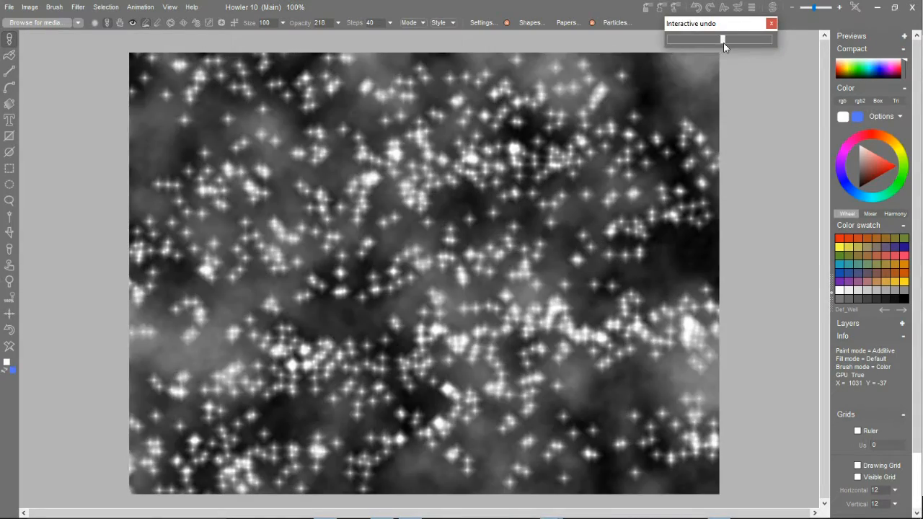
left_click_drag(721, 40, 692, 39)
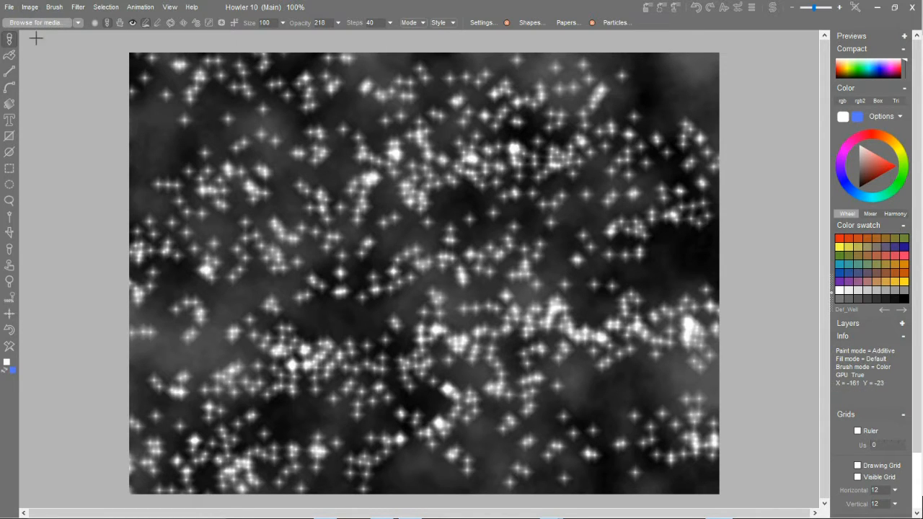
- Apply Image > Make seamless, then save a stored image copy
left_click(30, 7)
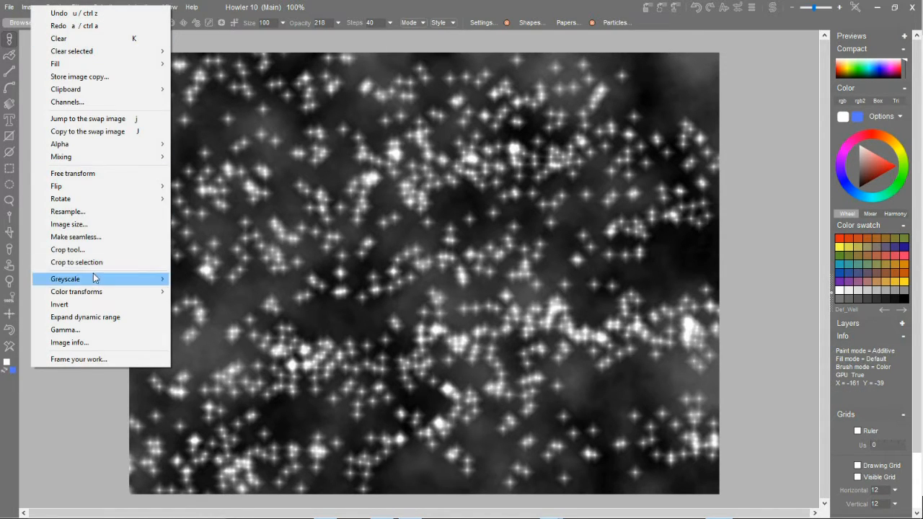
mouse_move(90, 236)
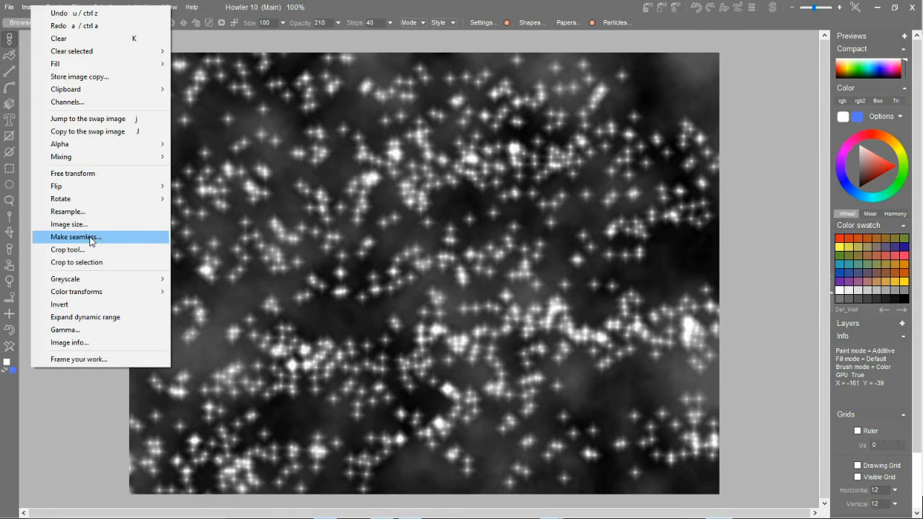
left_click(75, 236)
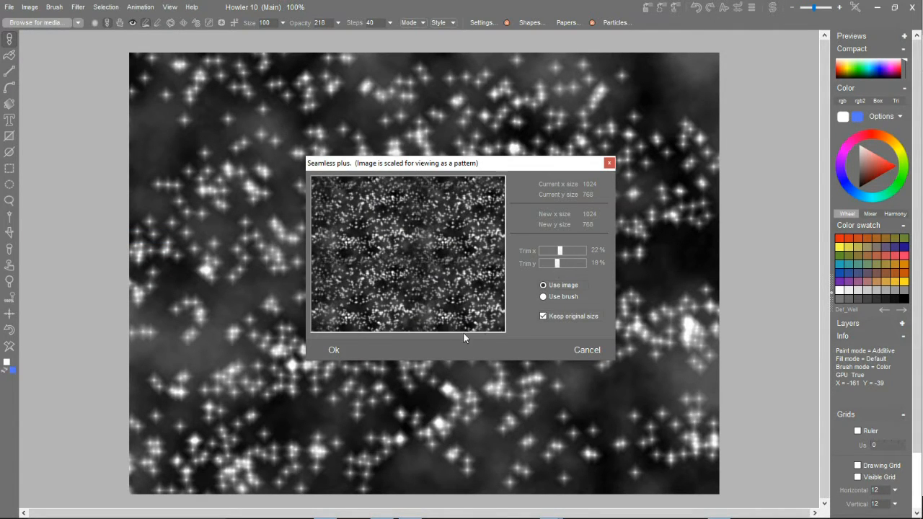
left_click(333, 350)
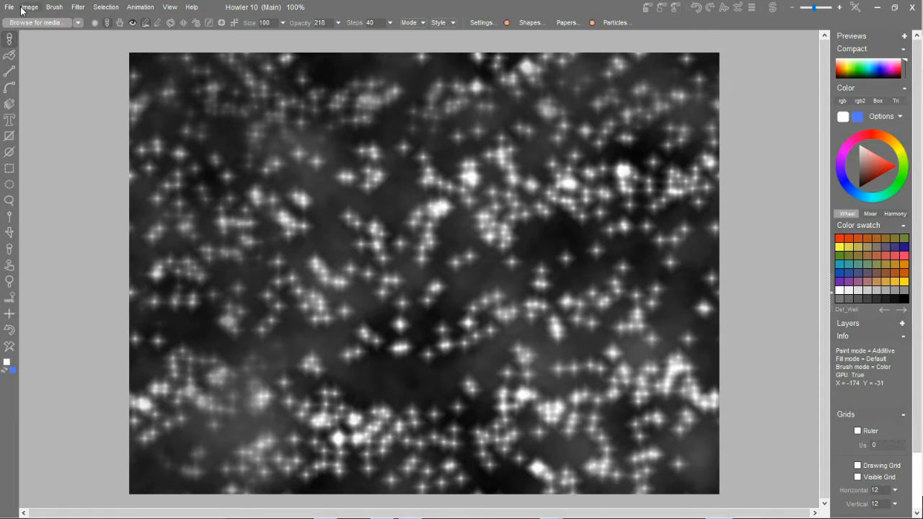
left_click(29, 7)
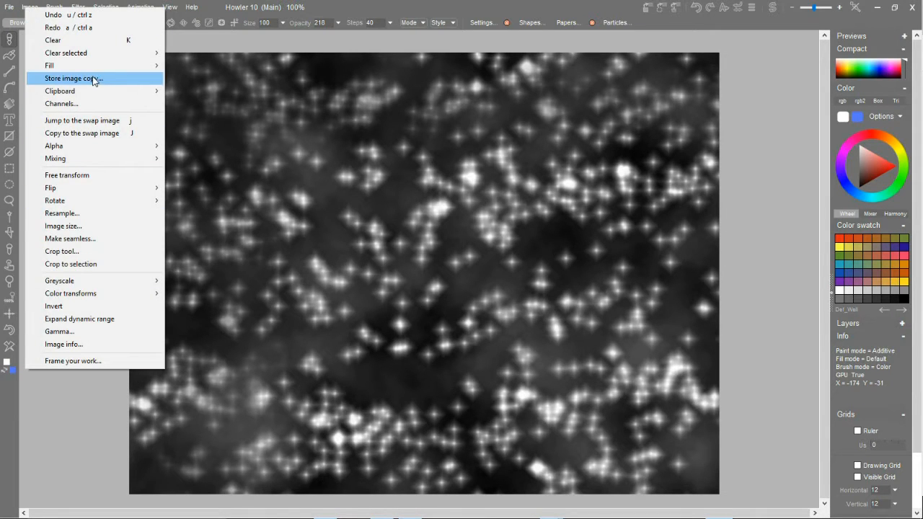
left_click(72, 78)
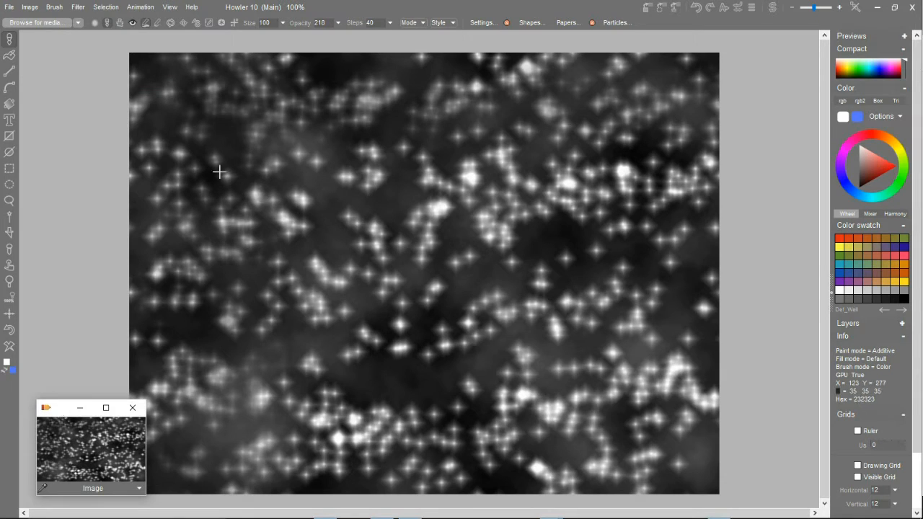
mouse_move(77, 10)
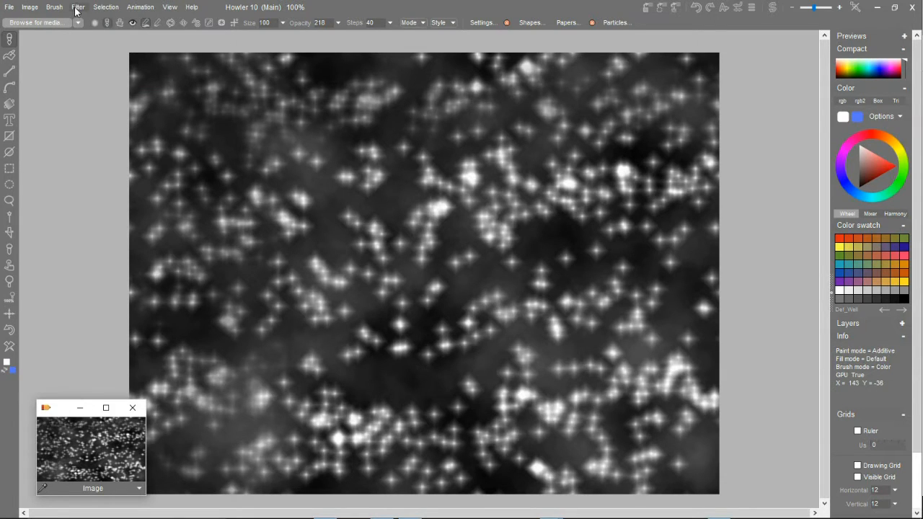
- Preview the star texture in 3D Designer, tilt the Pitch slider, then cancel
left_click(78, 7)
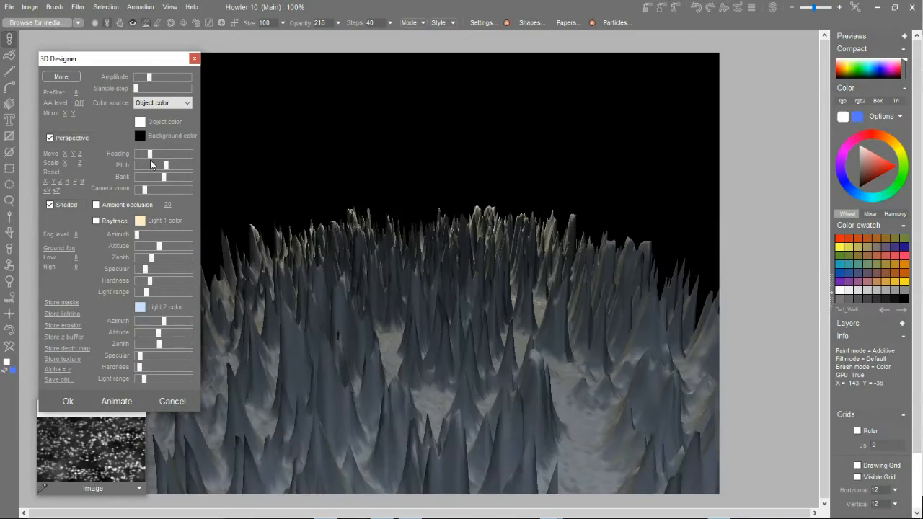
left_click_drag(148, 165, 179, 165)
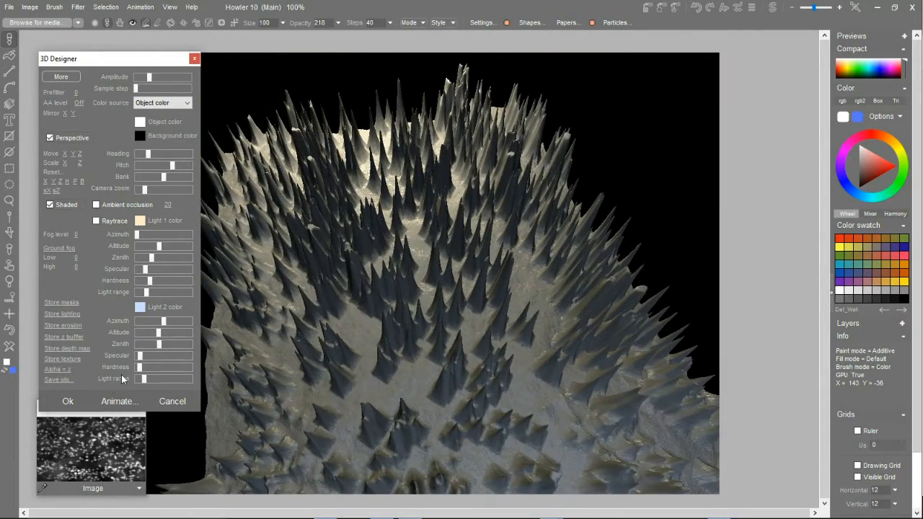
left_click(67, 401)
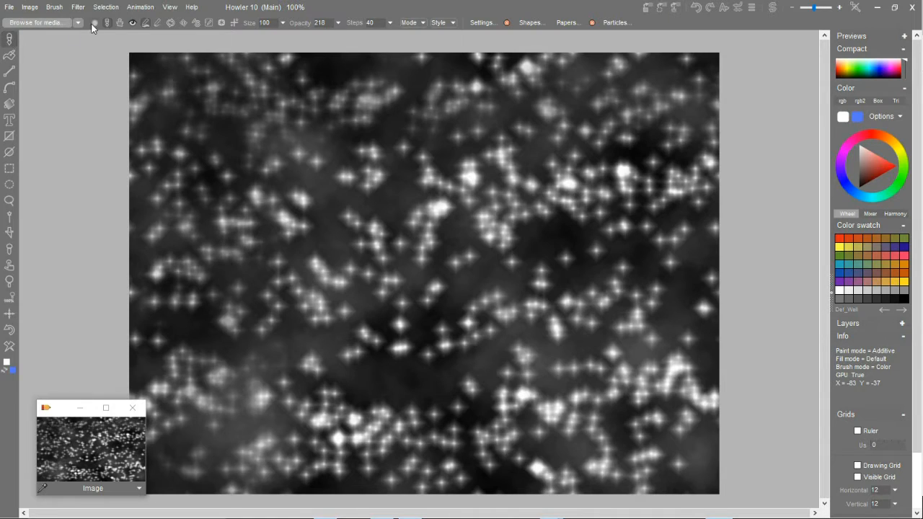
mouse_move(321, 34)
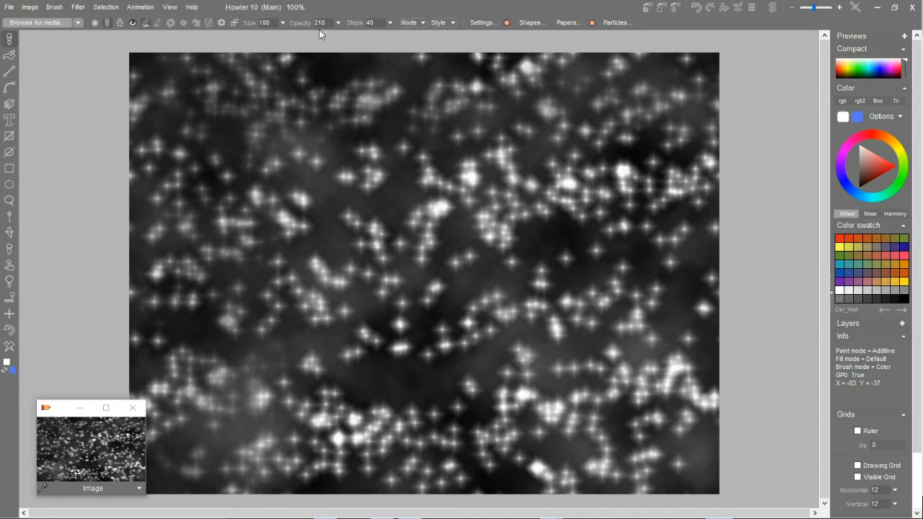
mouse_move(233, 22)
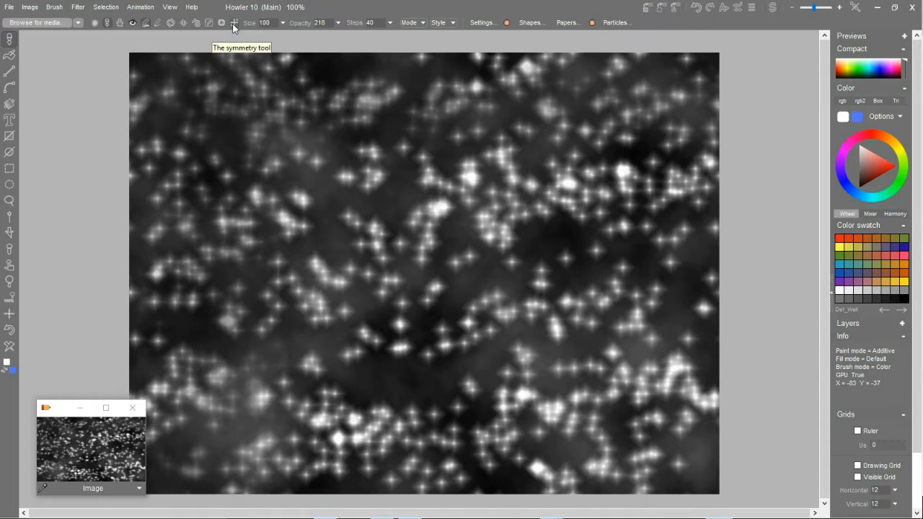
- Apply Vertical mirror from the symmetry dropdown to the star-spike heightmap
left_click(233, 23)
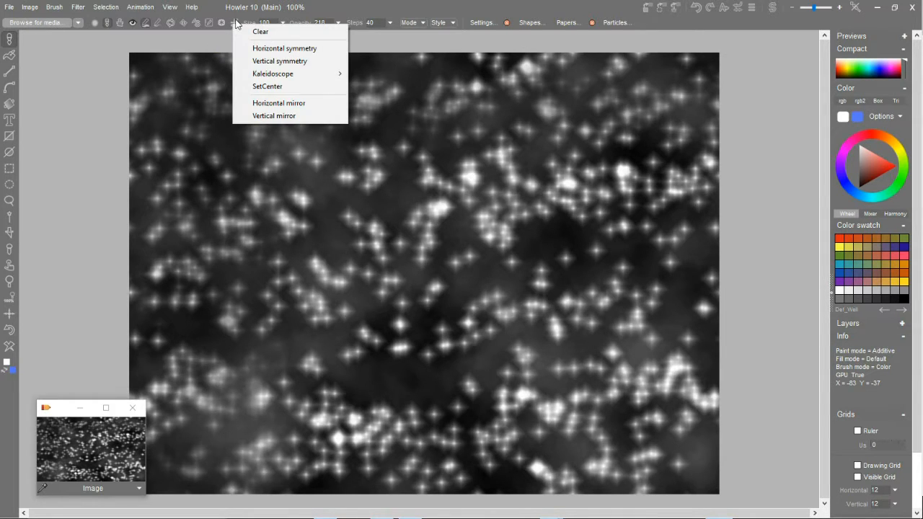
mouse_move(285, 48)
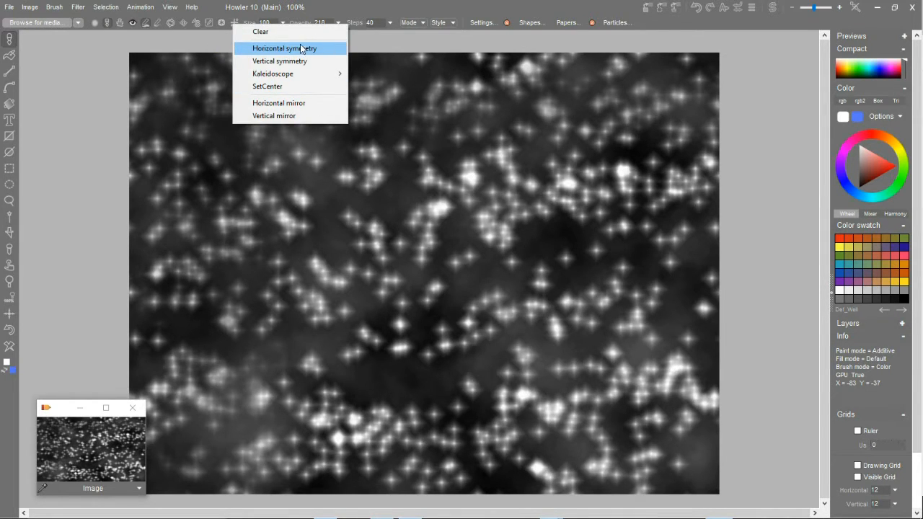
mouse_move(317, 49)
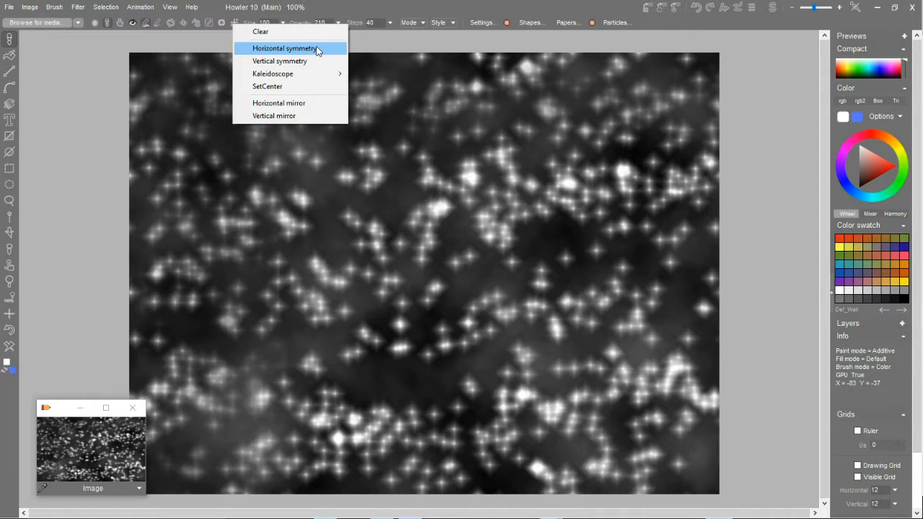
mouse_move(296, 73)
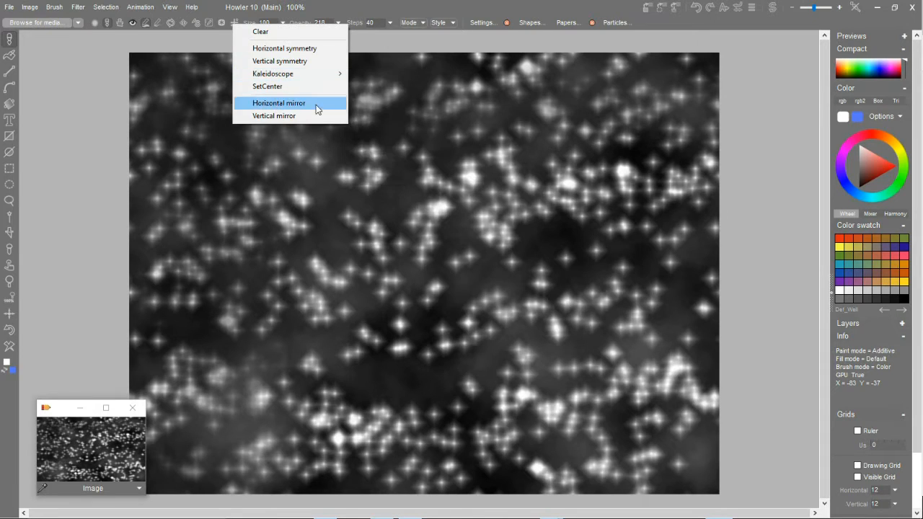
mouse_move(281, 107)
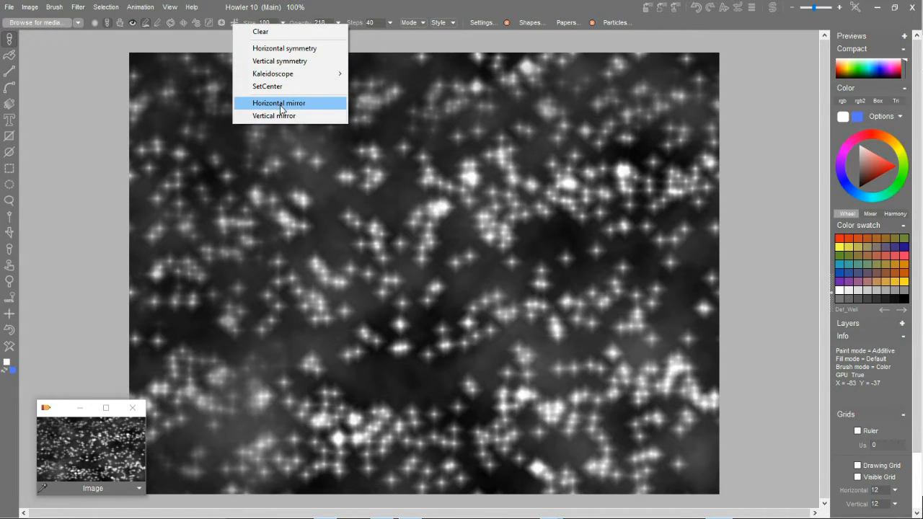
mouse_move(281, 116)
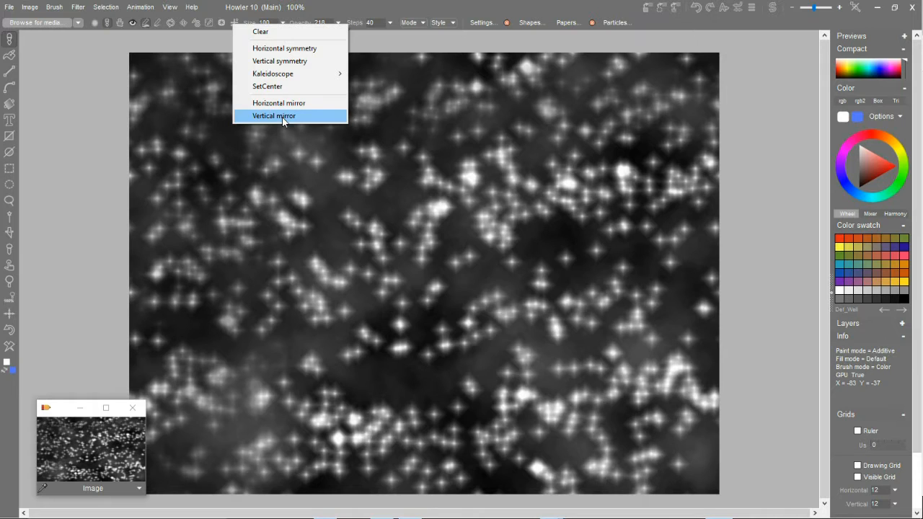
left_click(273, 116)
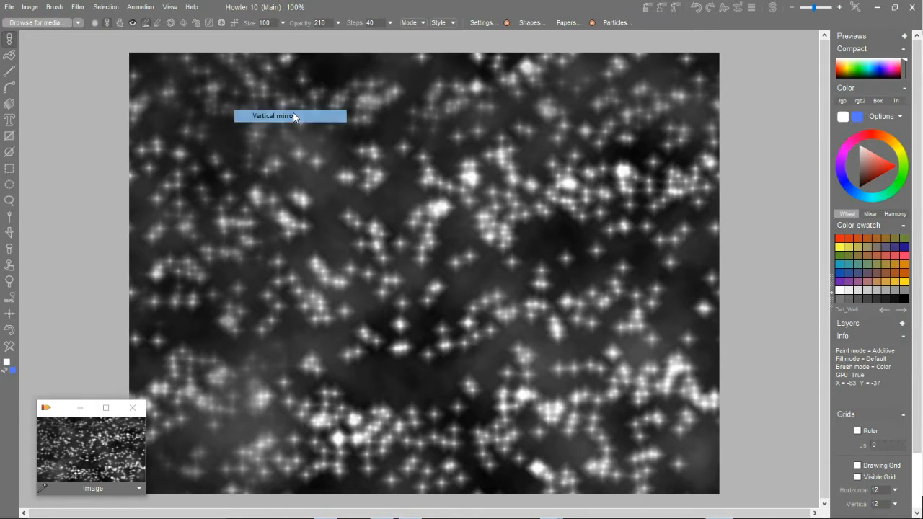
left_click(290, 116)
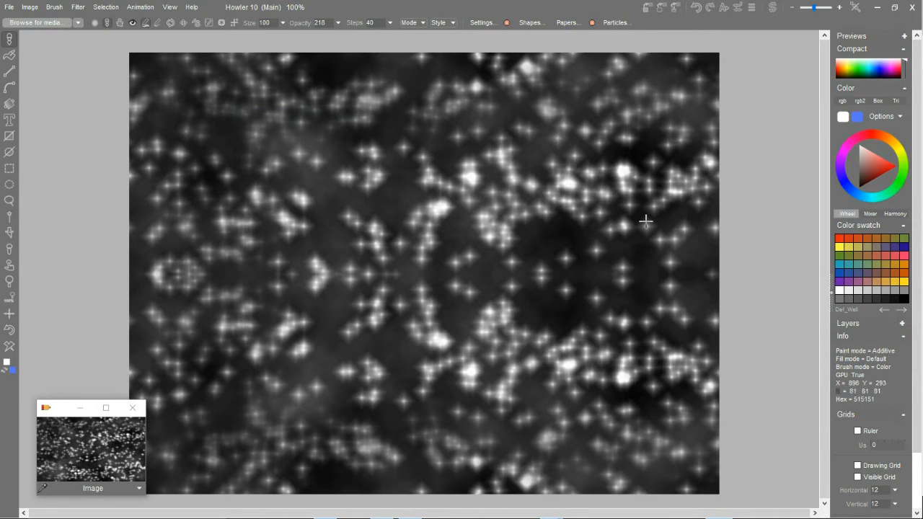
mouse_move(537, 202)
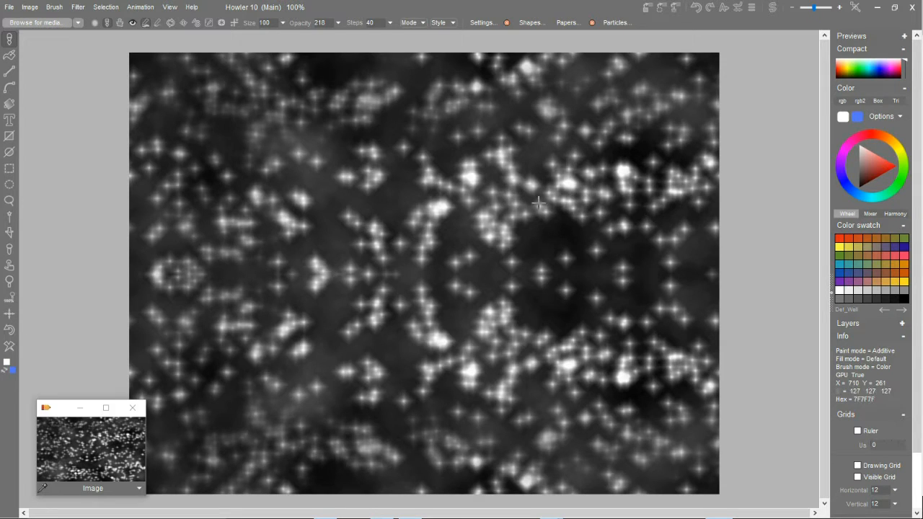
mouse_move(284, 195)
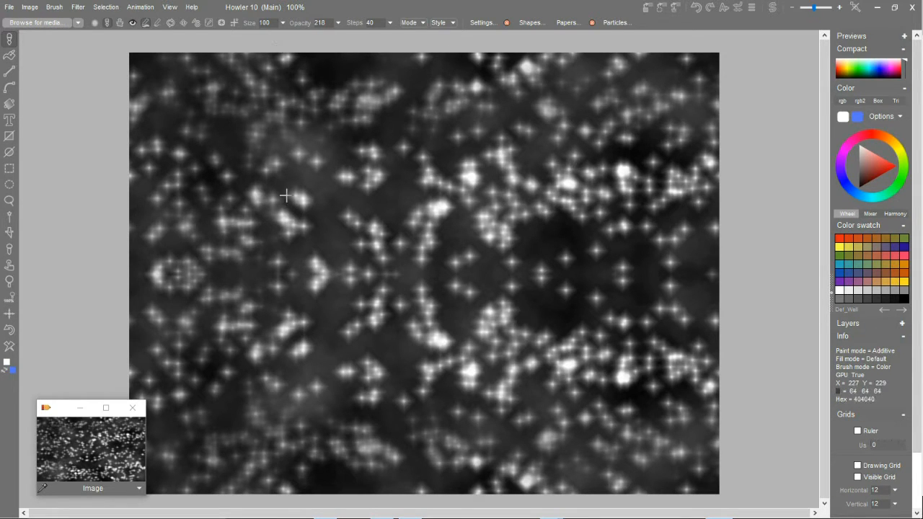
mouse_move(399, 77)
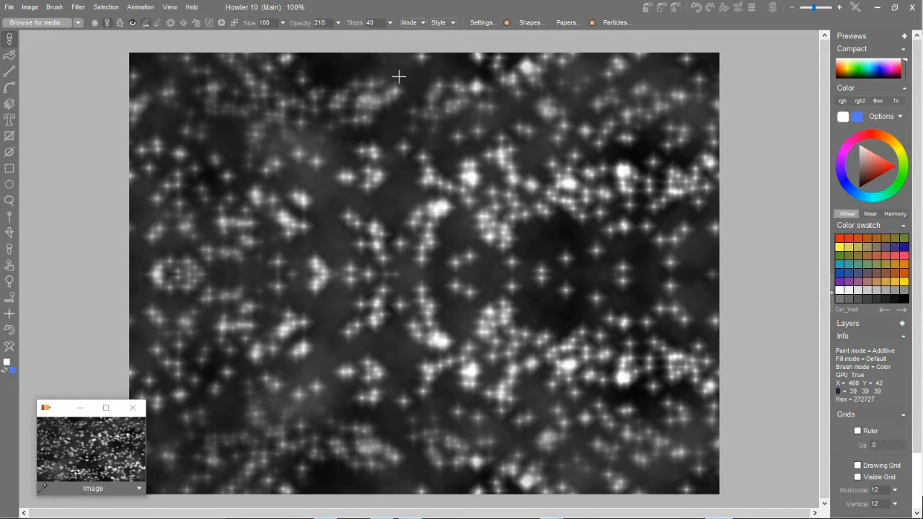
mouse_move(493, 298)
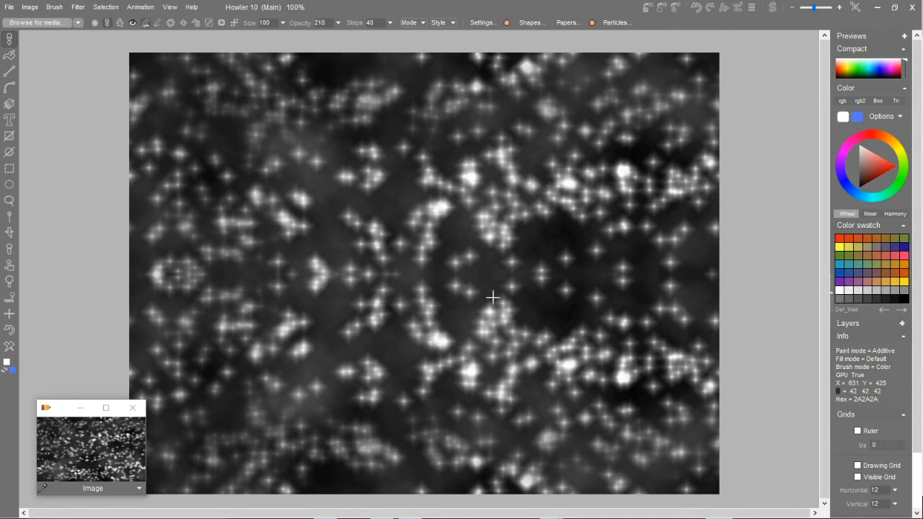
mouse_move(535, 374)
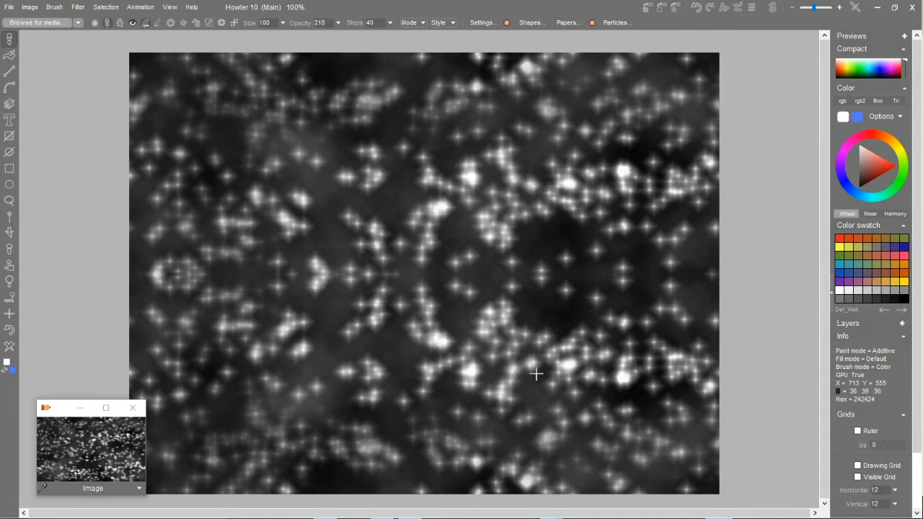
mouse_move(94, 441)
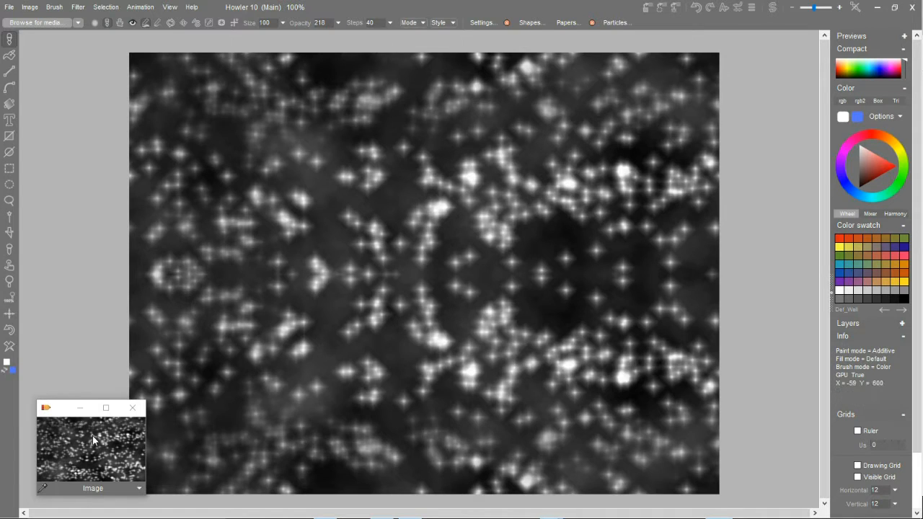
- Open Filter > Transform > 3D designer on the mirrored heightmap and tilt Pitch edge-on
left_click(78, 6)
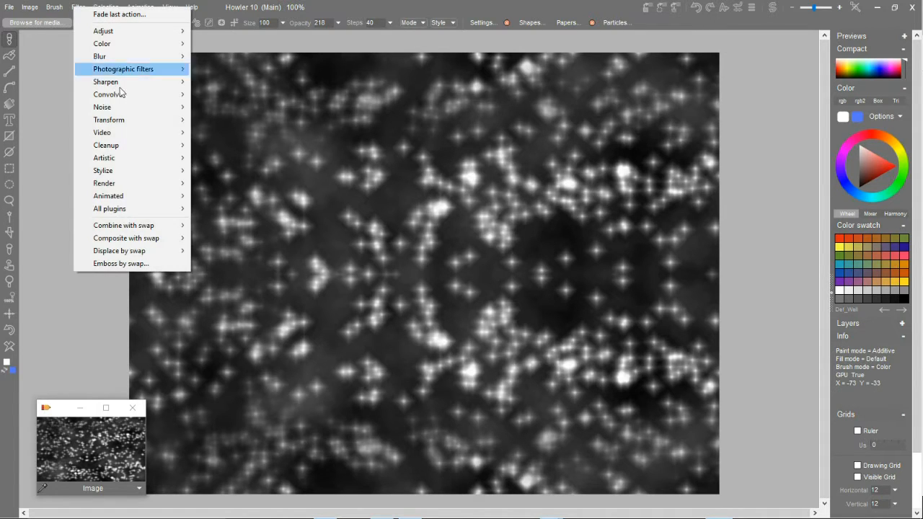
mouse_move(109, 119)
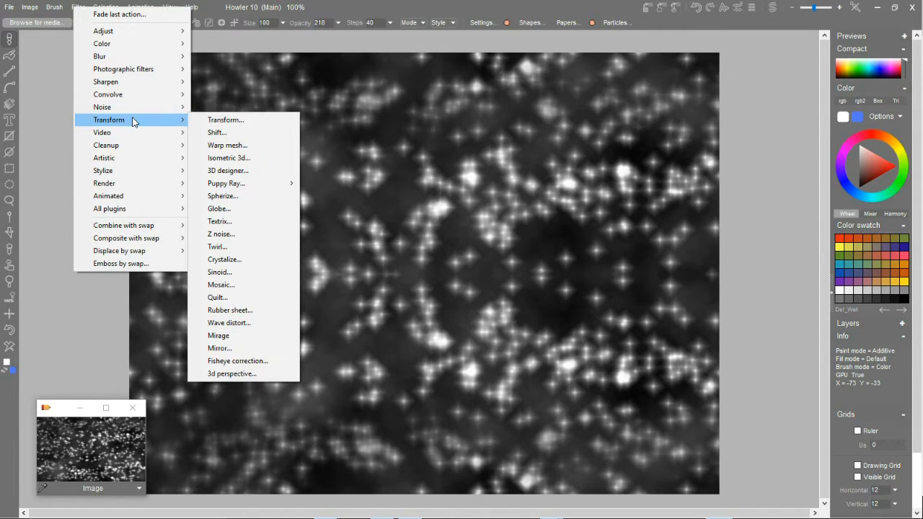
mouse_move(261, 171)
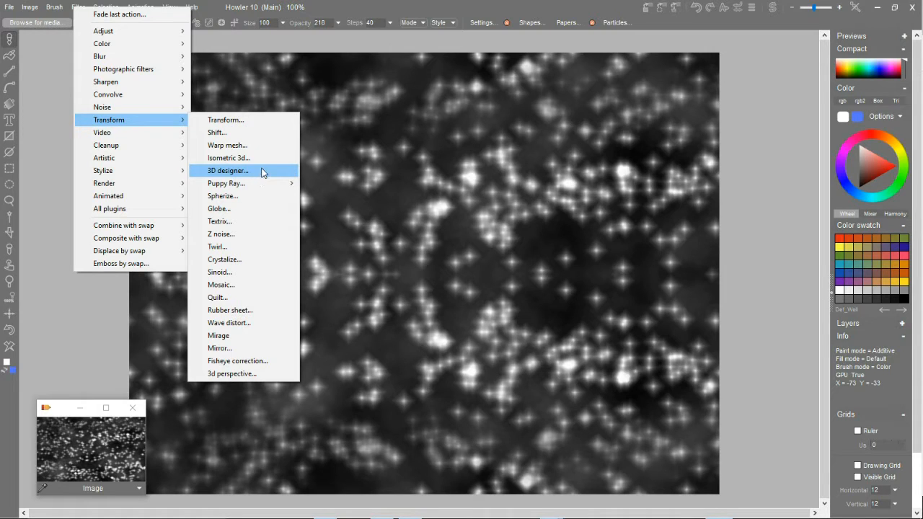
left_click(228, 170)
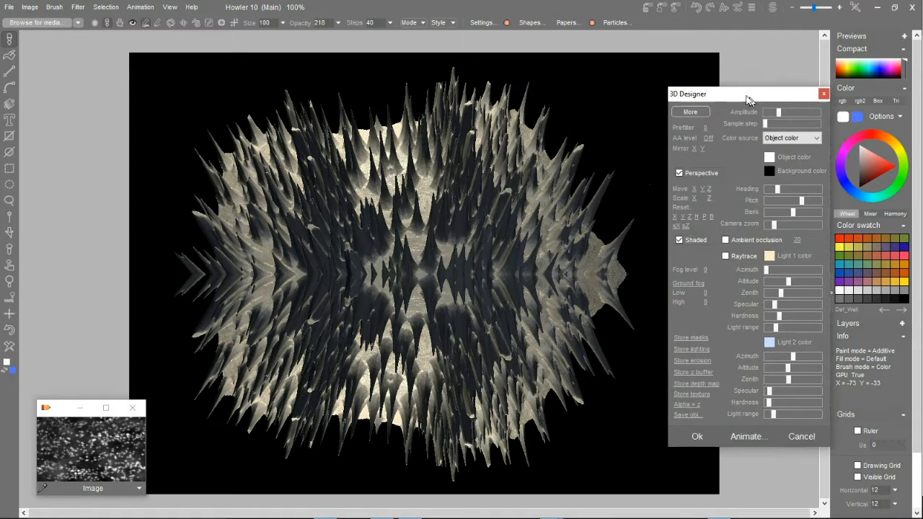
left_click_drag(750, 94, 720, 70)
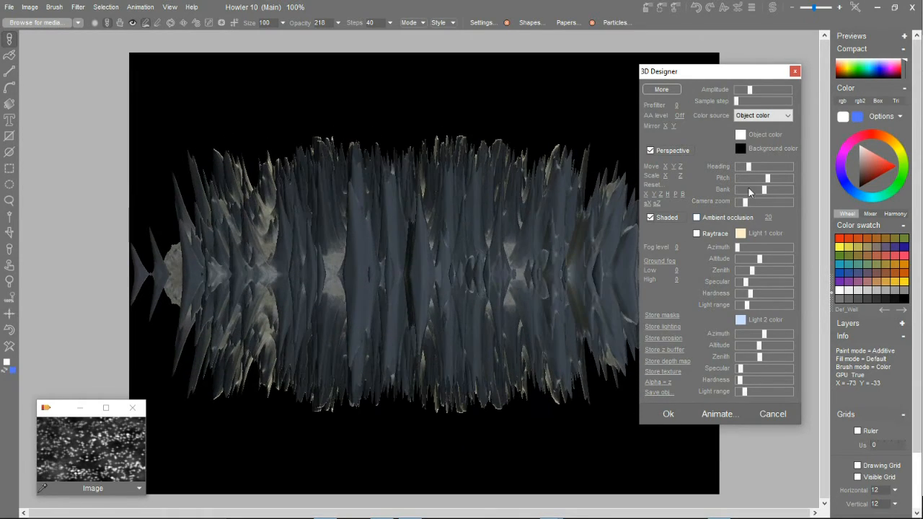
left_click_drag(764, 178, 790, 178)
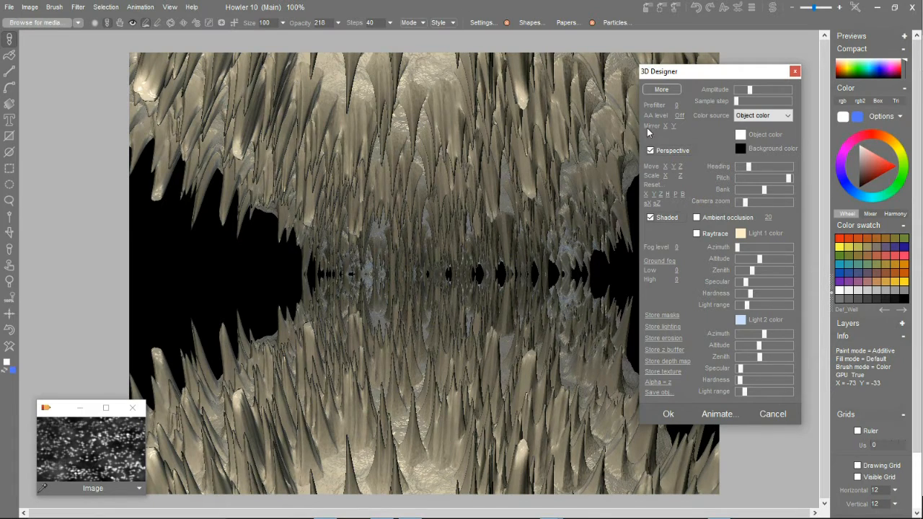
mouse_move(238, 24)
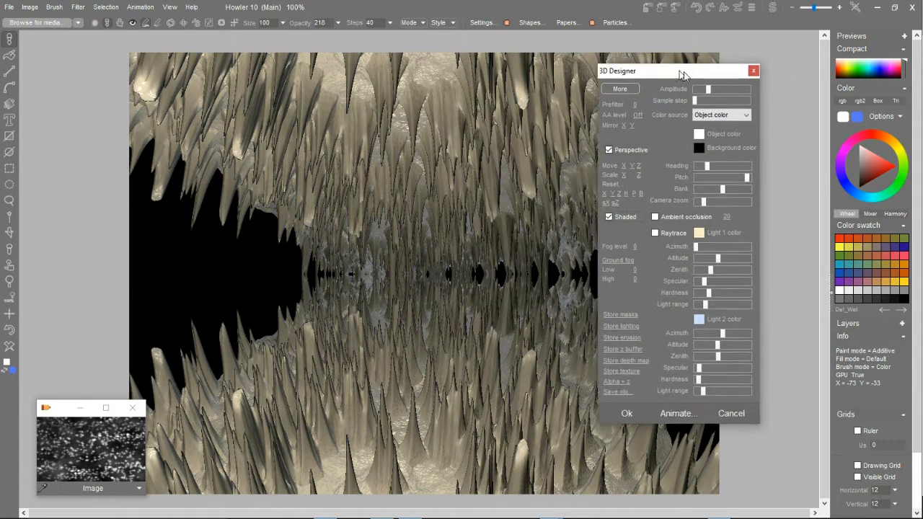
- Reveal more of the 3D preview and adjust the Heading slider inside the cave
left_click_drag(676, 71, 664, 75)
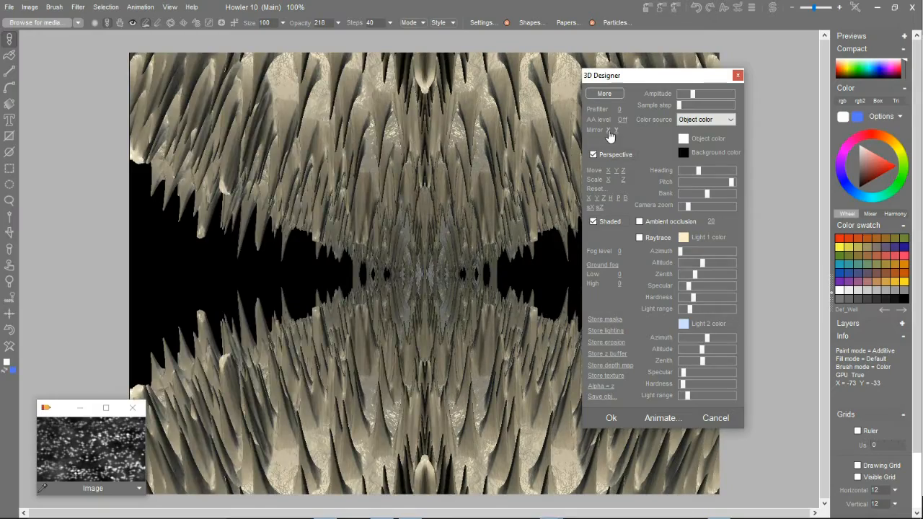
left_click_drag(696, 170, 714, 171)
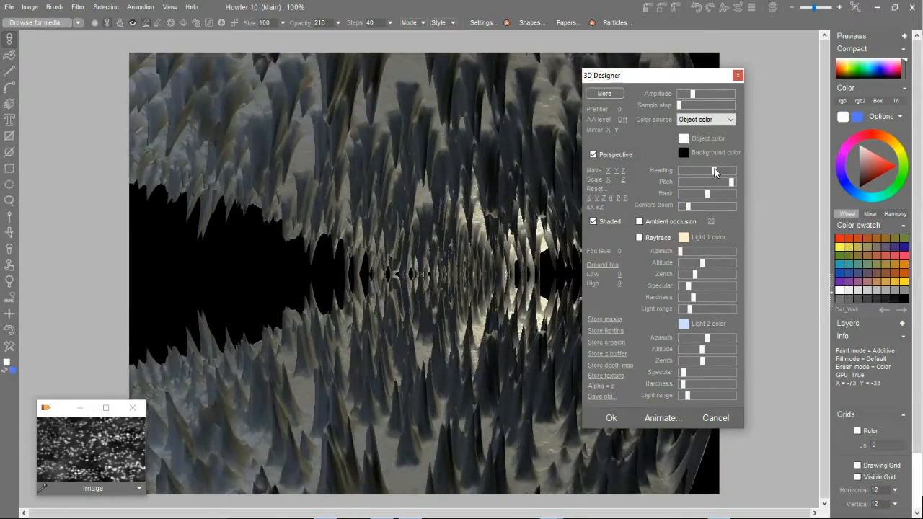
left_click_drag(656, 75, 768, 75)
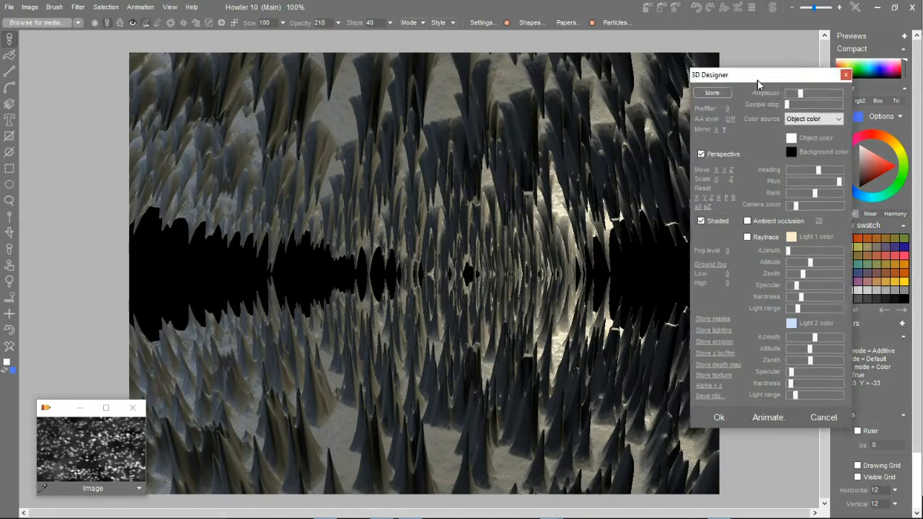
left_click_drag(757, 74, 742, 80)
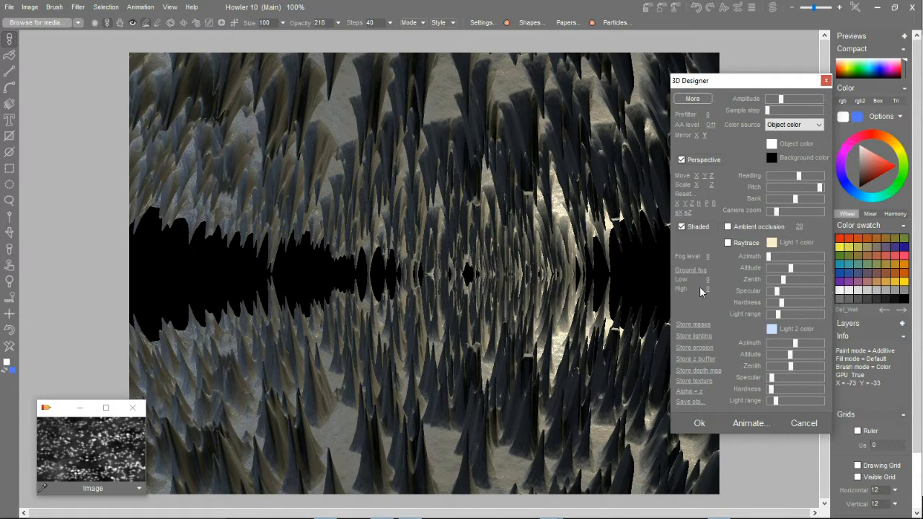
left_click_drag(688, 80, 725, 80)
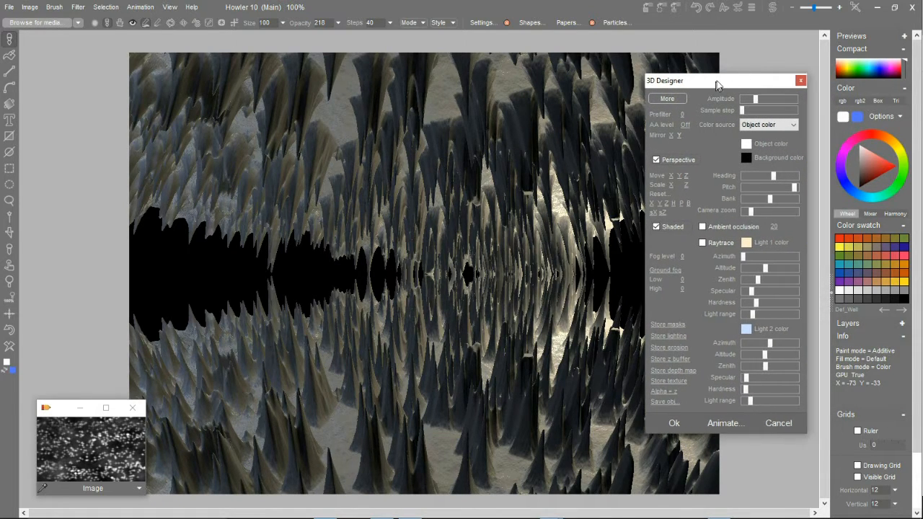
left_click_drag(717, 80, 729, 71)
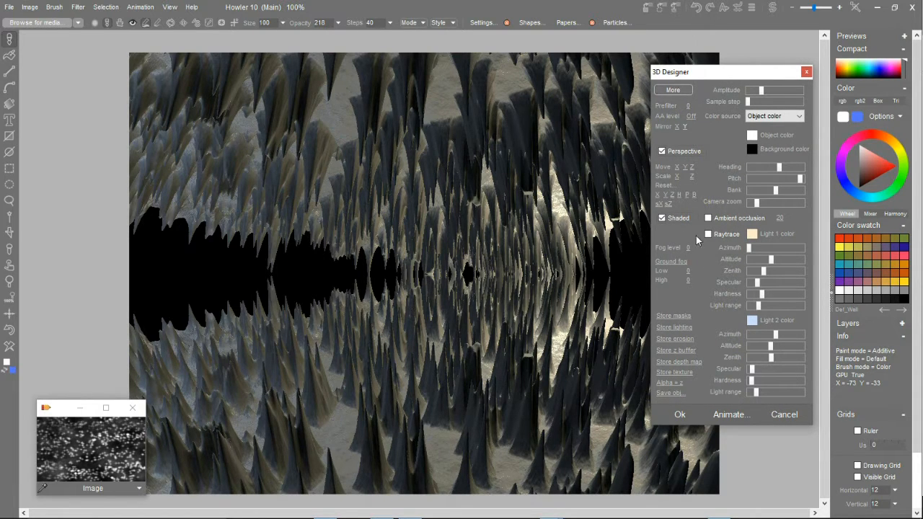
mouse_move(685, 229)
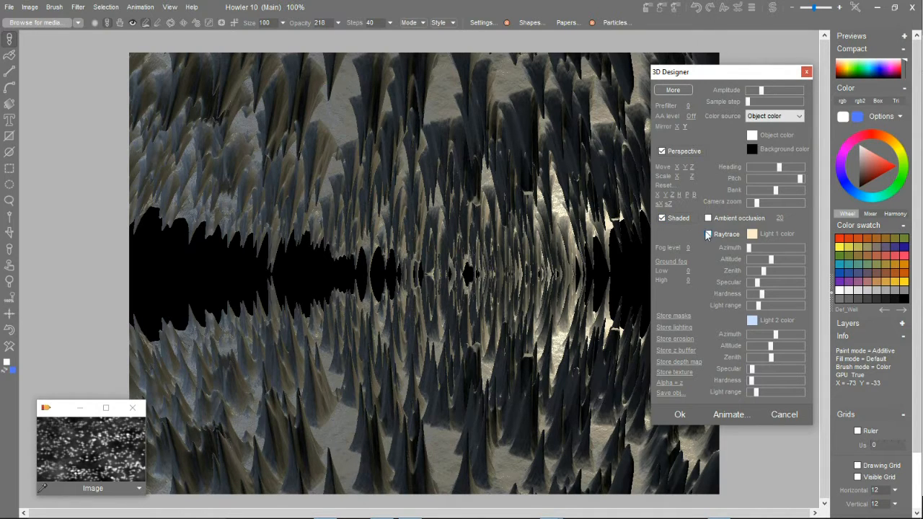
- Set raytrace quality to Medium, then toggle Raytrace off
left_click(708, 234)
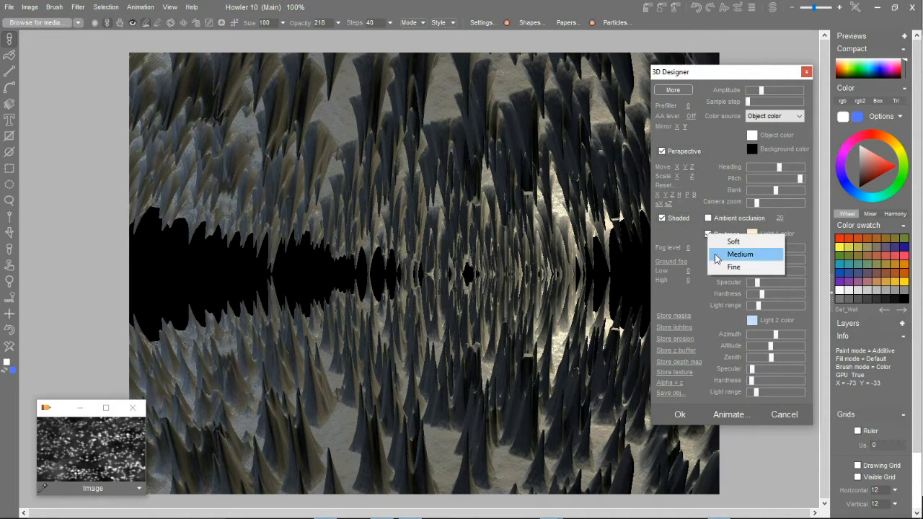
left_click(740, 254)
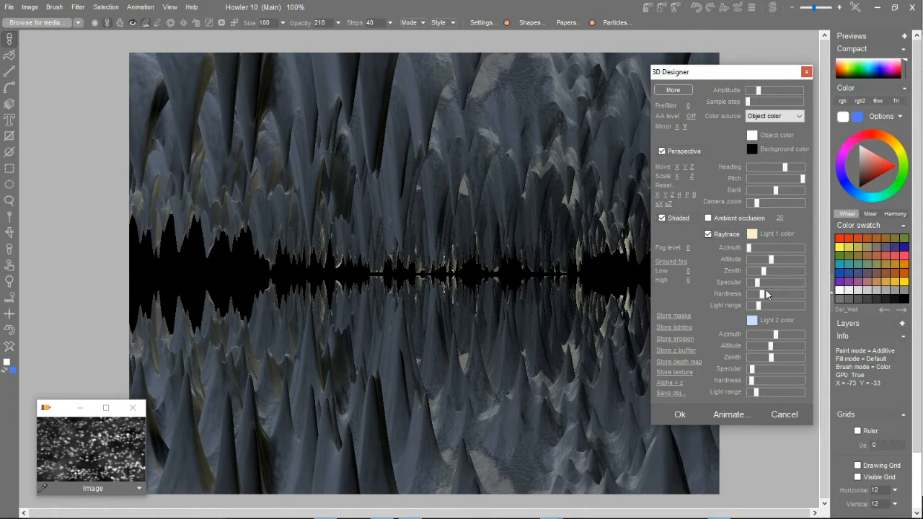
left_click(708, 233)
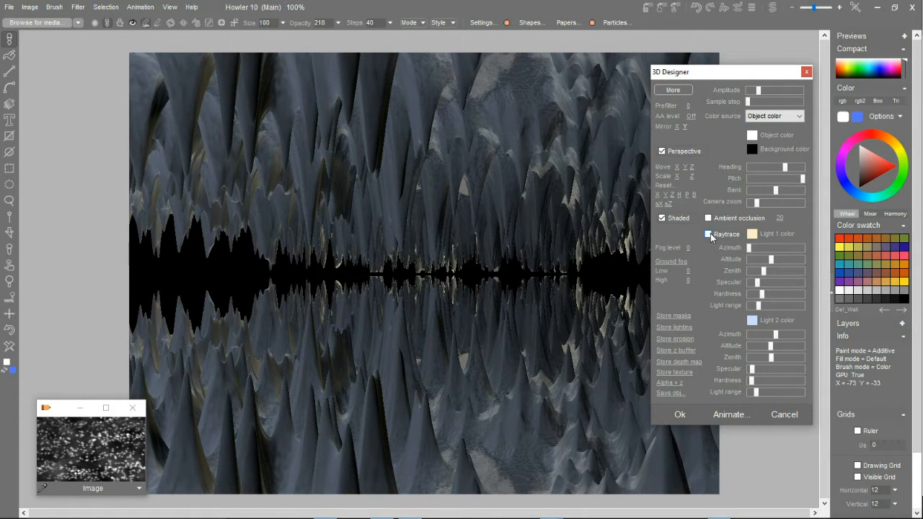
- Turn Raytrace back on, change the Heading, then cancel 3D Designer
left_click(708, 234)
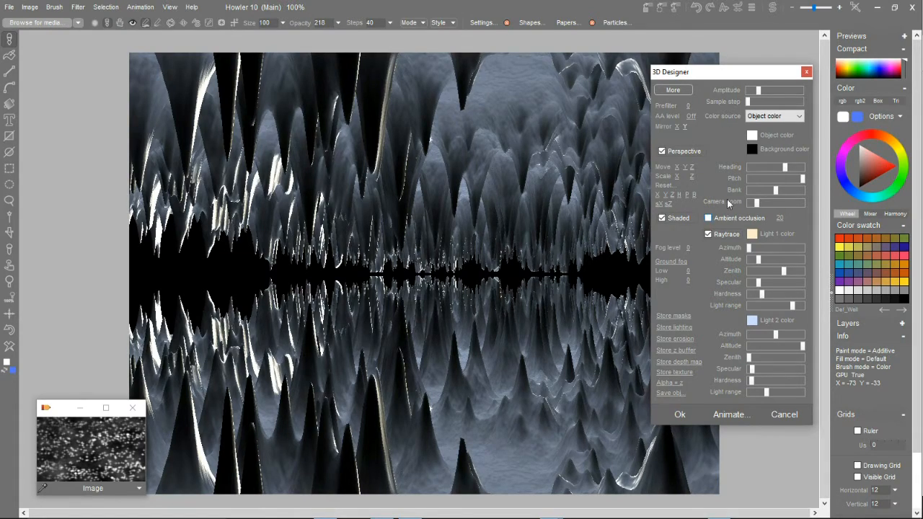
left_click_drag(757, 167, 793, 167)
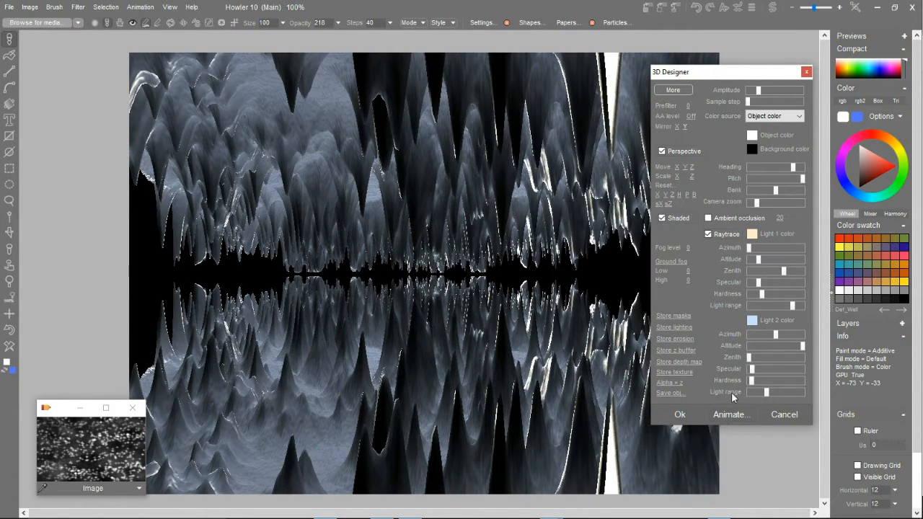
mouse_move(791, 424)
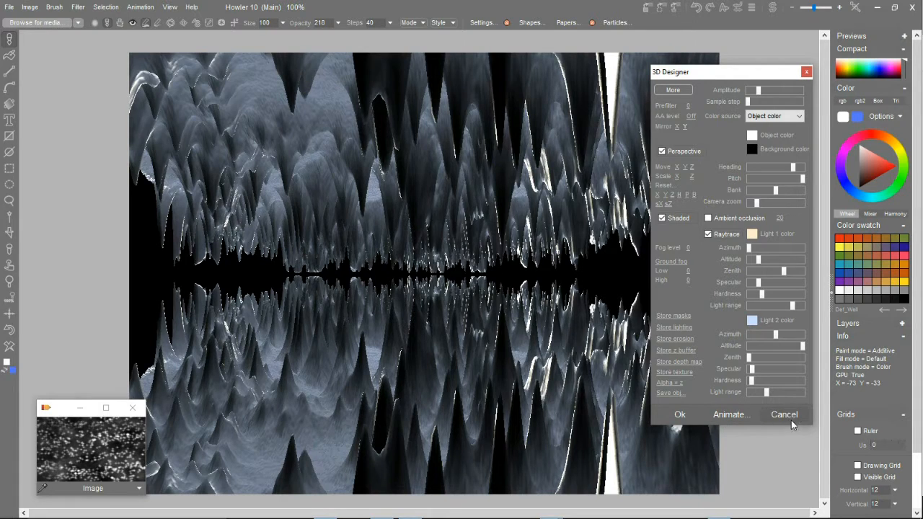
left_click(784, 414)
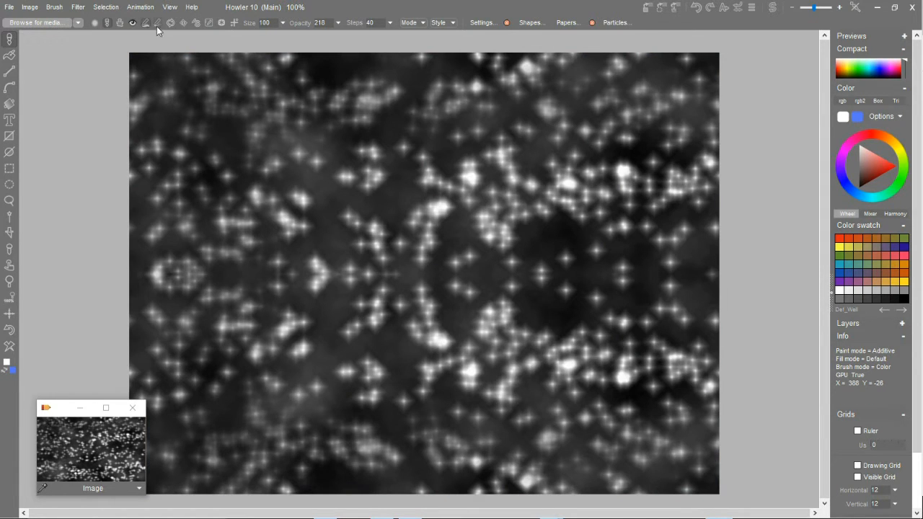
- Build a 123-frame animation from the heightmap using Animation > Create
left_click(140, 6)
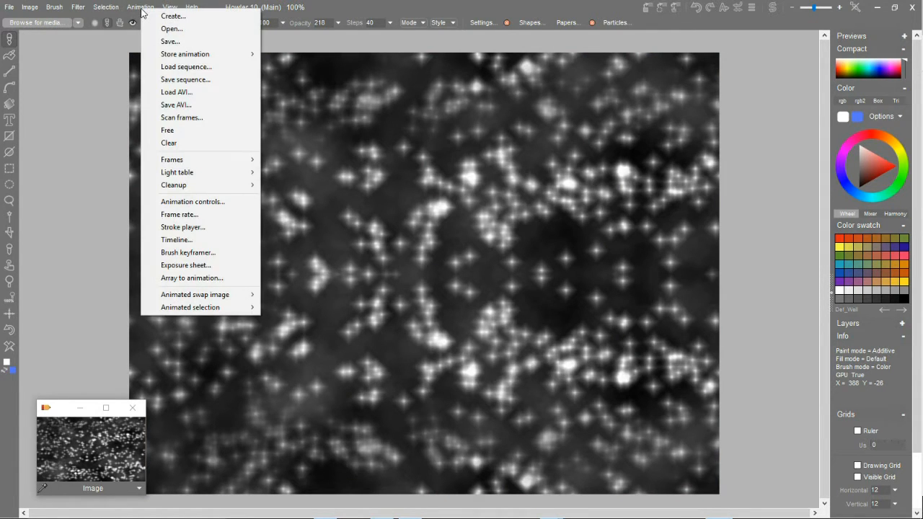
mouse_move(173, 16)
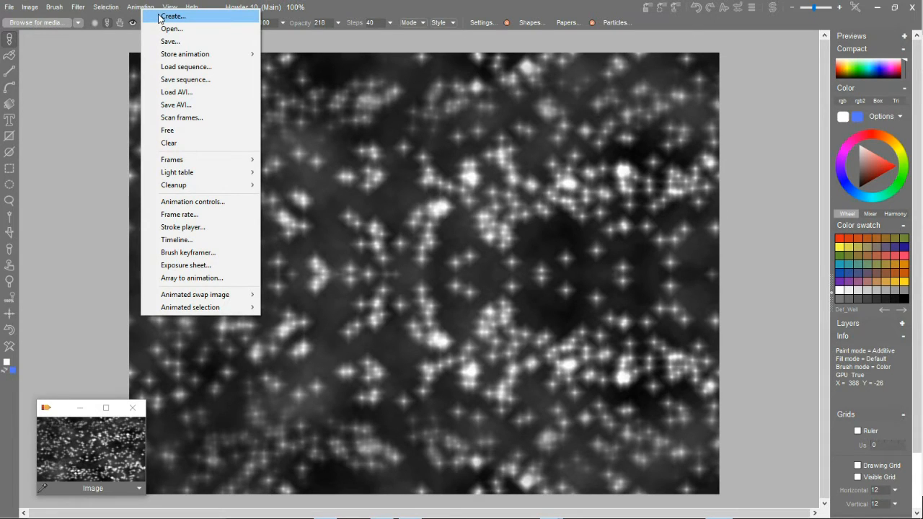
left_click(173, 16)
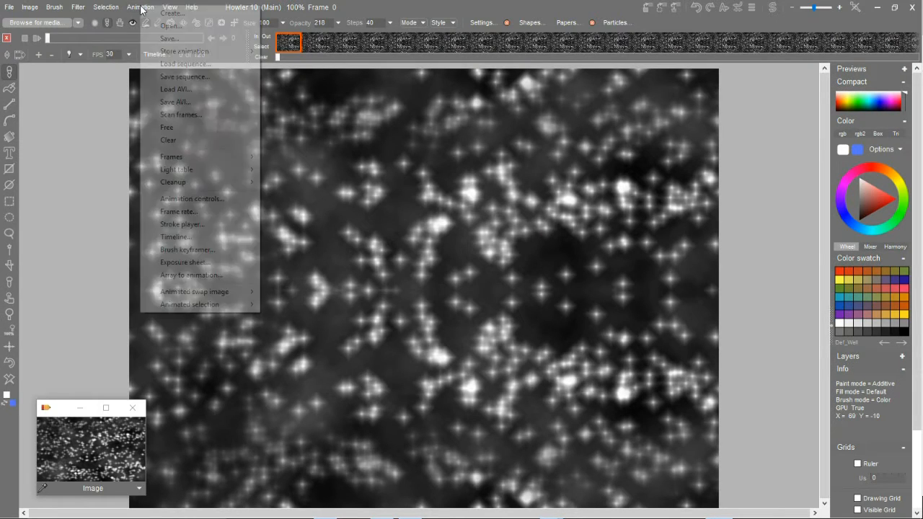
mouse_move(184, 50)
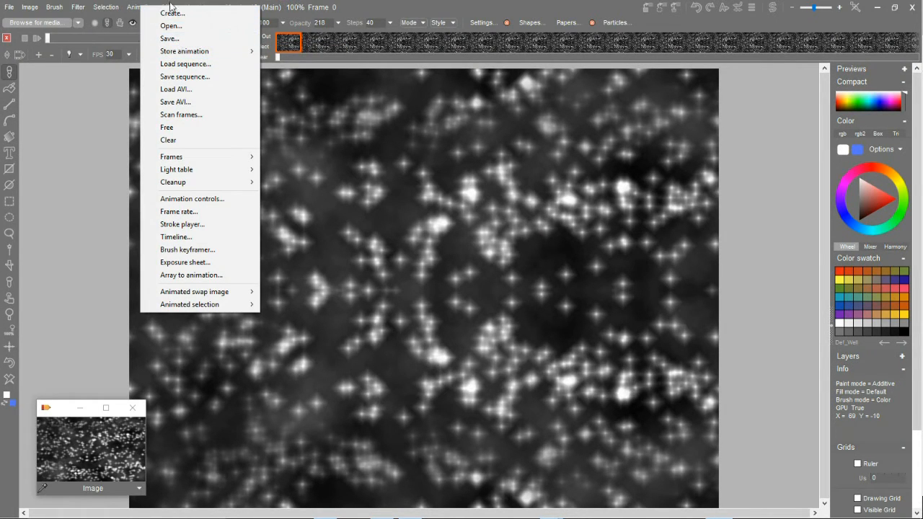
mouse_move(183, 50)
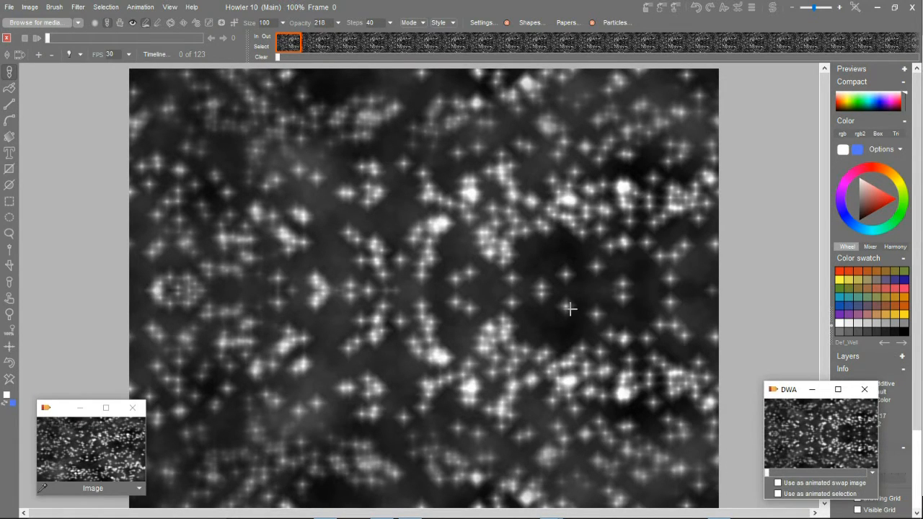
mouse_move(103, 32)
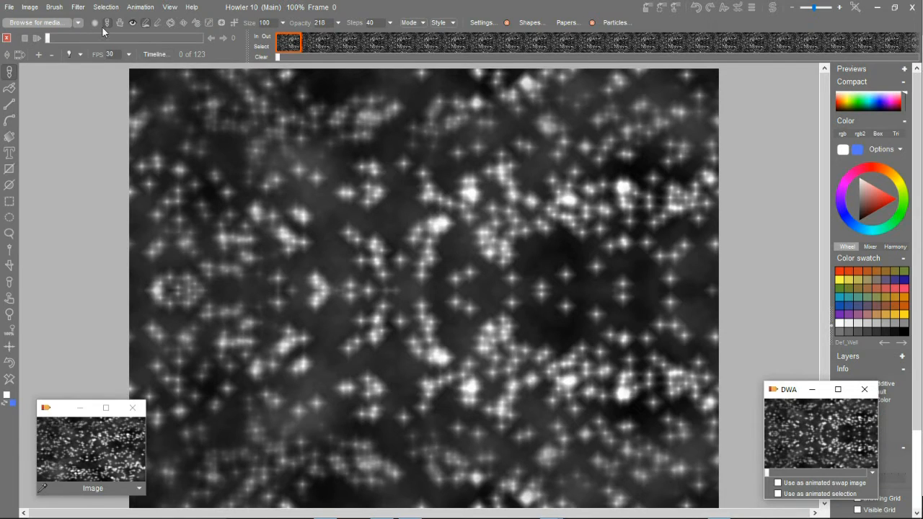
left_click(78, 6)
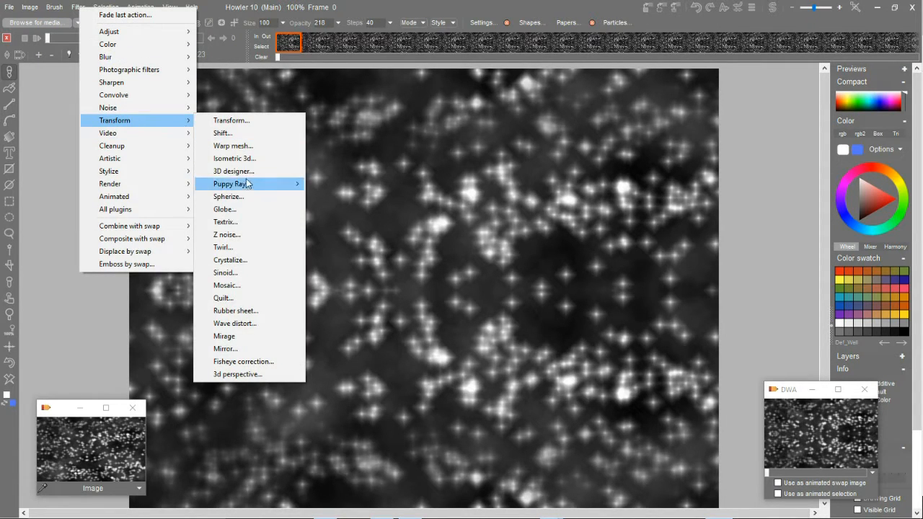
- Reopen 3D Designer, flatten the spike amplitude, zoom the camera in, and begin raising fog
left_click(233, 171)
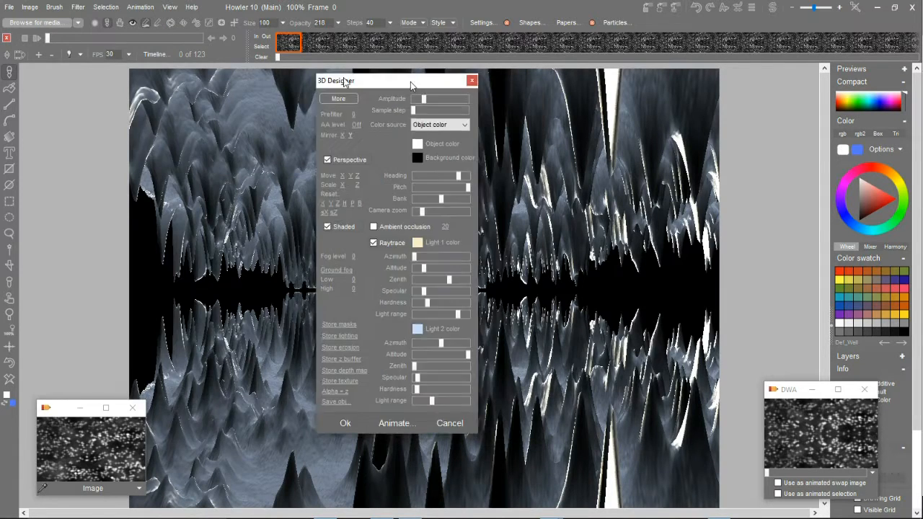
left_click_drag(335, 80, 49, 92)
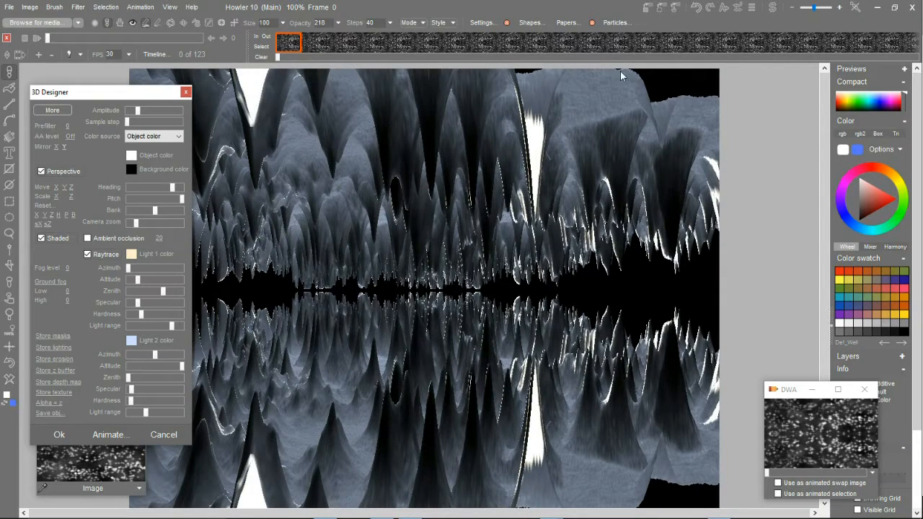
mouse_move(122, 323)
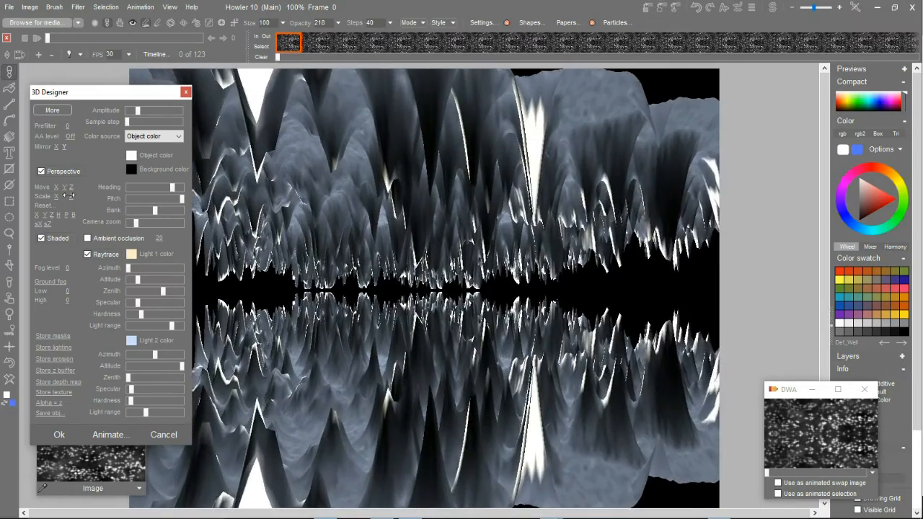
left_click_drag(155, 111, 132, 111)
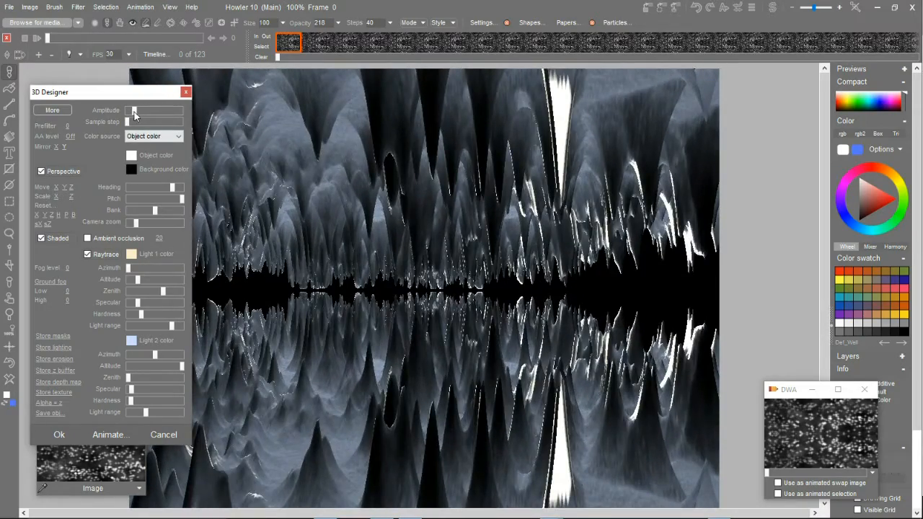
left_click_drag(133, 112, 142, 111)
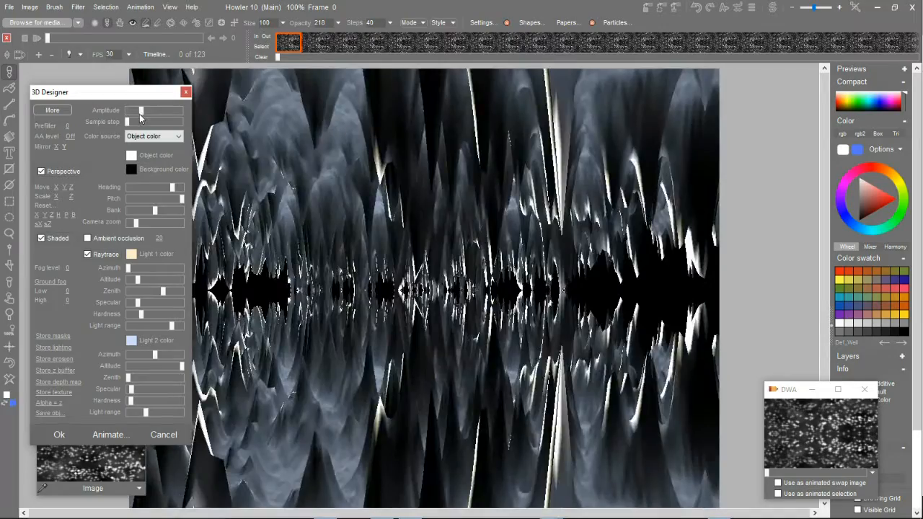
left_click_drag(141, 110, 130, 110)
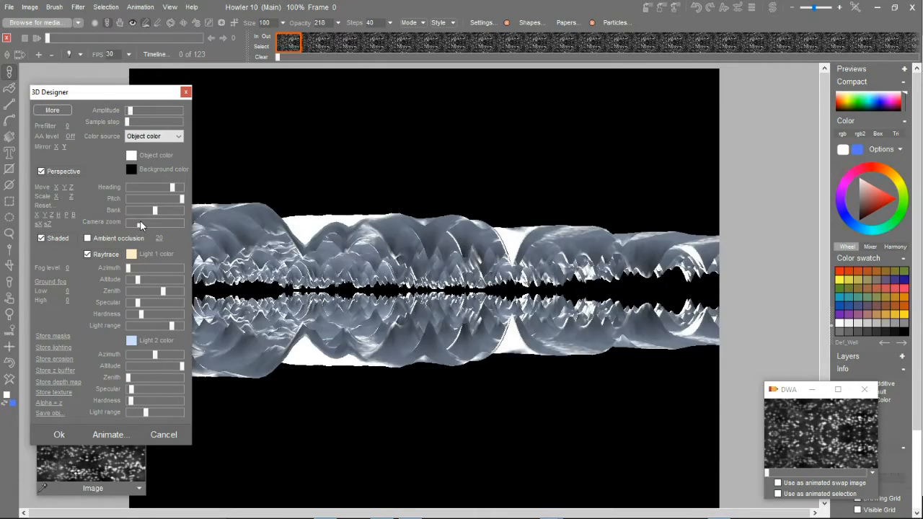
left_click_drag(171, 222, 132, 222)
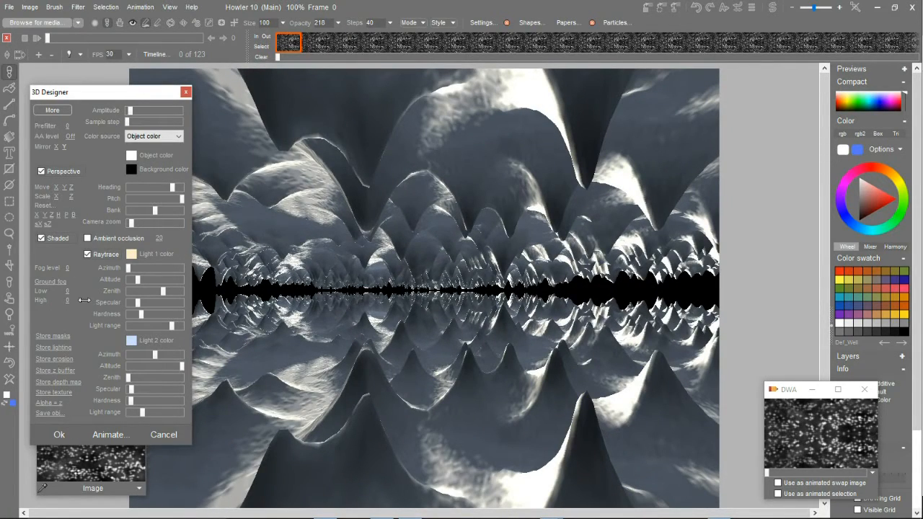
left_click_drag(133, 268, 165, 267)
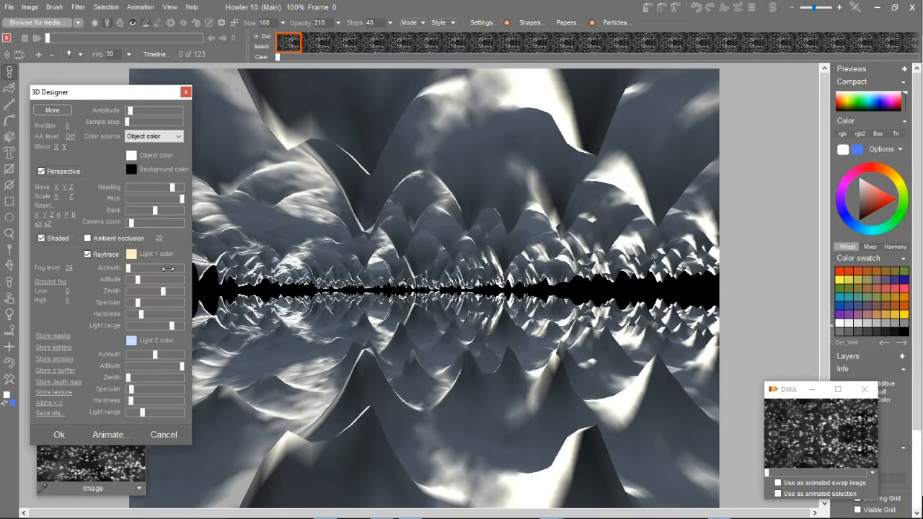
- Set fog level to 1.9635 with non-linear ground fog, and tilt the camera pitch
left_click_drag(128, 267, 170, 268)
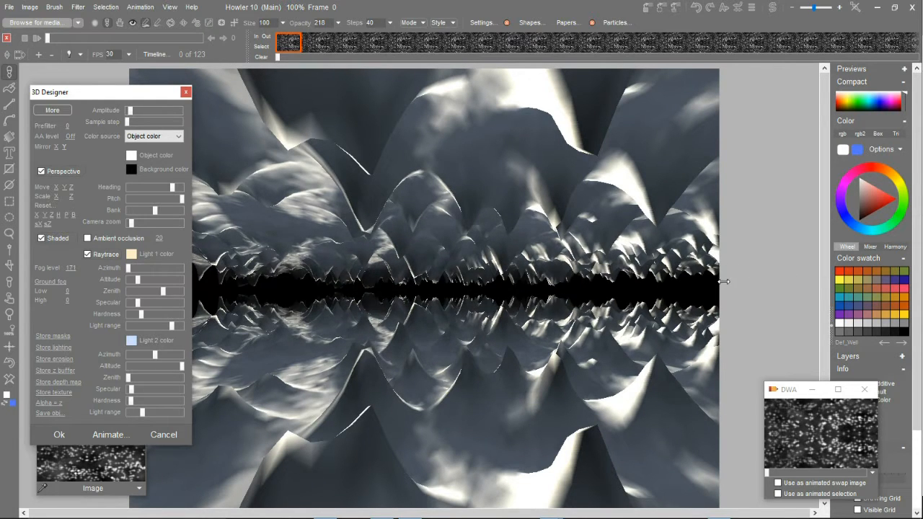
left_click(75, 268)
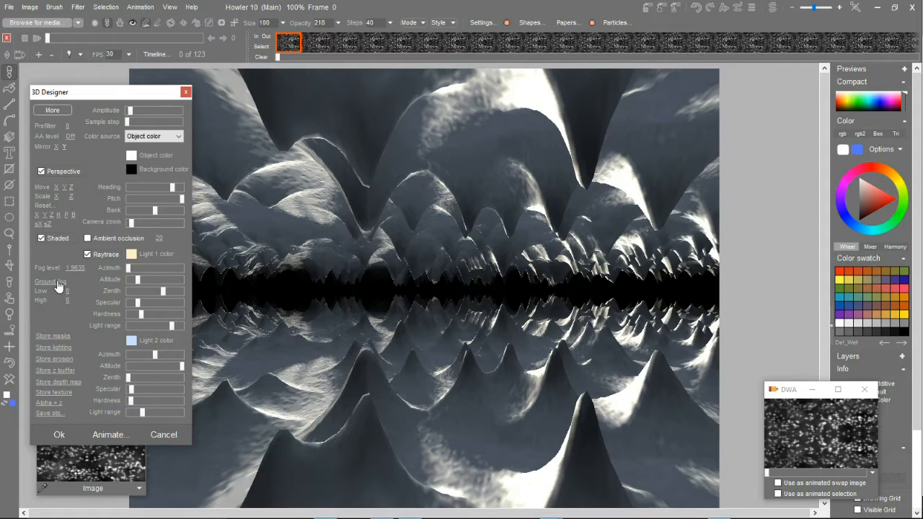
left_click(45, 281)
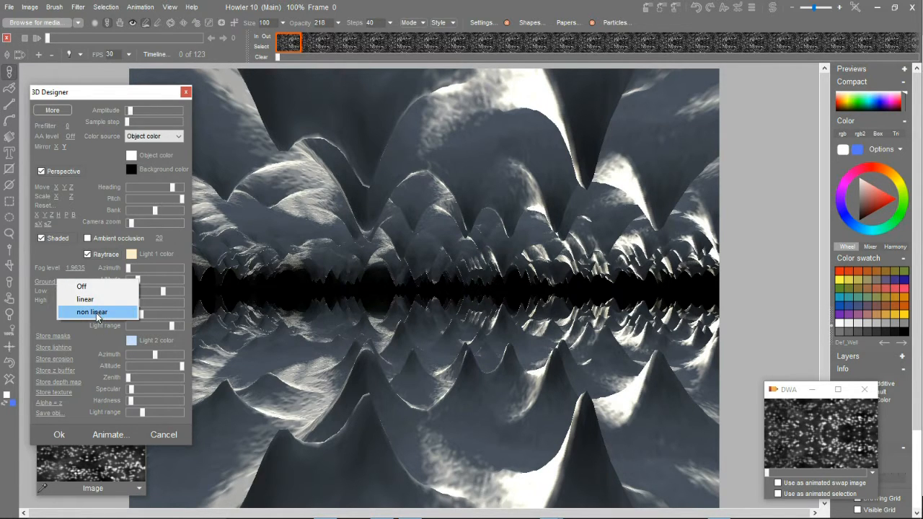
left_click(92, 311)
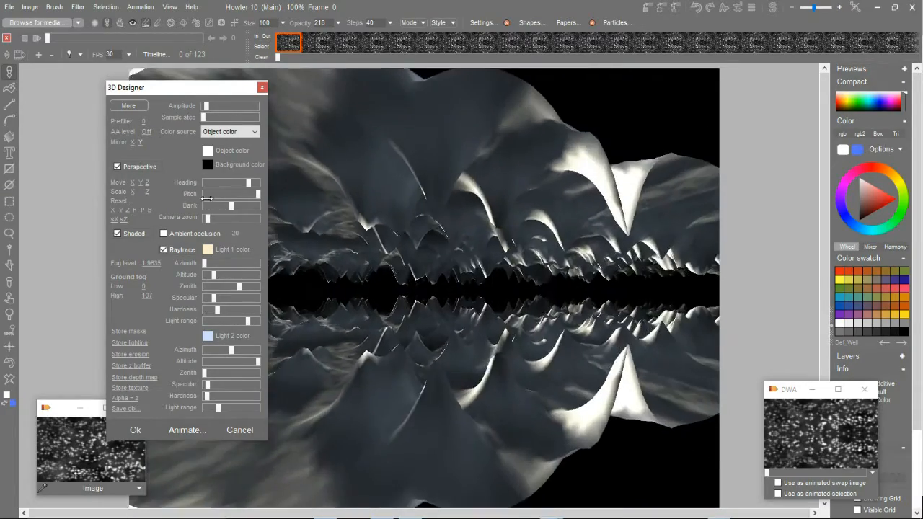
left_click_drag(126, 87, 43, 68)
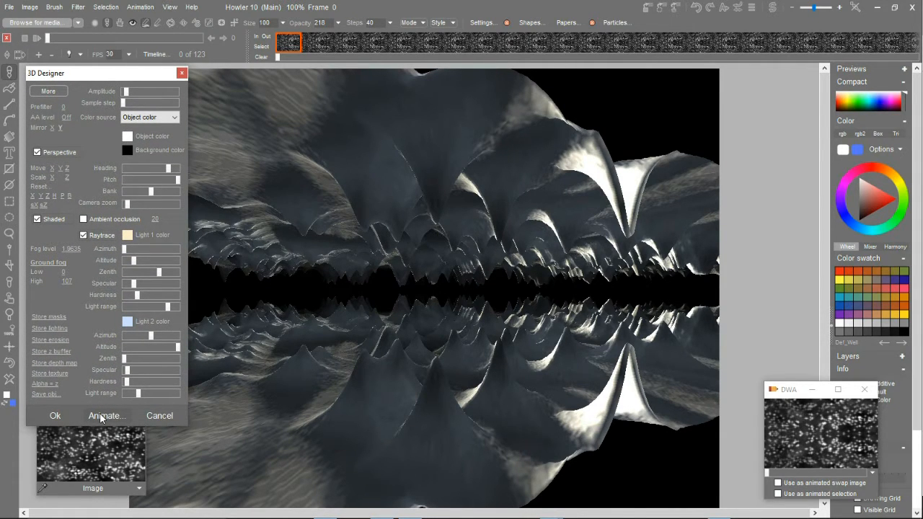
- Render the fly-through animation at z speed -1.0 with the mesh kept static
left_click(107, 415)
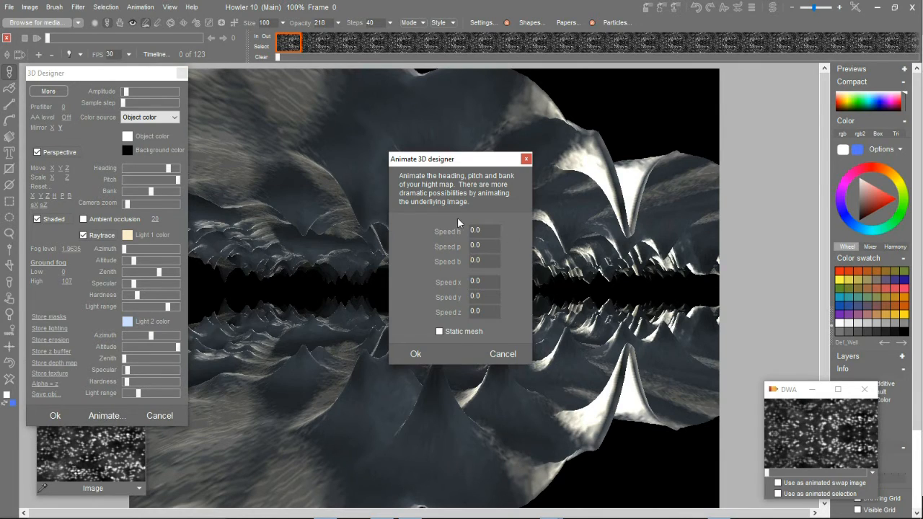
mouse_move(456, 233)
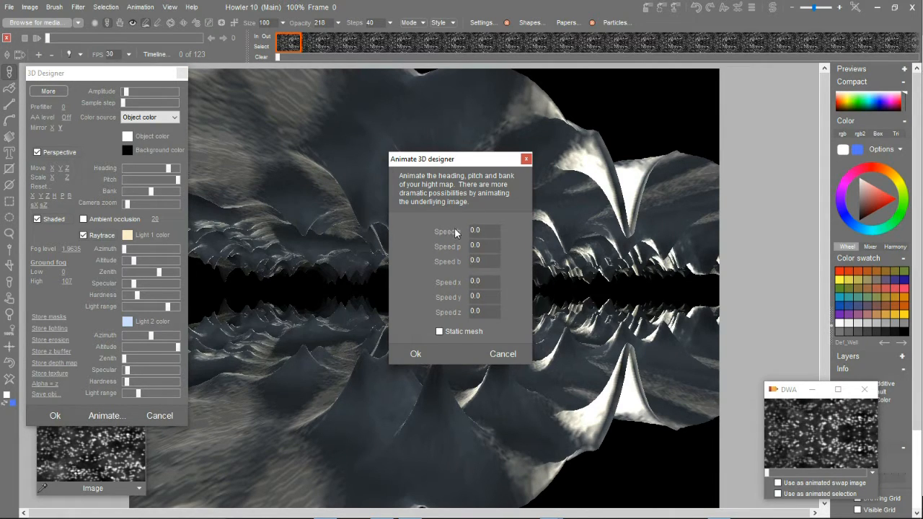
mouse_move(488, 303)
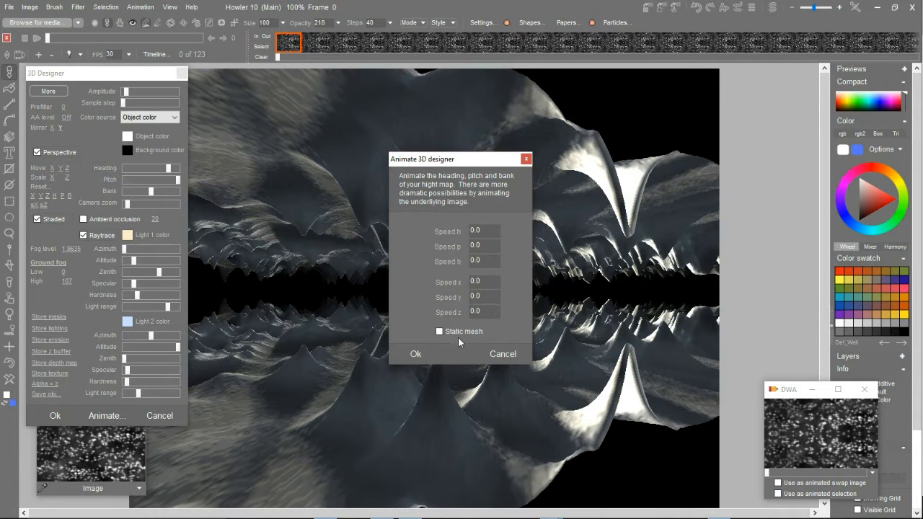
left_click(439, 331)
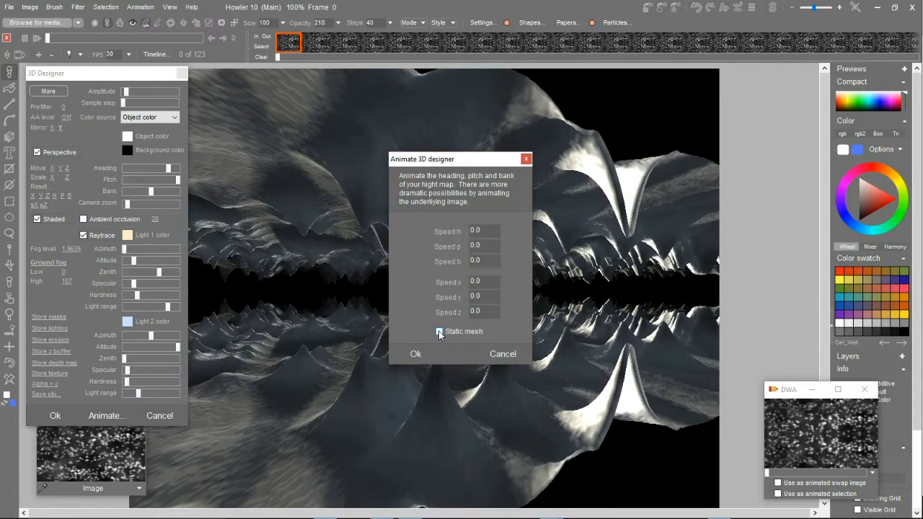
left_click(439, 331)
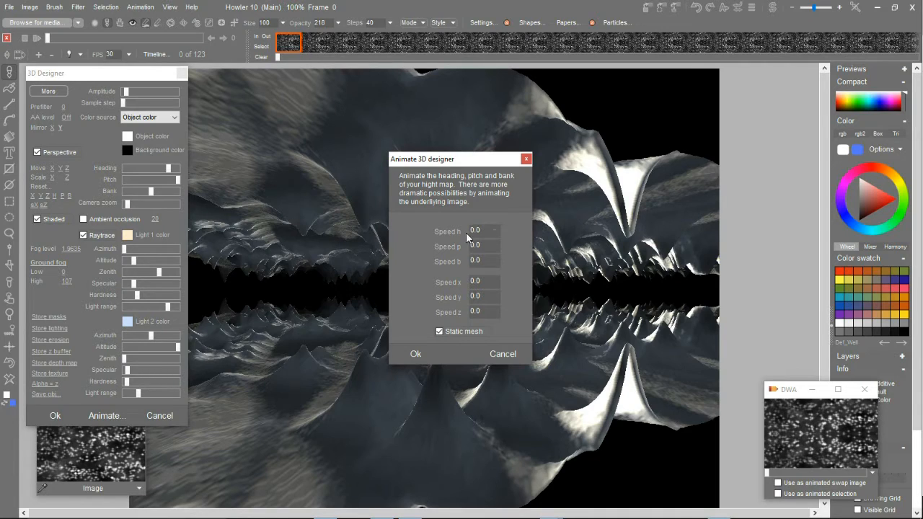
mouse_move(465, 267)
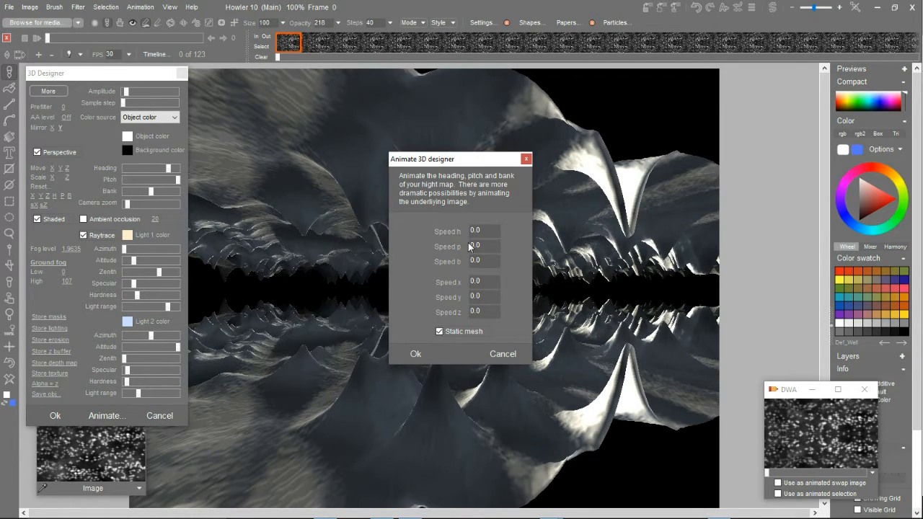
mouse_move(465, 258)
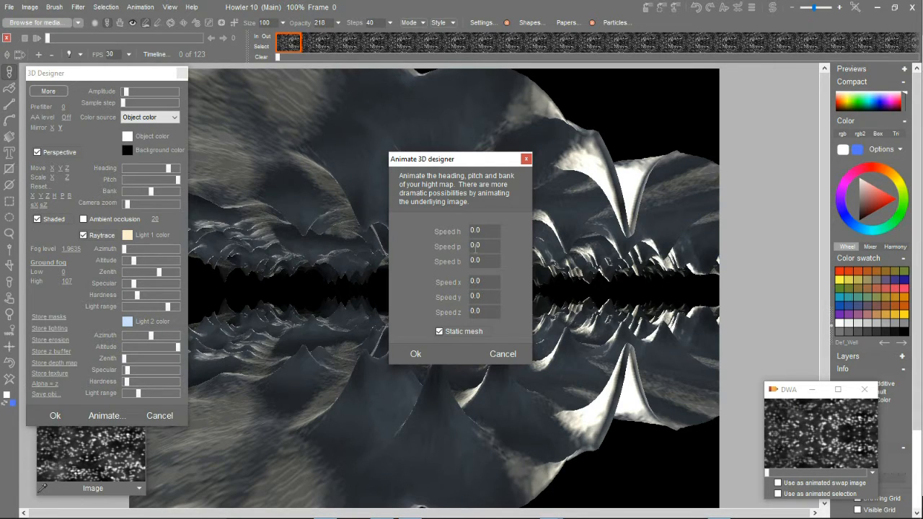
mouse_move(443, 266)
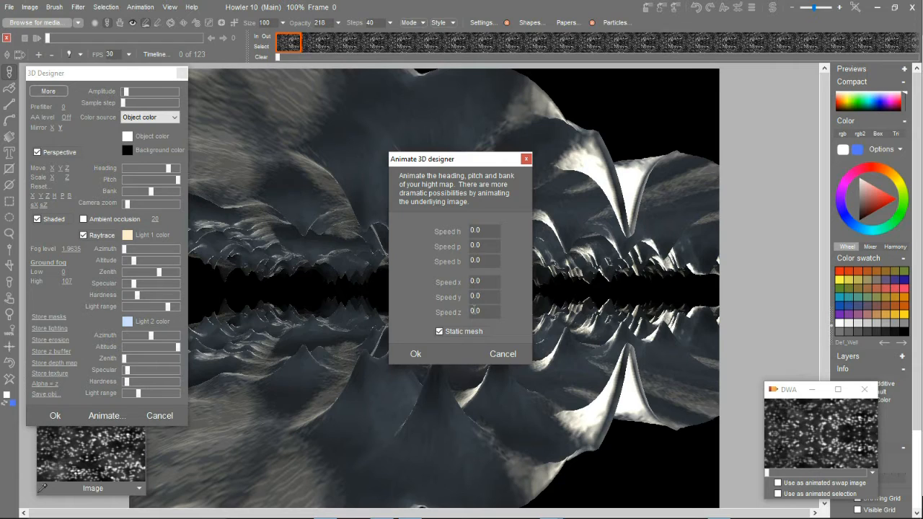
mouse_move(489, 332)
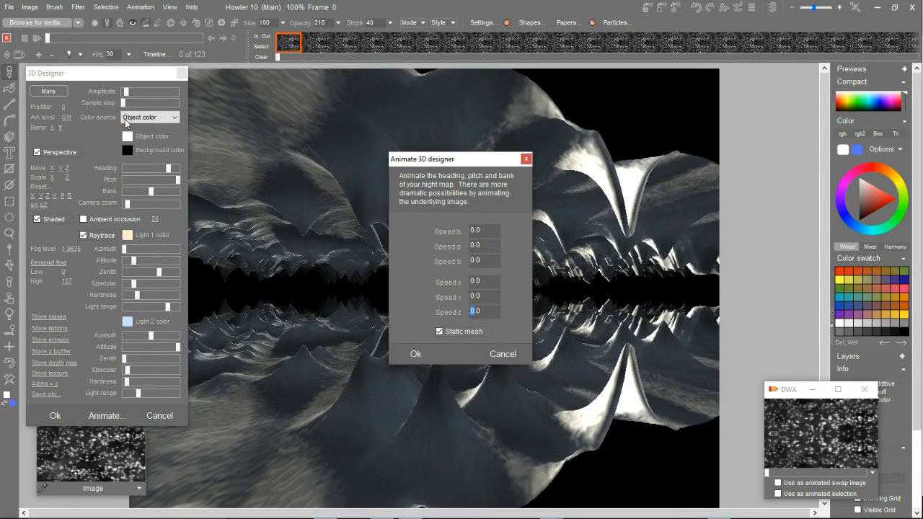
mouse_move(476, 330)
type("-1")
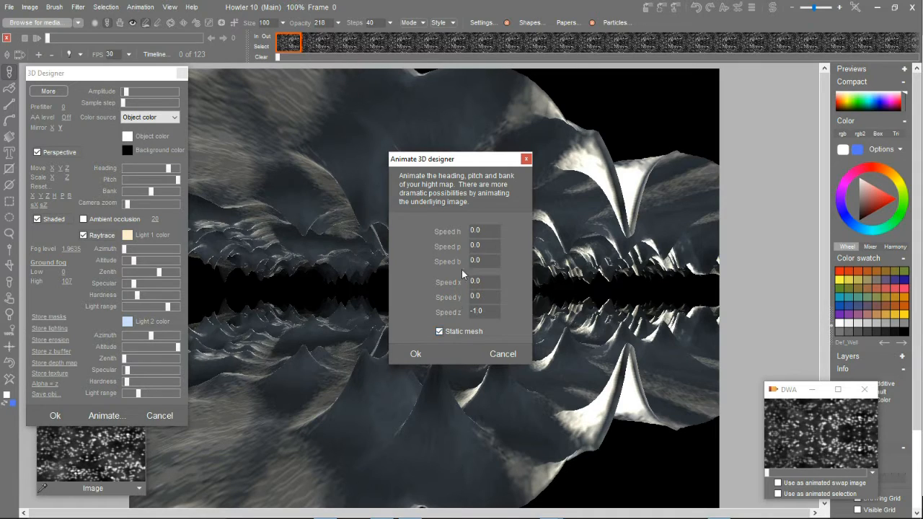
mouse_move(489, 220)
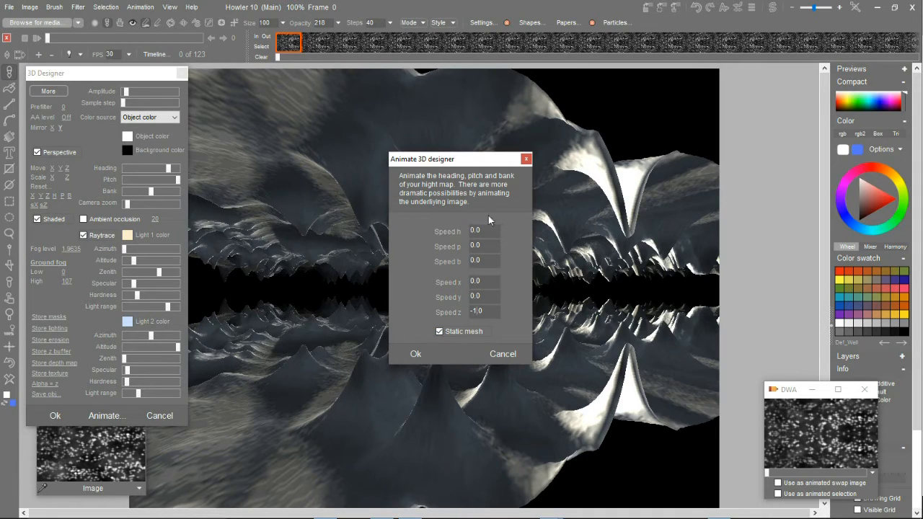
mouse_move(488, 337)
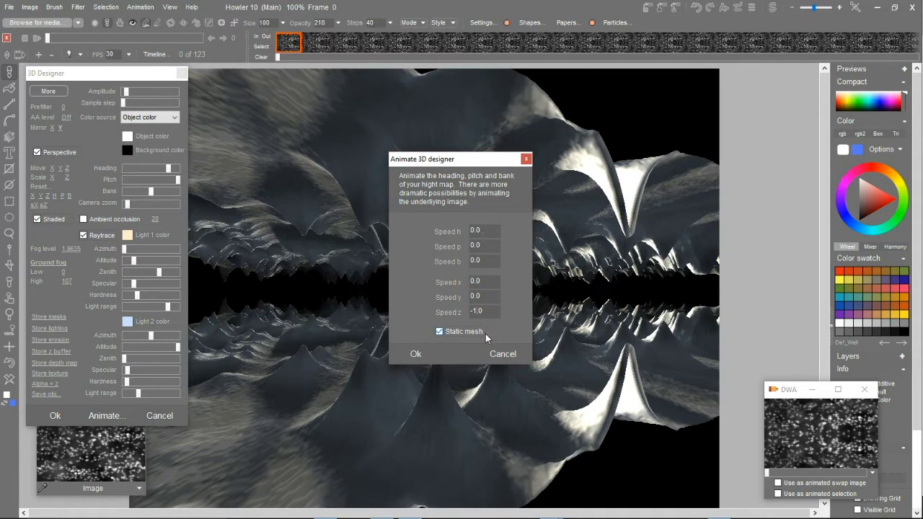
left_click(416, 353)
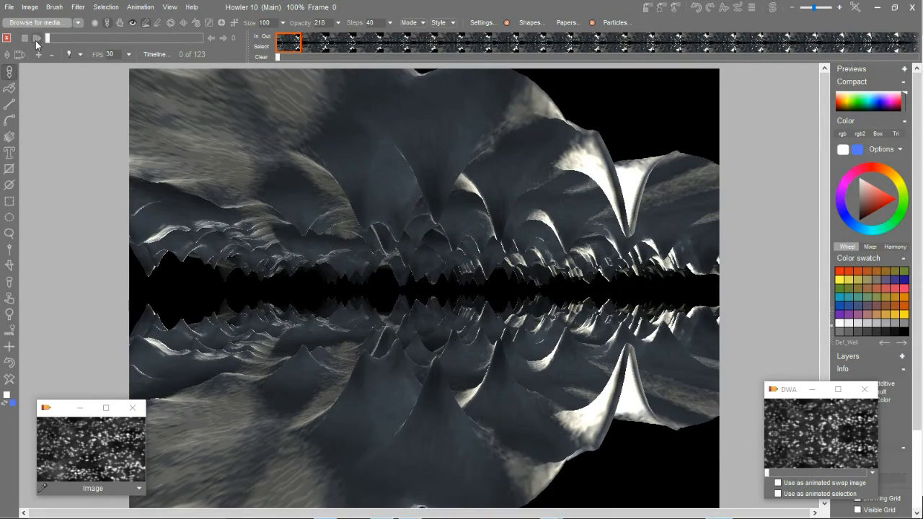
- Play back the rendered cave frames, then restore the original star-spike heightmap
left_click(36, 41)
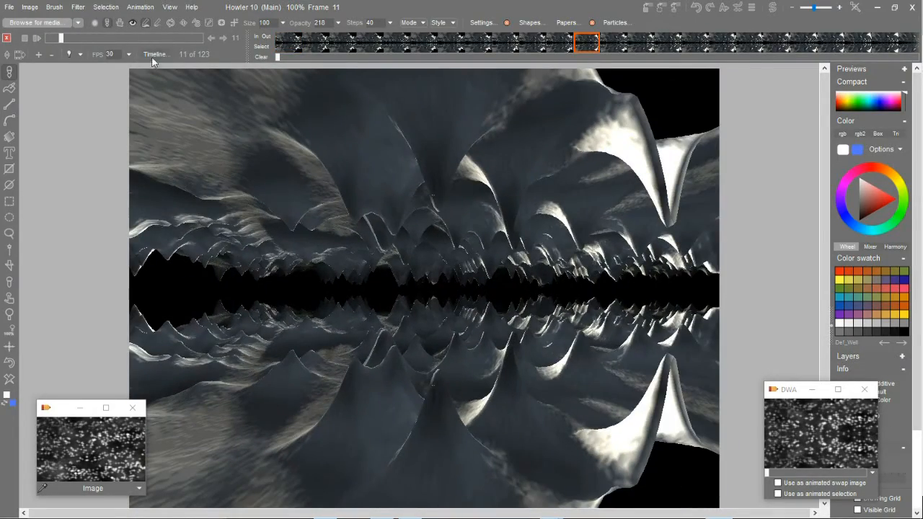
mouse_move(809, 427)
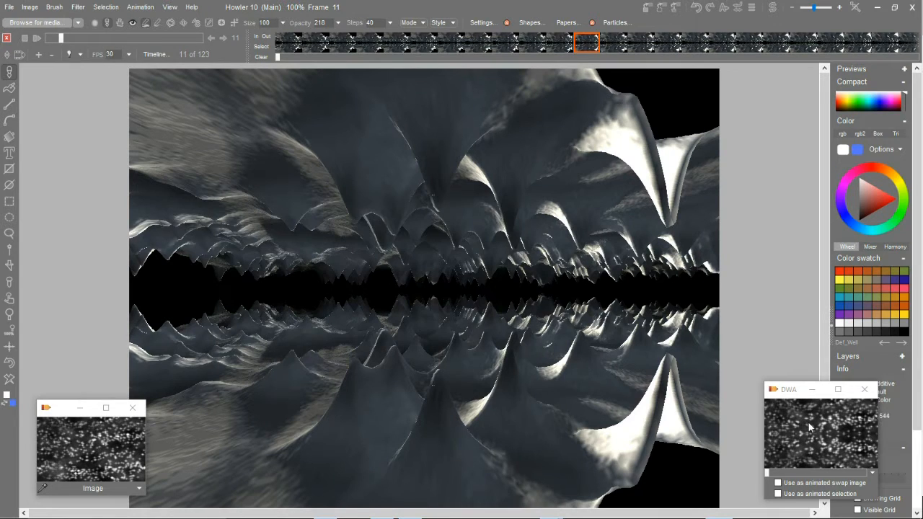
left_click(288, 41)
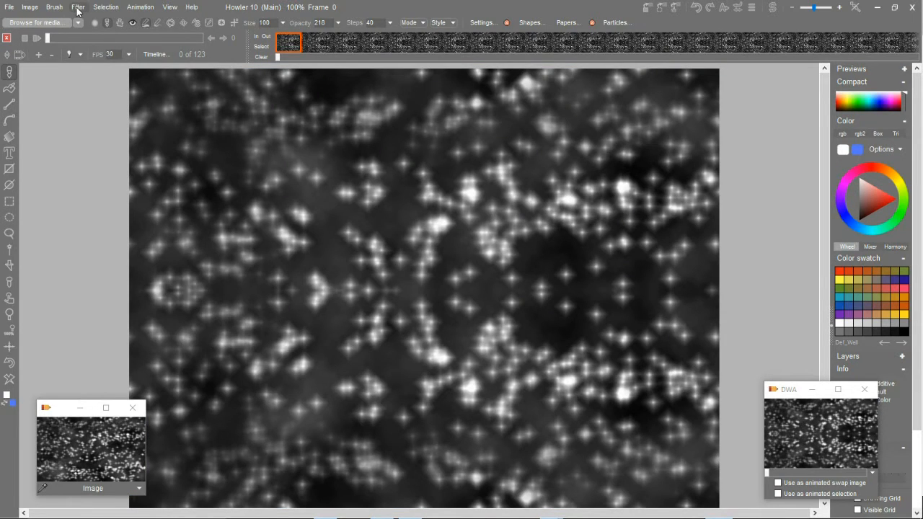
- Reopen 3D Designer from the Filter menu and bring up its Animate settings
left_click(78, 6)
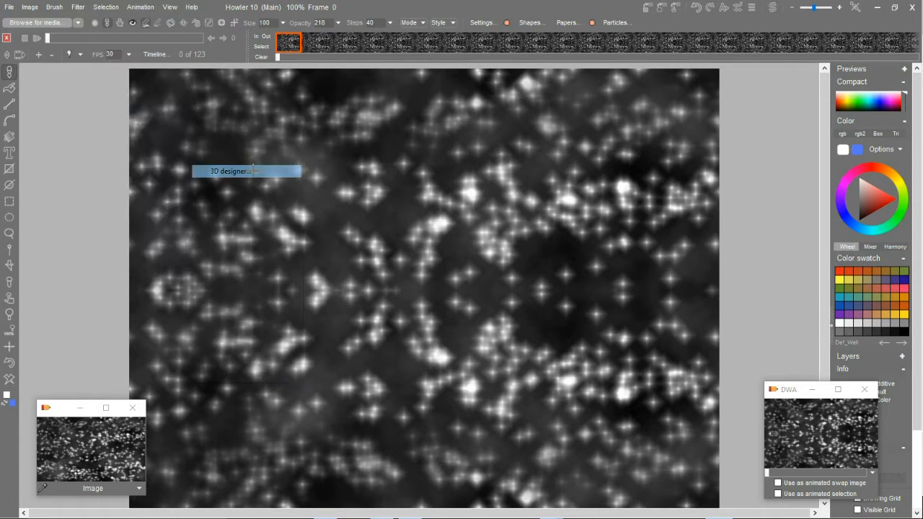
left_click(246, 171)
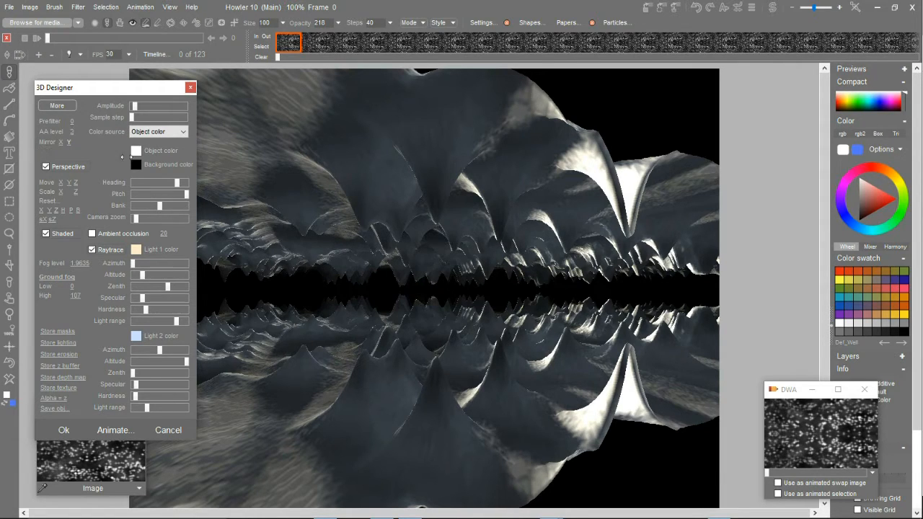
left_click(72, 131)
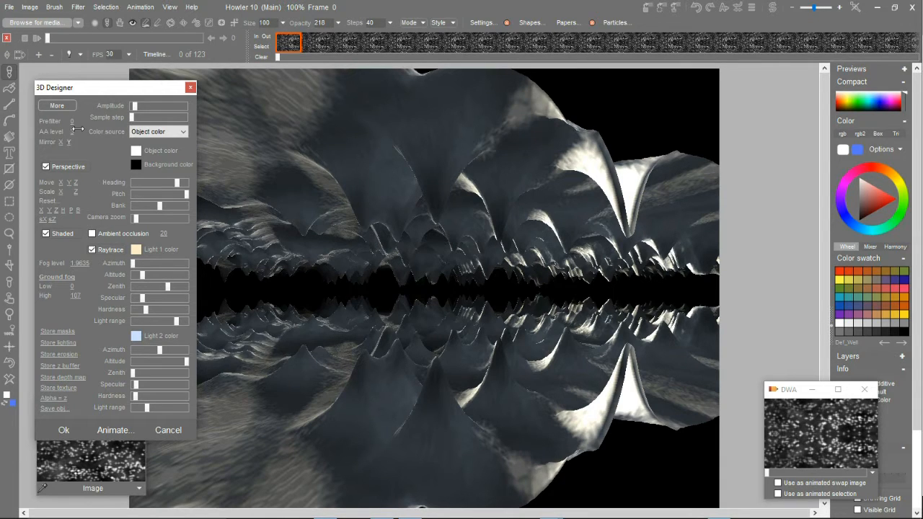
left_click(116, 430)
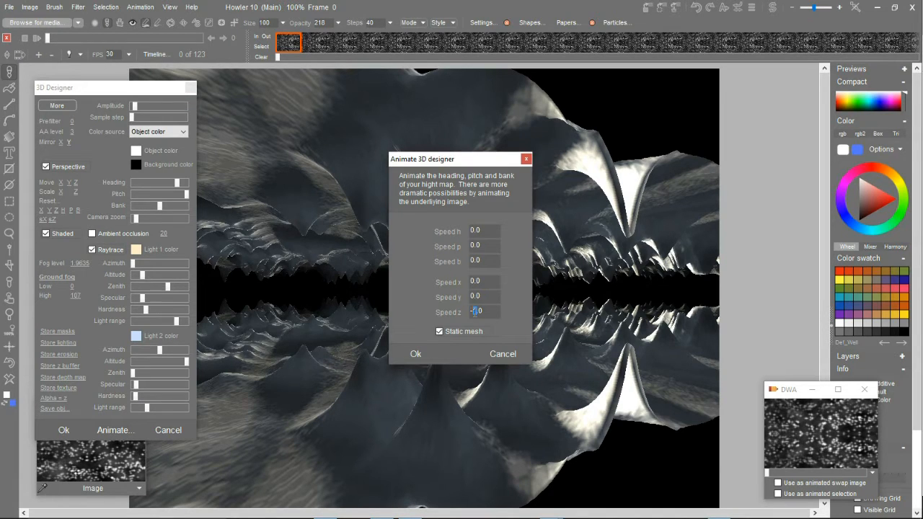
- Render the fly-through at z speed -2.0, then start restoring the animation
type("-2.0")
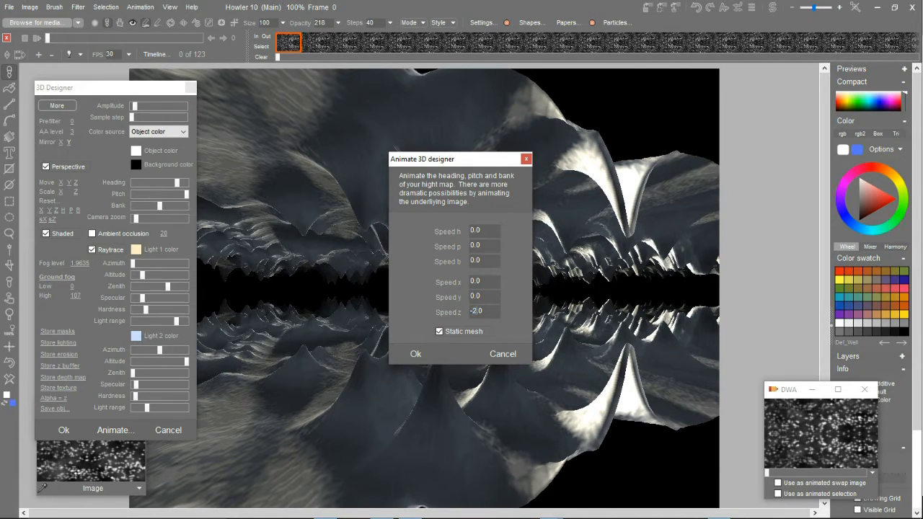
left_click(415, 353)
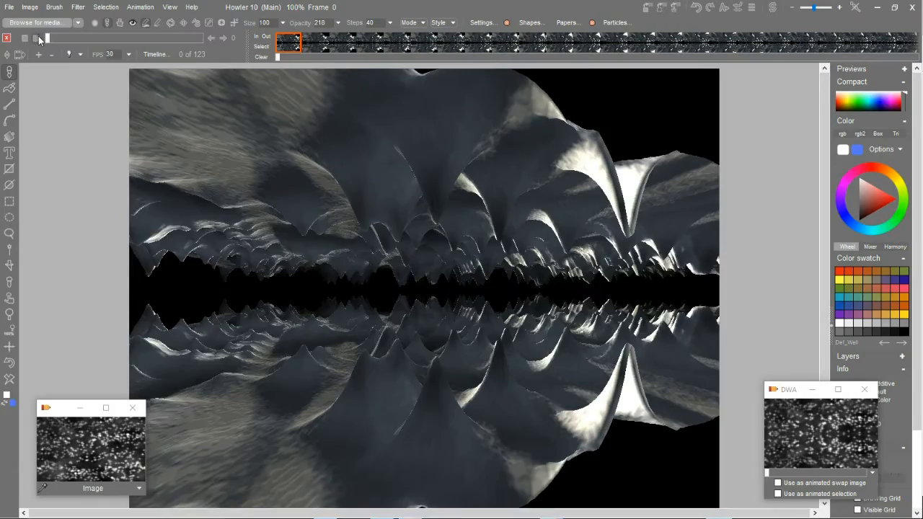
left_click(36, 39)
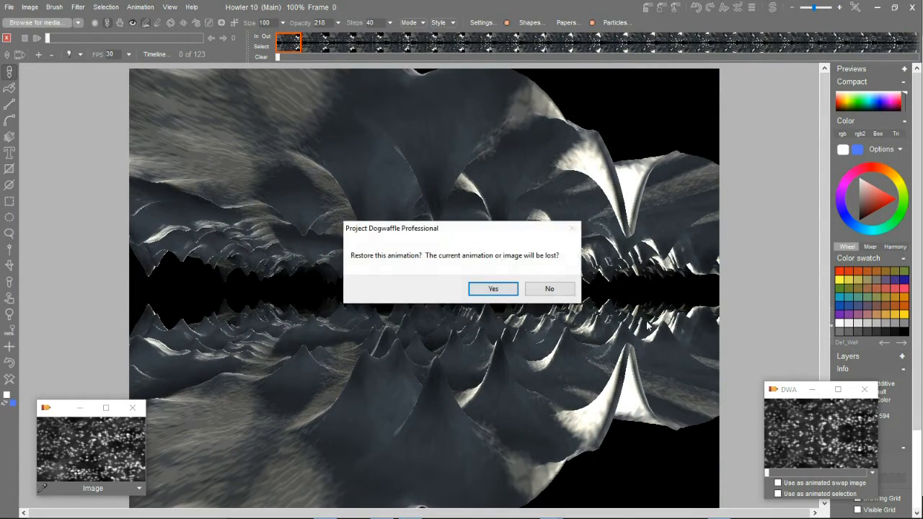
- Restore the original heightmap and pick 3D designer as the Timeline editor's animated filter
left_click(493, 288)
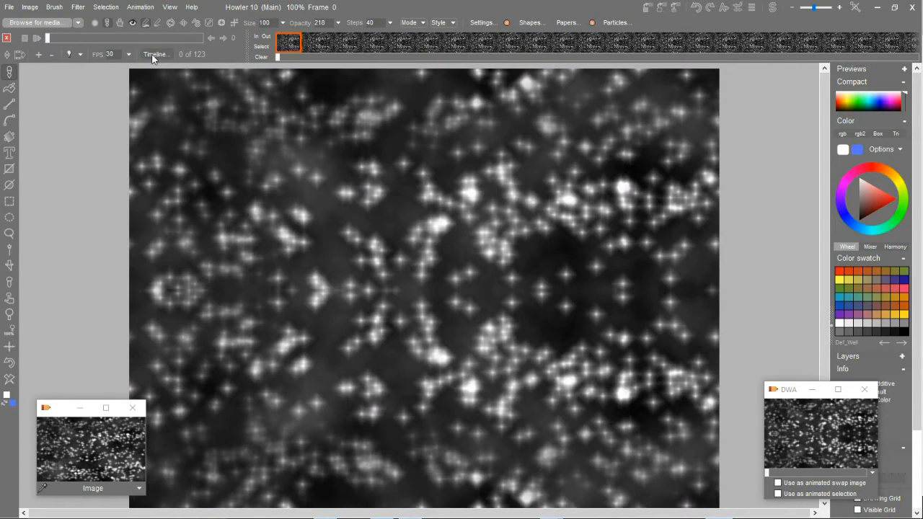
mouse_move(847, 50)
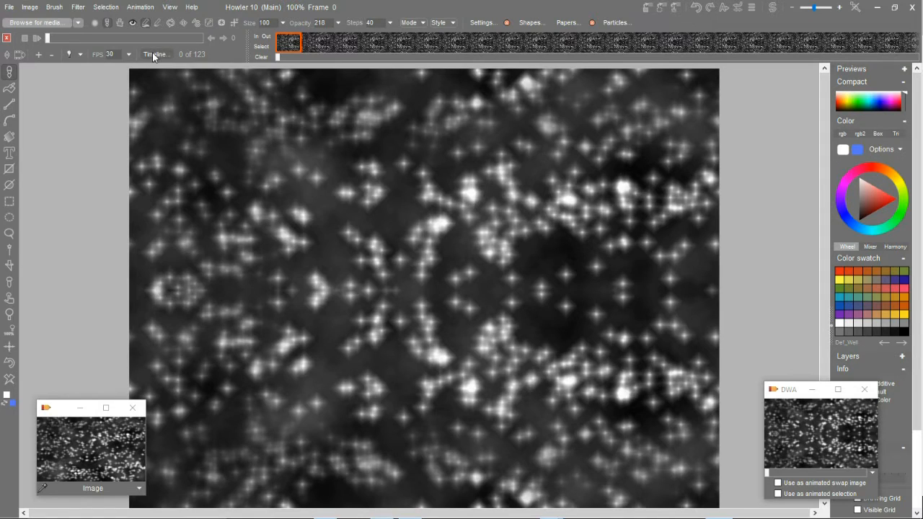
left_click(156, 54)
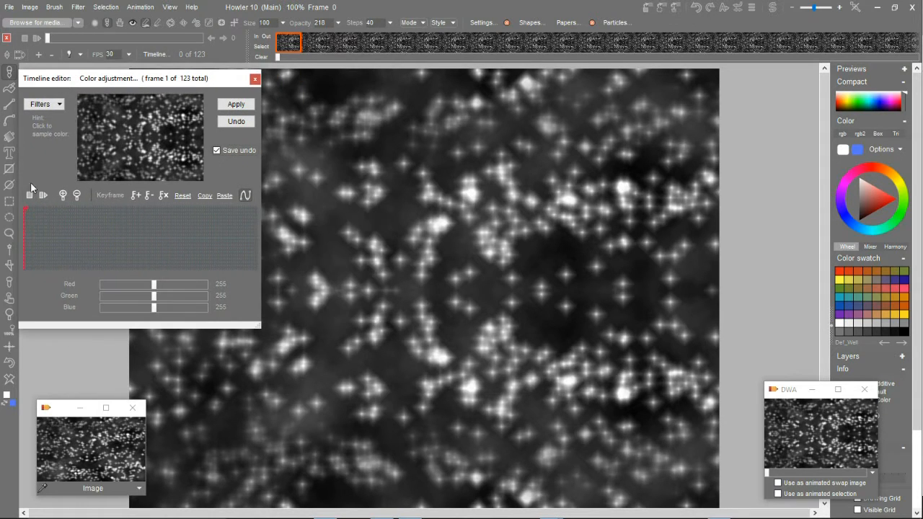
left_click(45, 104)
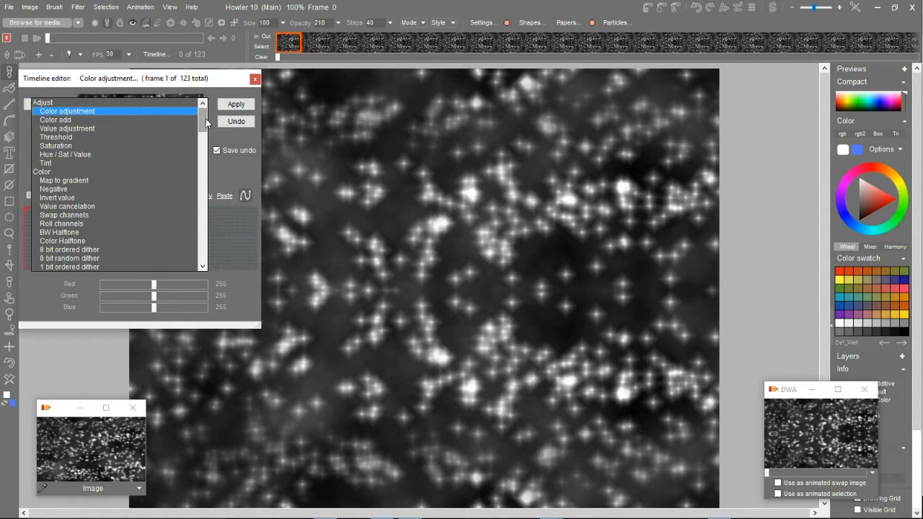
scroll("down", 3)
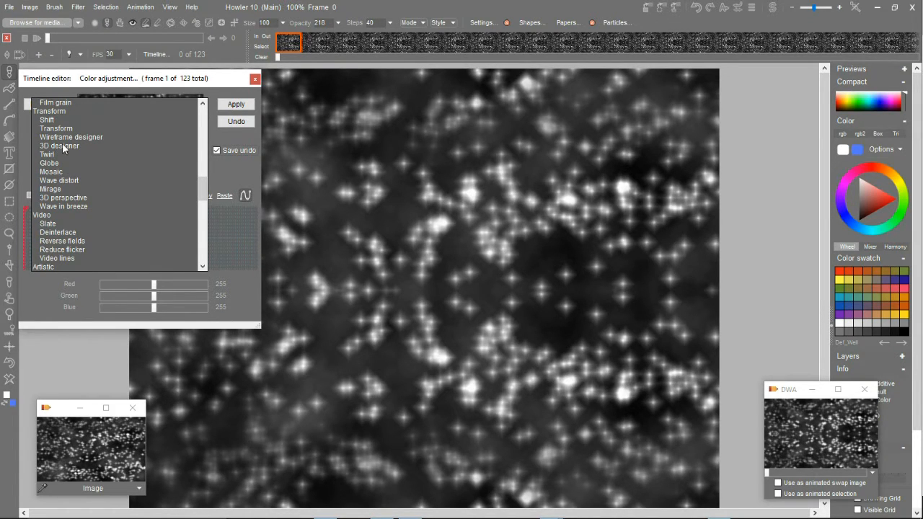
left_click(59, 145)
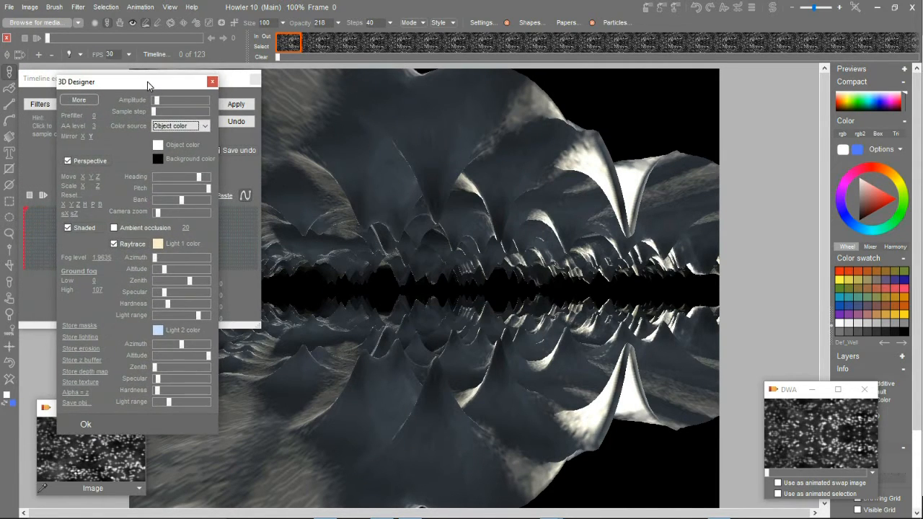
- Accept the 3D Designer settings, loading heading, pitch, bank and x/y/z tracks into the timeline
left_click_drag(147, 82, 152, 83)
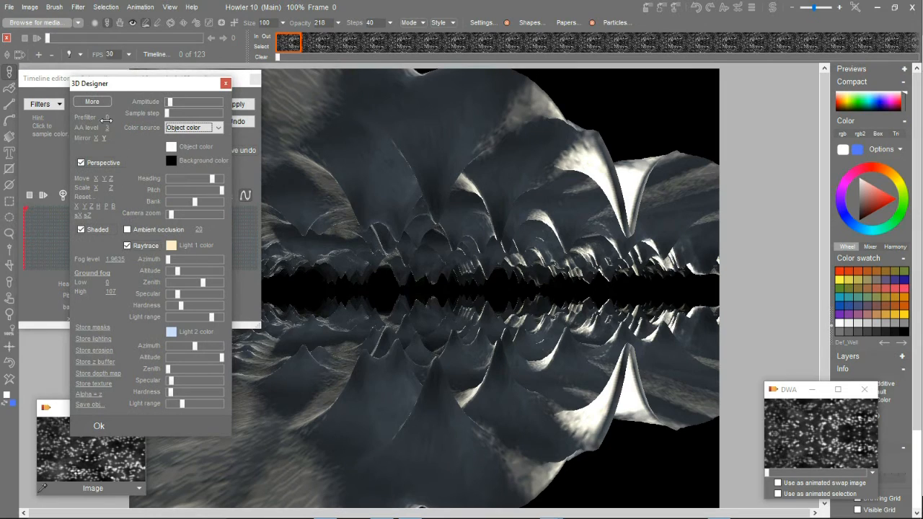
left_click(107, 128)
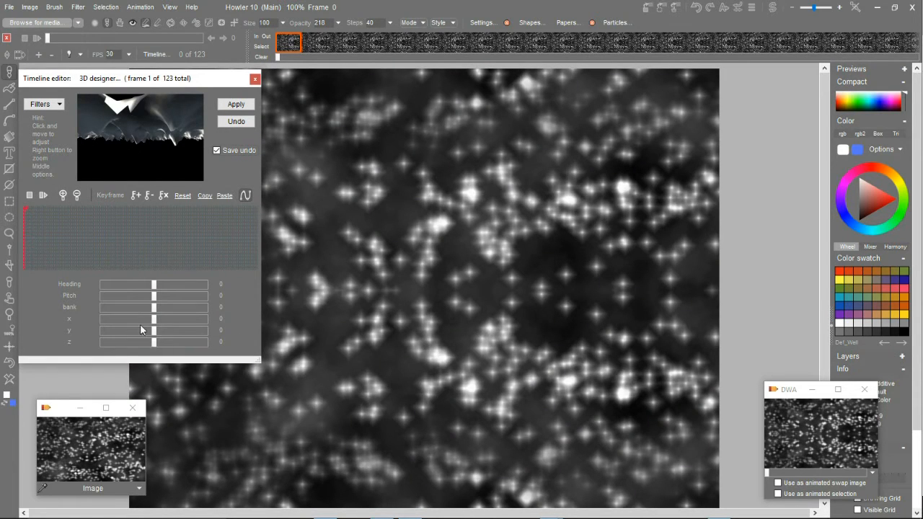
mouse_move(114, 323)
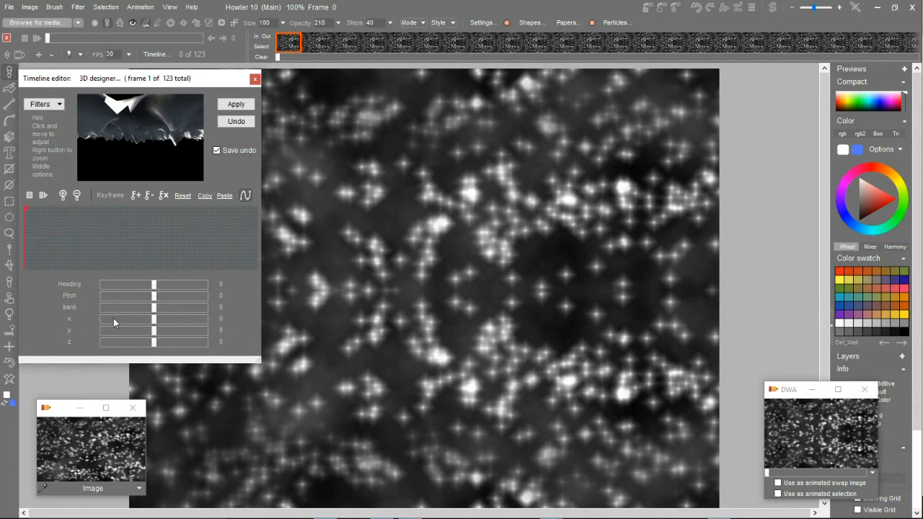
mouse_move(157, 331)
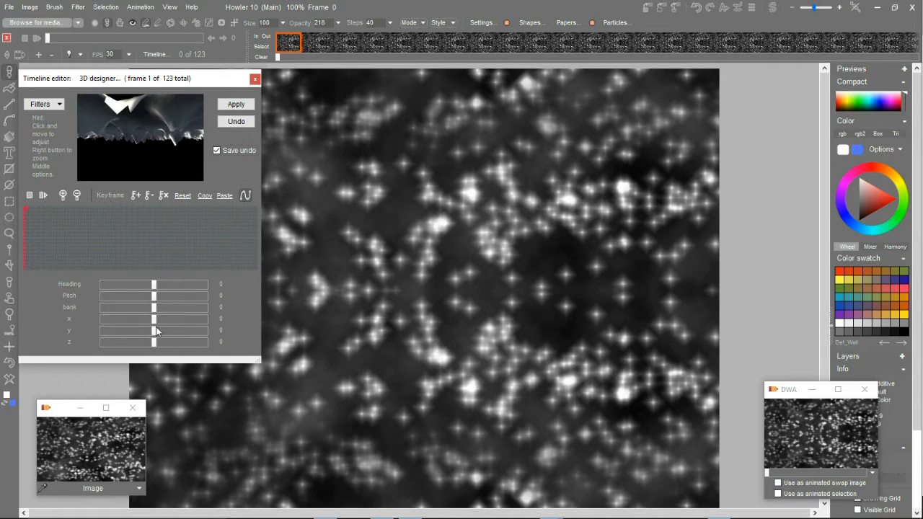
- Test camera positions with the timeline sliders, settling on z -345 and y -12
left_click_drag(153, 331, 153, 343)
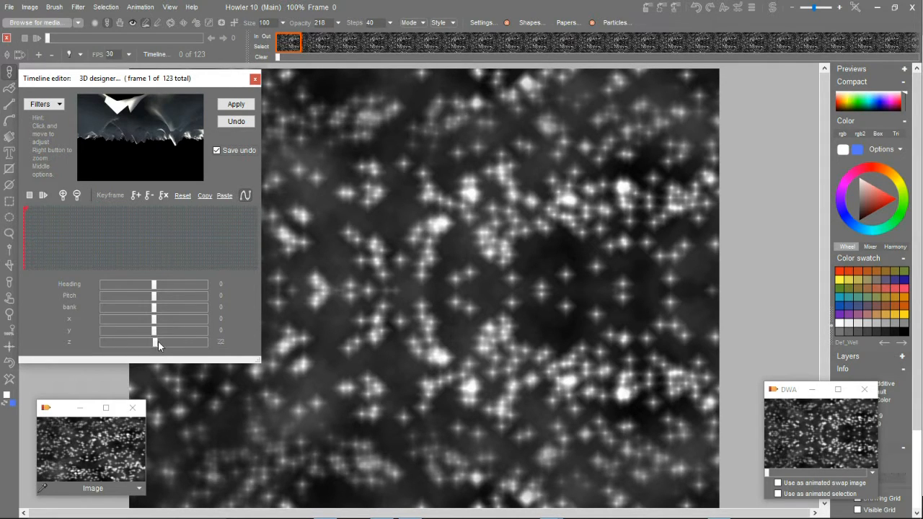
left_click_drag(158, 345, 154, 344)
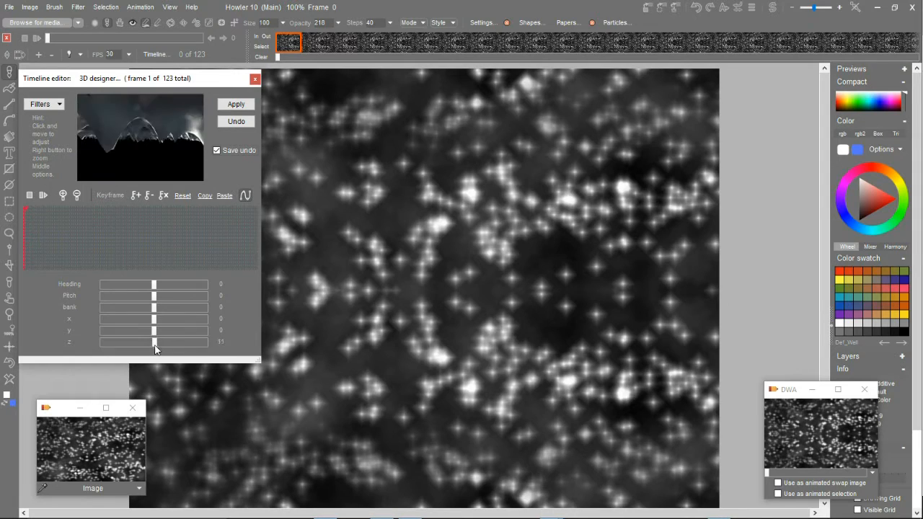
left_click_drag(154, 342, 137, 342)
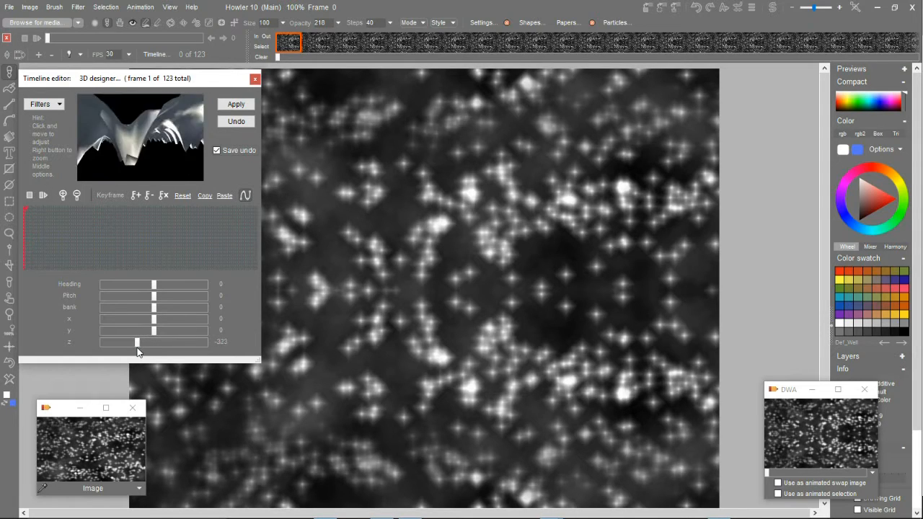
left_click_drag(137, 343, 135, 342)
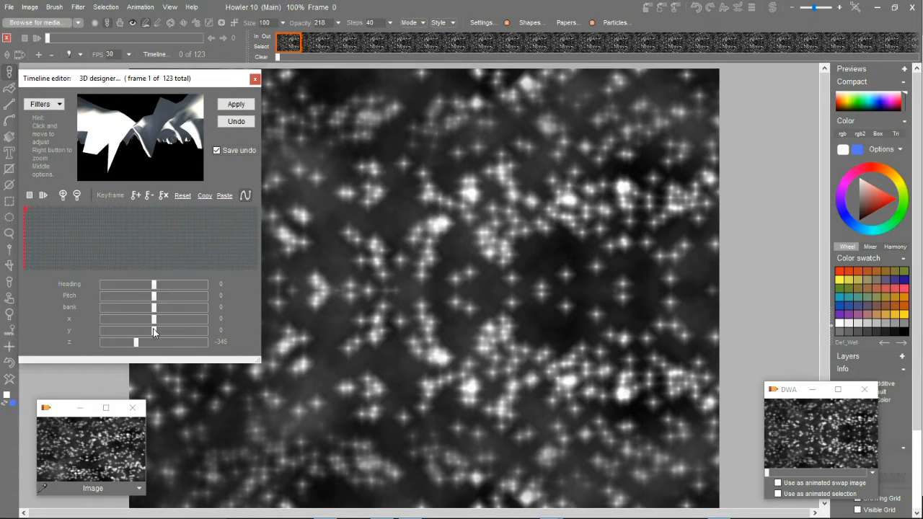
left_click_drag(152, 331, 150, 330)
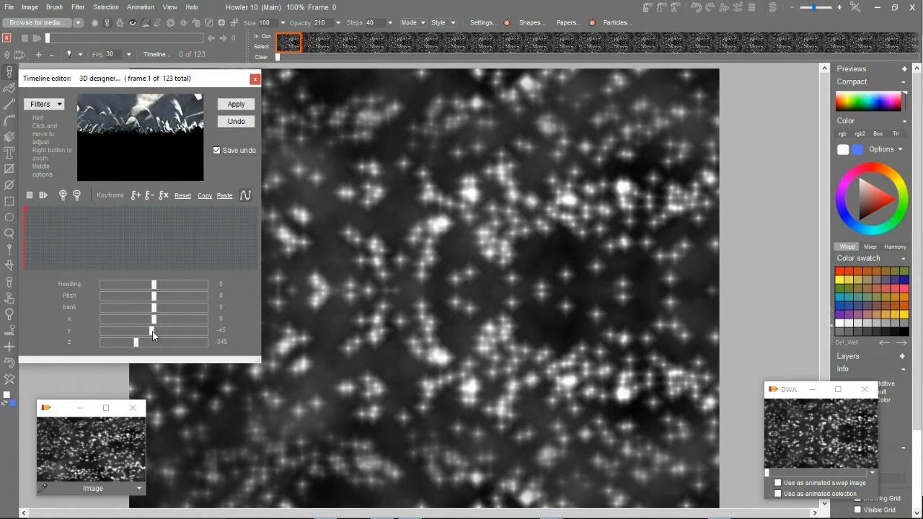
left_click_drag(132, 331, 153, 331)
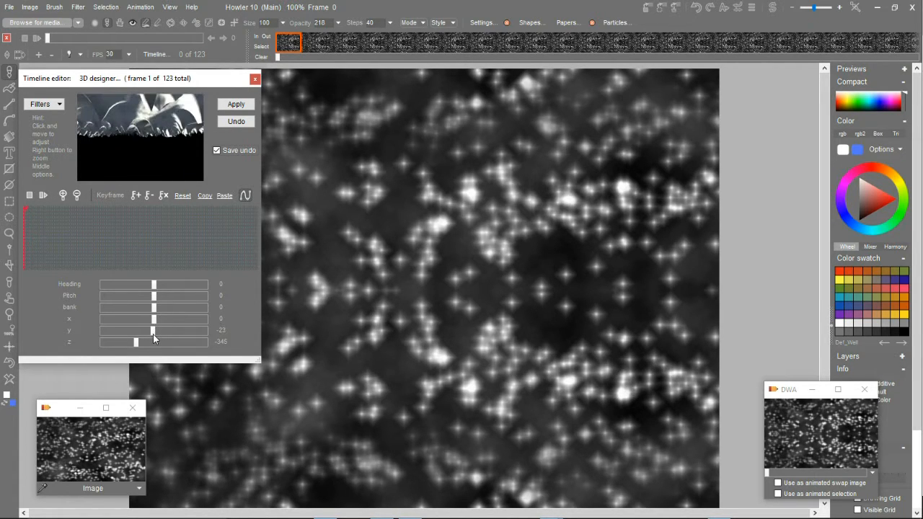
left_click_drag(154, 330, 153, 330)
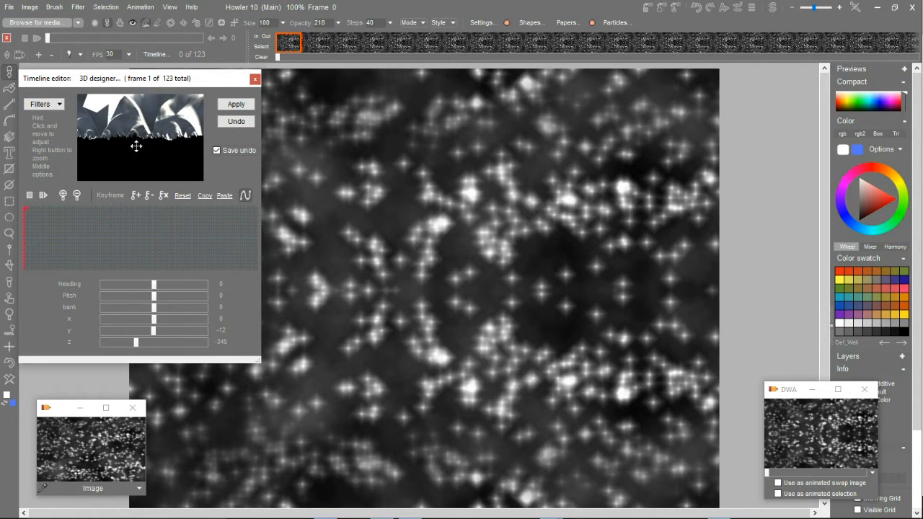
mouse_move(162, 359)
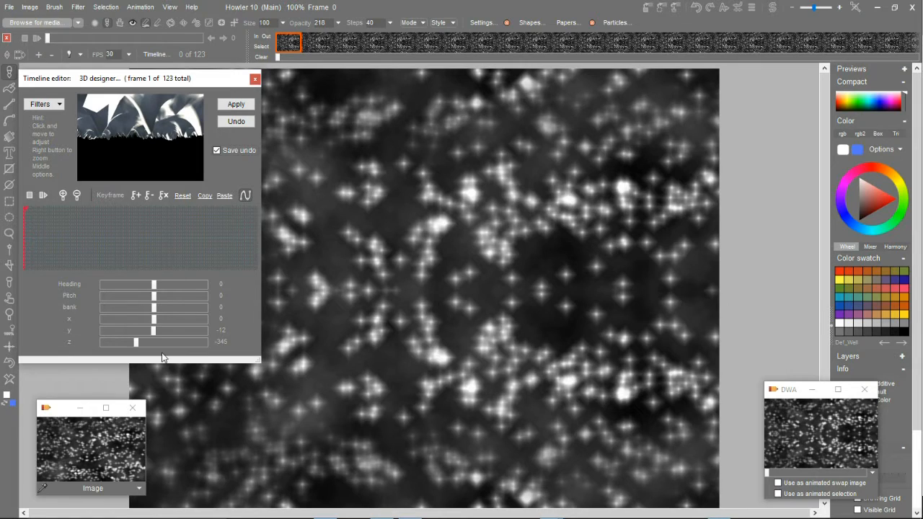
left_click_drag(151, 330, 155, 331)
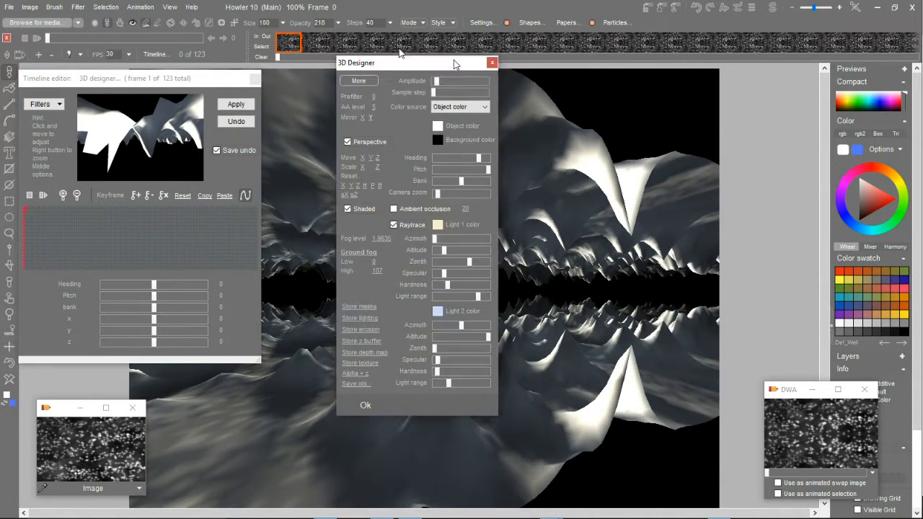
- Raise the 3D Designer fog level to about 2.56 and accept it
left_click_drag(417, 62, 165, 67)
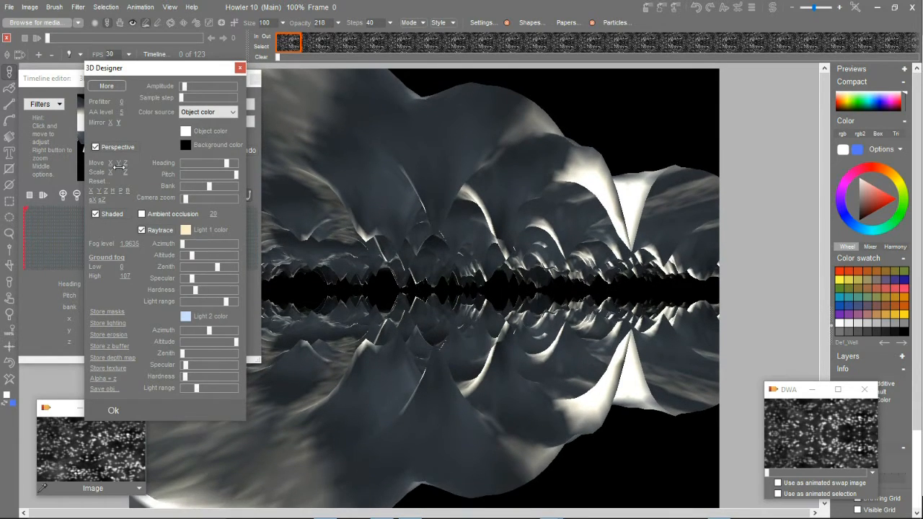
left_click_drag(227, 90, 188, 89)
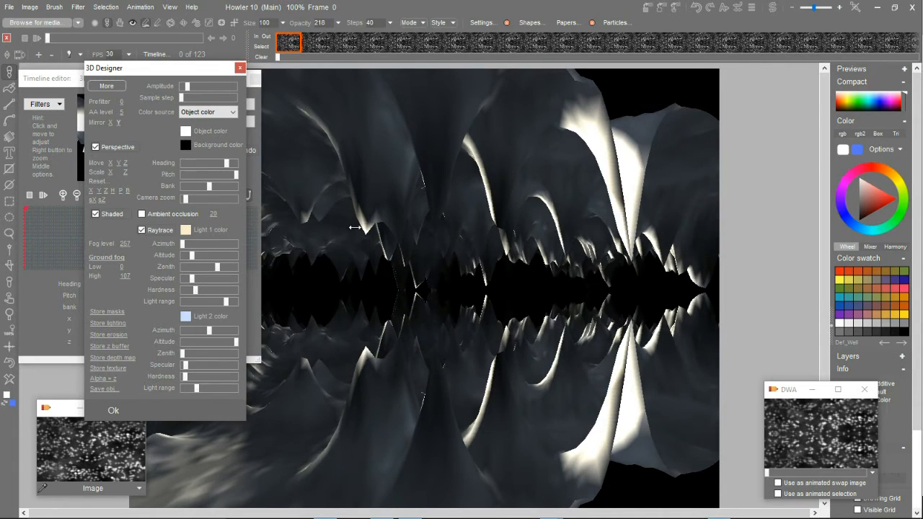
left_click_drag(202, 197, 189, 197)
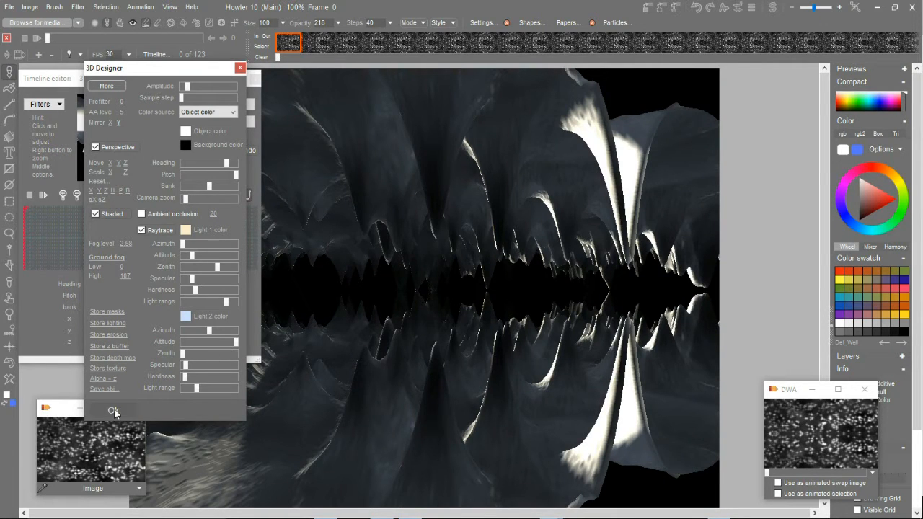
left_click(113, 409)
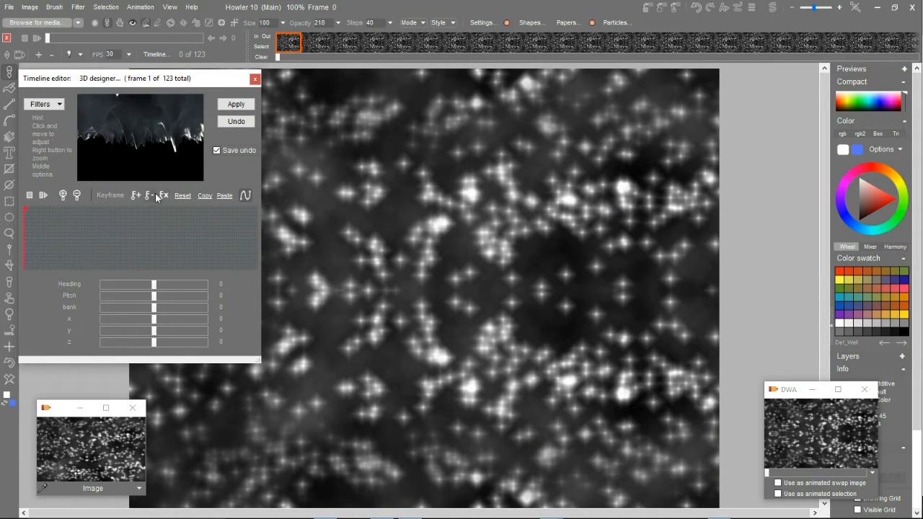
- Set the camera's starting z depth at frame 0
left_click_drag(154, 341, 179, 342)
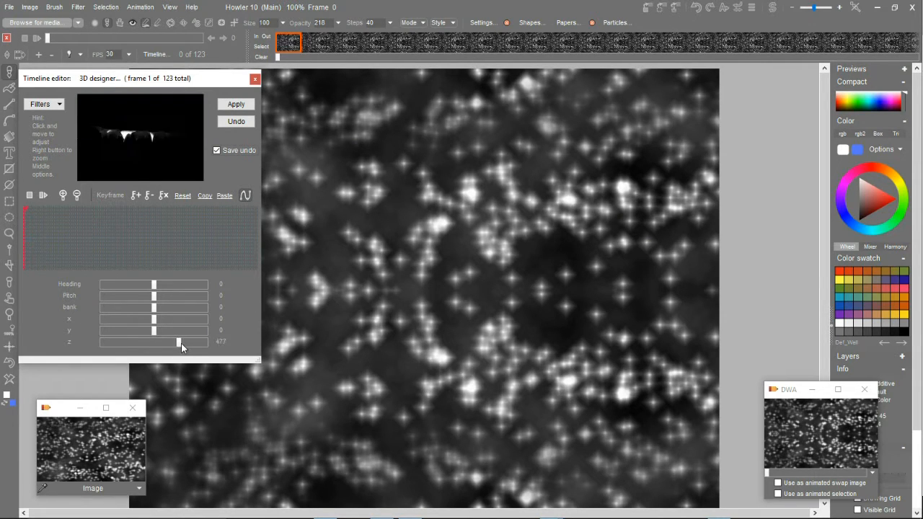
left_click_drag(178, 342, 159, 342)
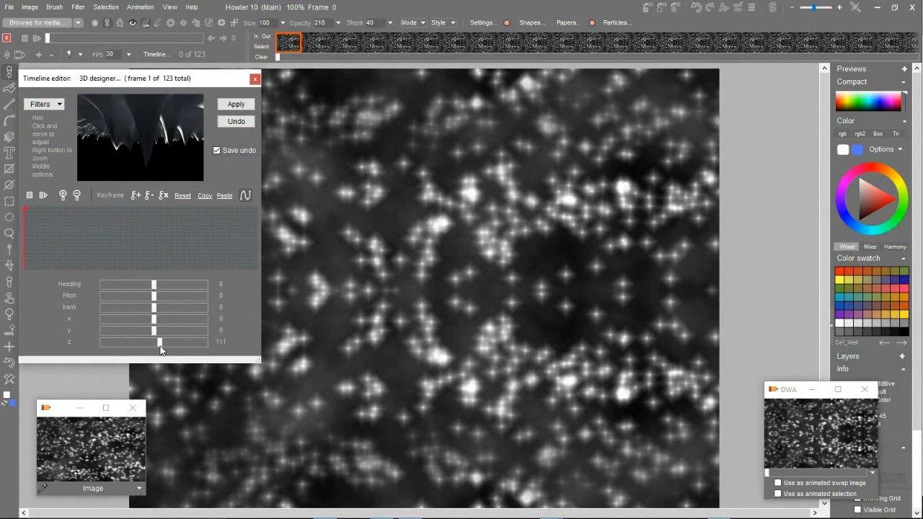
left_click_drag(160, 342, 162, 353)
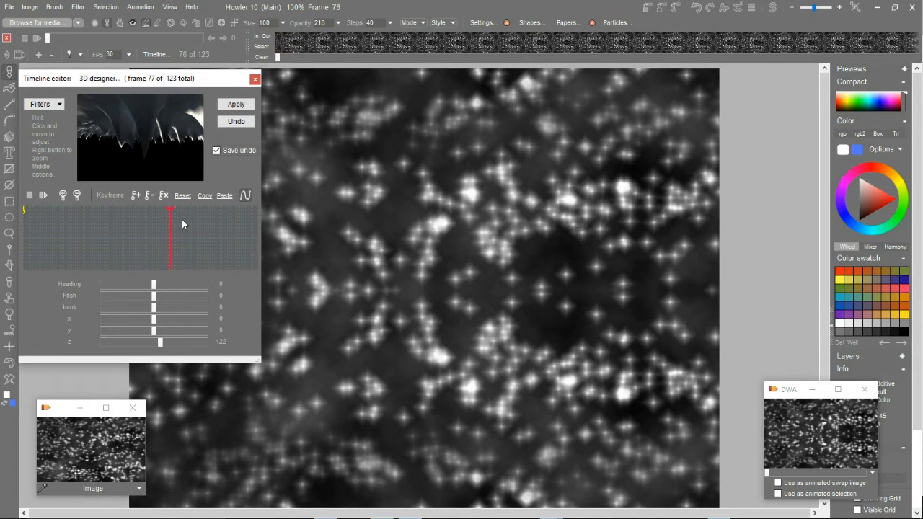
- Jump to frame 122 and keyframe the end-frame camera z depth
left_click_drag(170, 235, 256, 234)
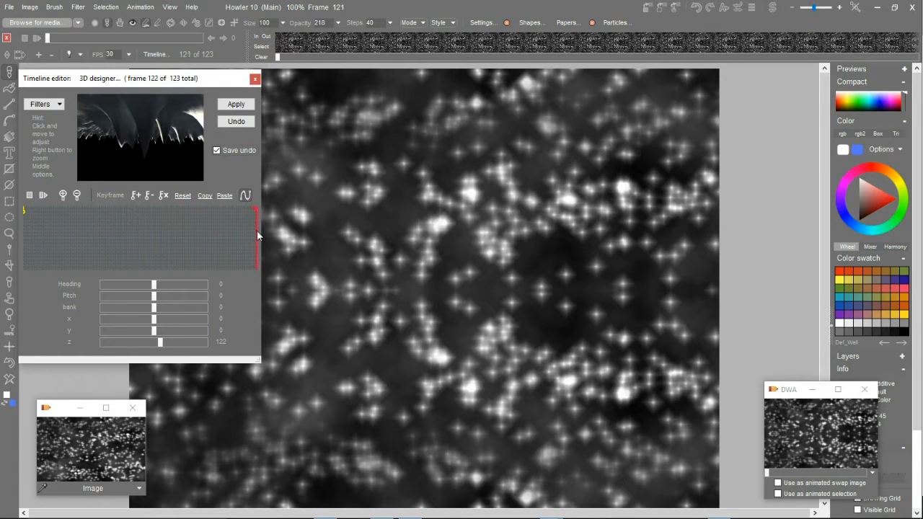
left_click_drag(160, 341, 159, 341)
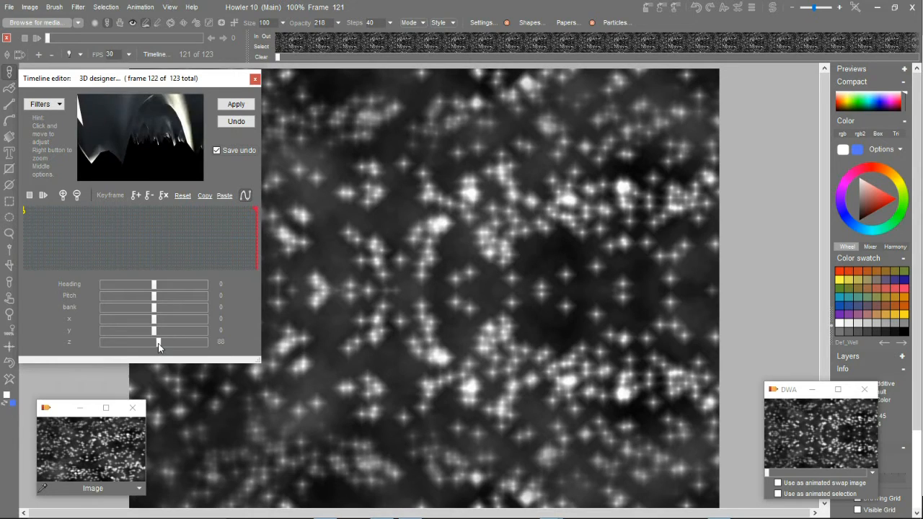
left_click_drag(159, 343, 151, 343)
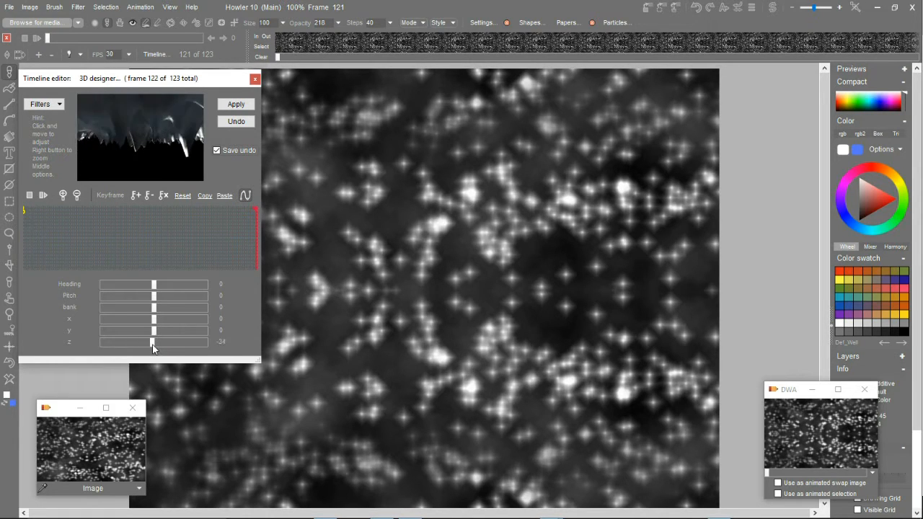
left_click_drag(151, 342, 146, 342)
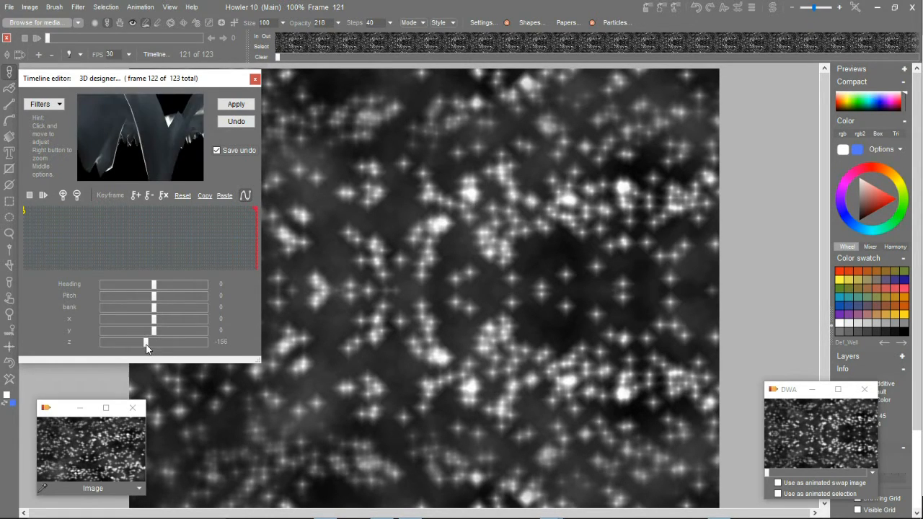
left_click_drag(147, 342, 135, 343)
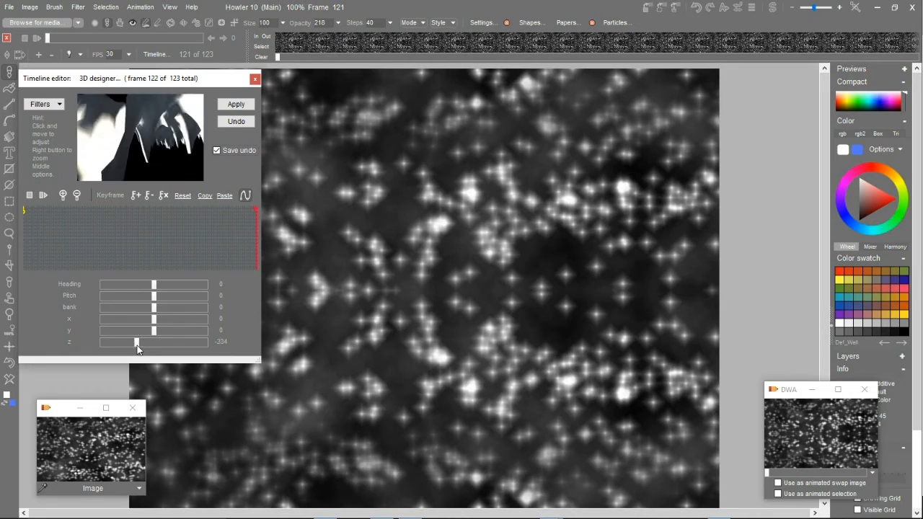
left_click_drag(136, 342, 137, 341)
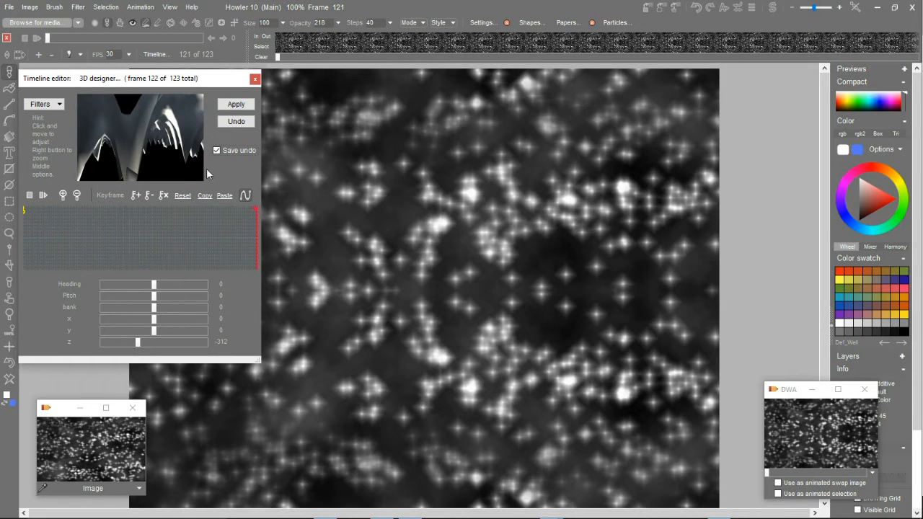
- At frame 65, set heading -44 and pitch -13, then preview frames 62 and 57
left_click(135, 196)
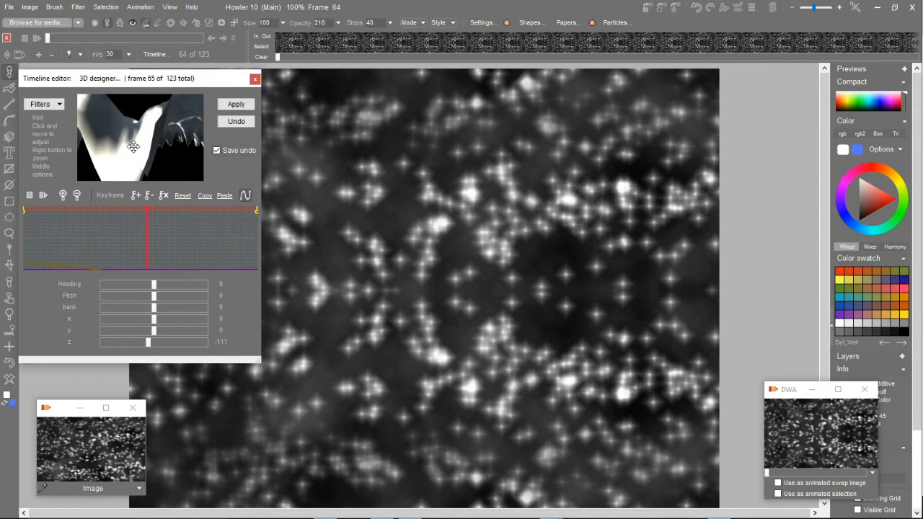
left_click_drag(154, 283, 151, 283)
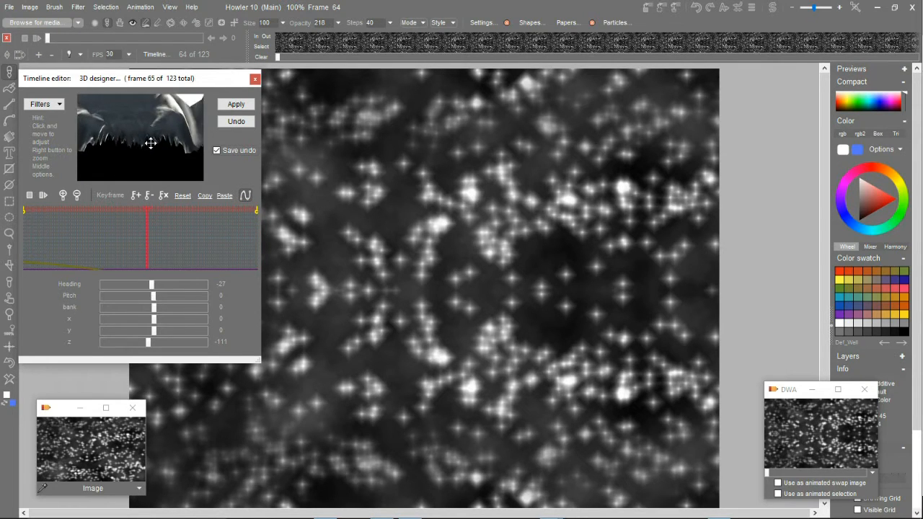
left_click_drag(151, 143, 154, 143)
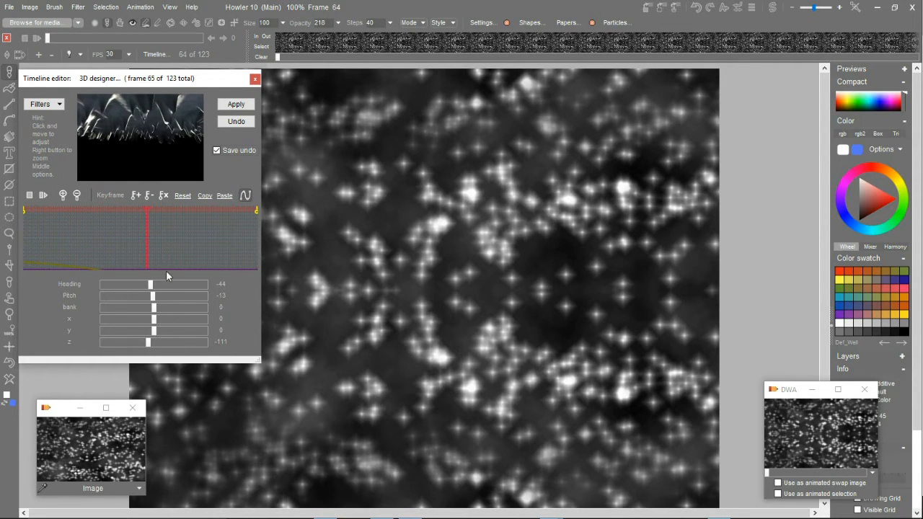
left_click_drag(153, 307, 157, 307)
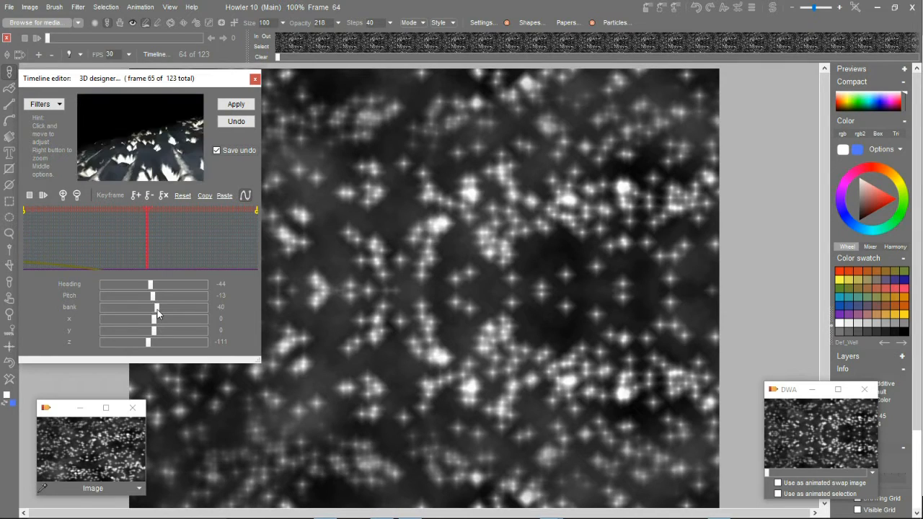
left_click_drag(157, 307, 153, 307)
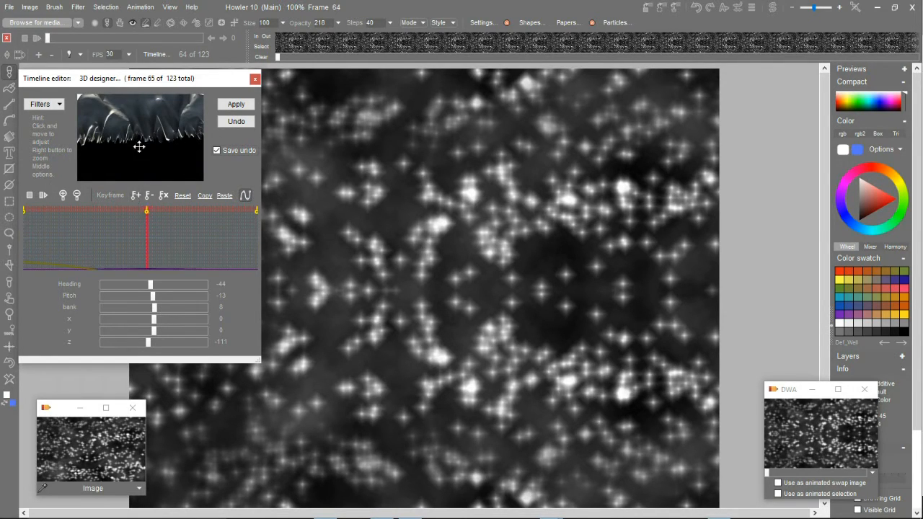
left_click_drag(147, 210, 141, 210)
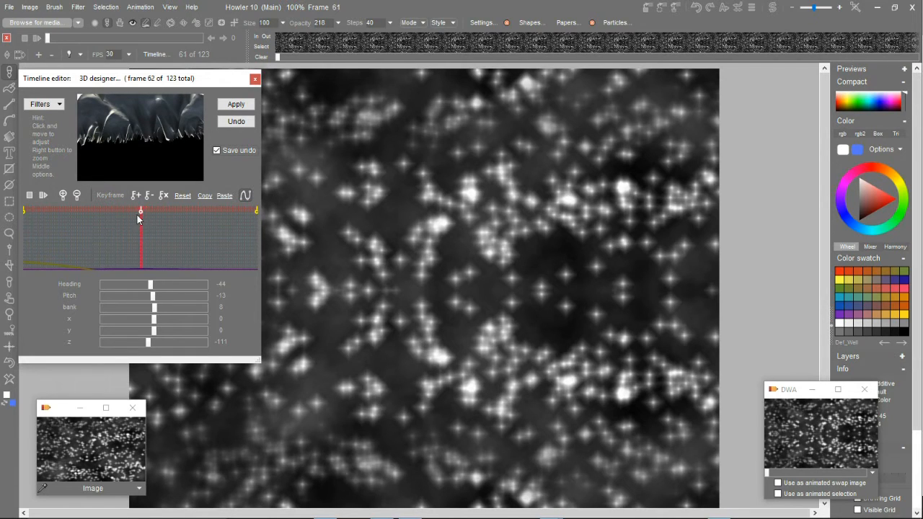
left_click_drag(139, 214, 131, 214)
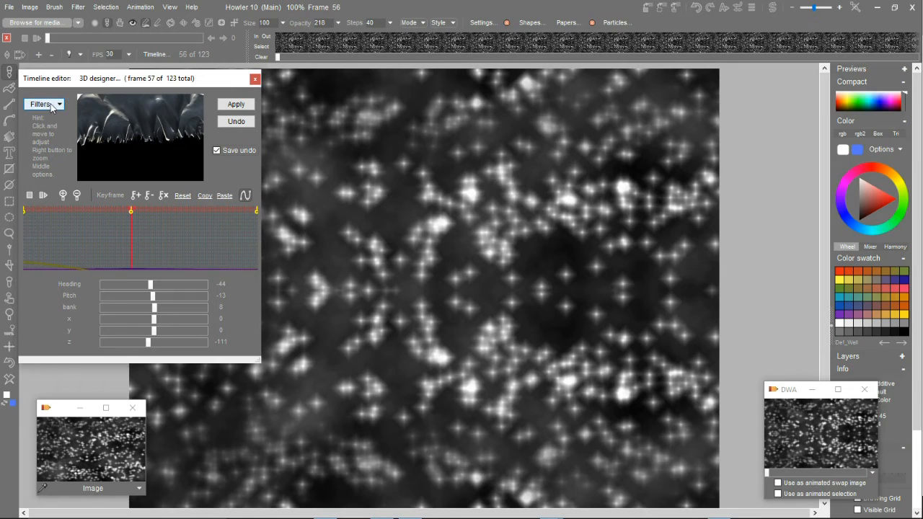
- Apply the 3D Designer animation to all frames 0–122 via Timeline Filters
left_click(236, 104)
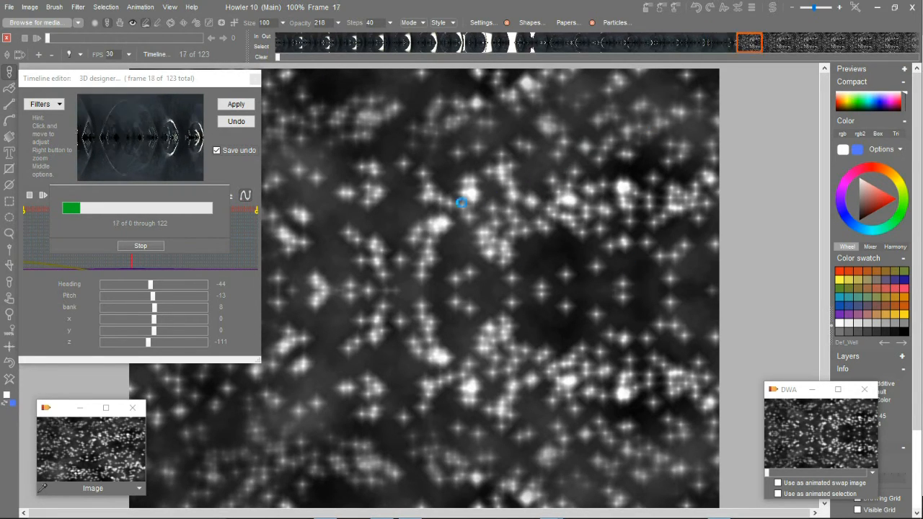
mouse_move(577, 215)
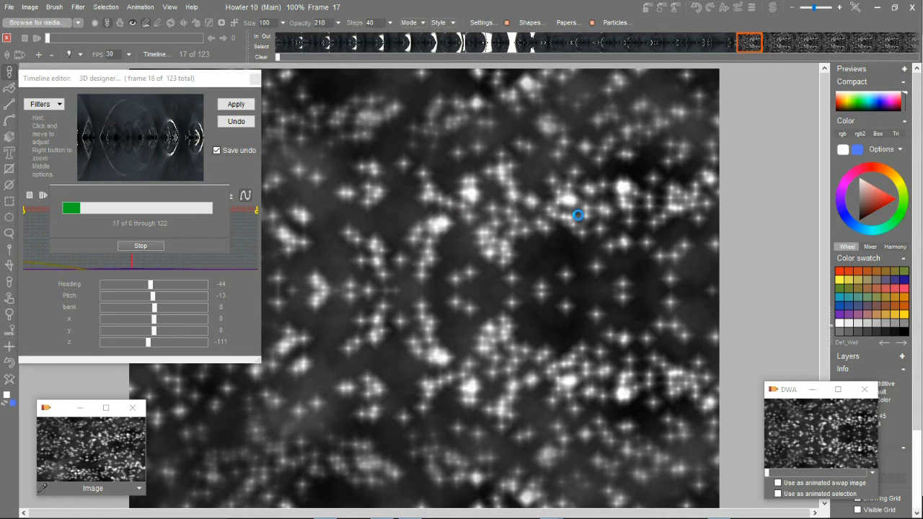